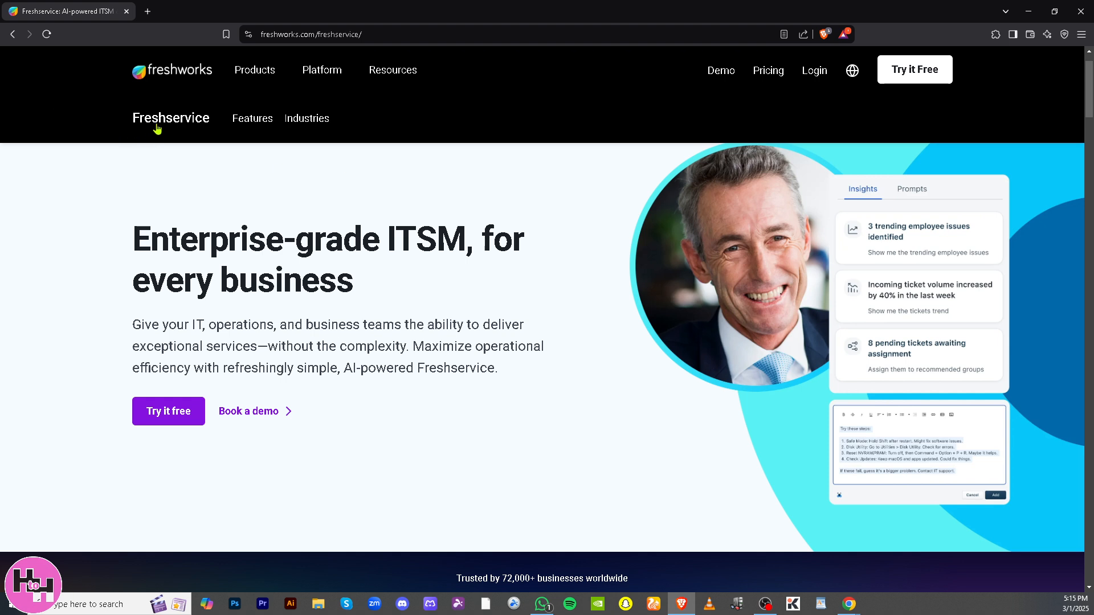
- Browse the Freshworks Products menu, then show the Freshservice page full screen with F11
{"action": "left_click", "coordinate": [255, 69]}
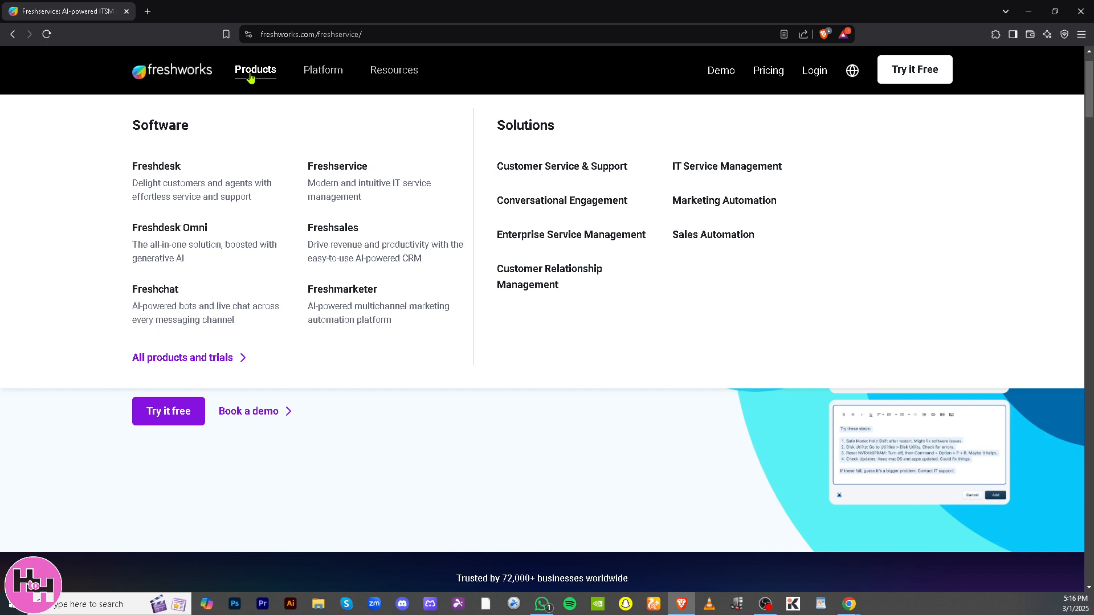
{"action": "mouse_move", "coordinate": [169, 227]}
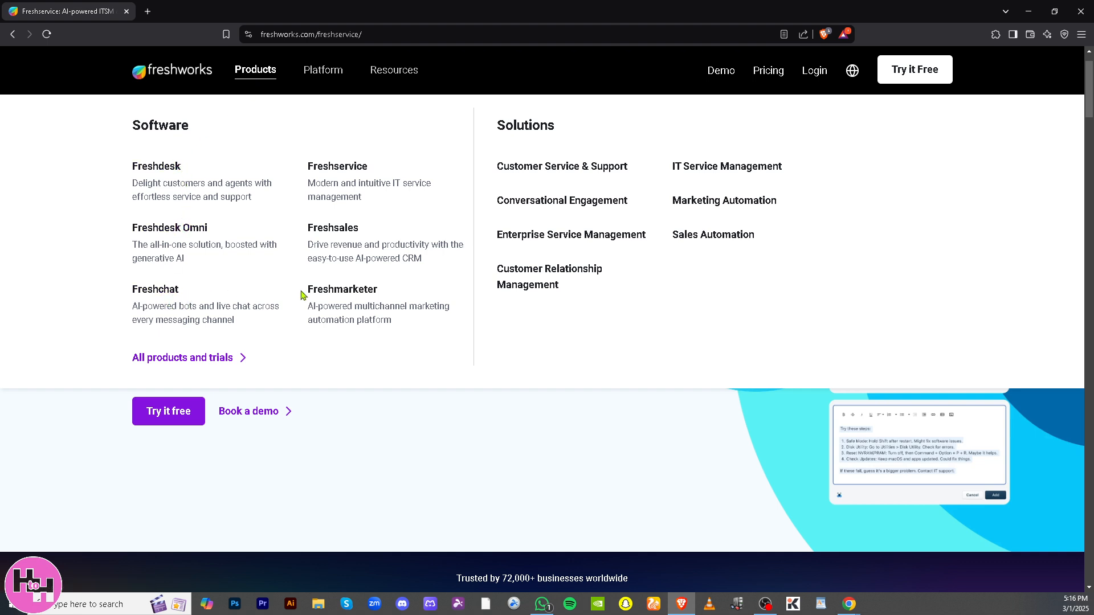
{"action": "mouse_move", "coordinate": [332, 227]}
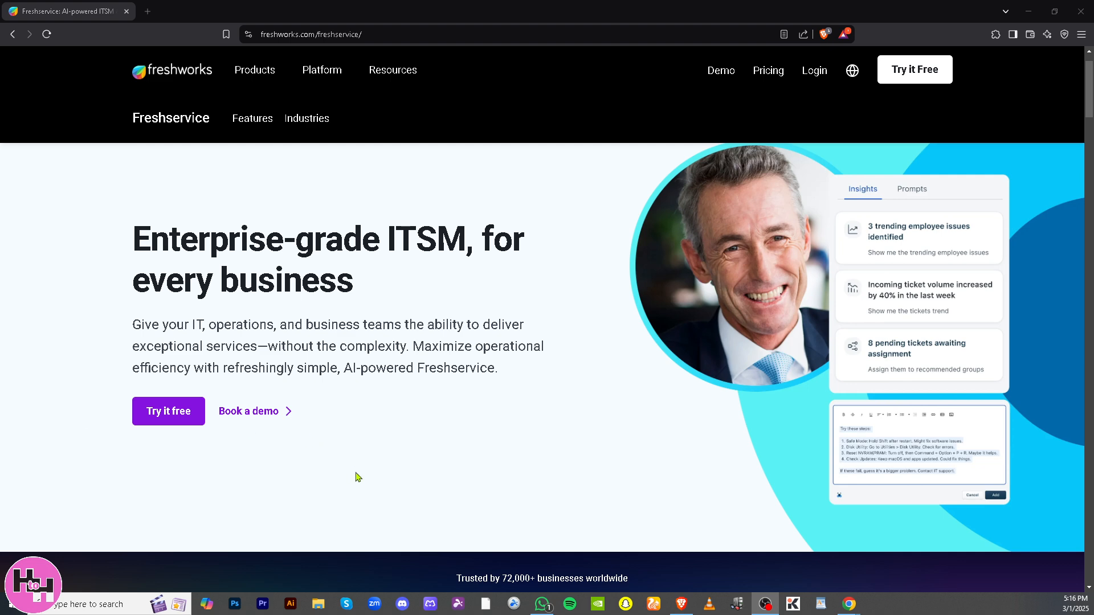
{"action": "key", "text": "F11"}
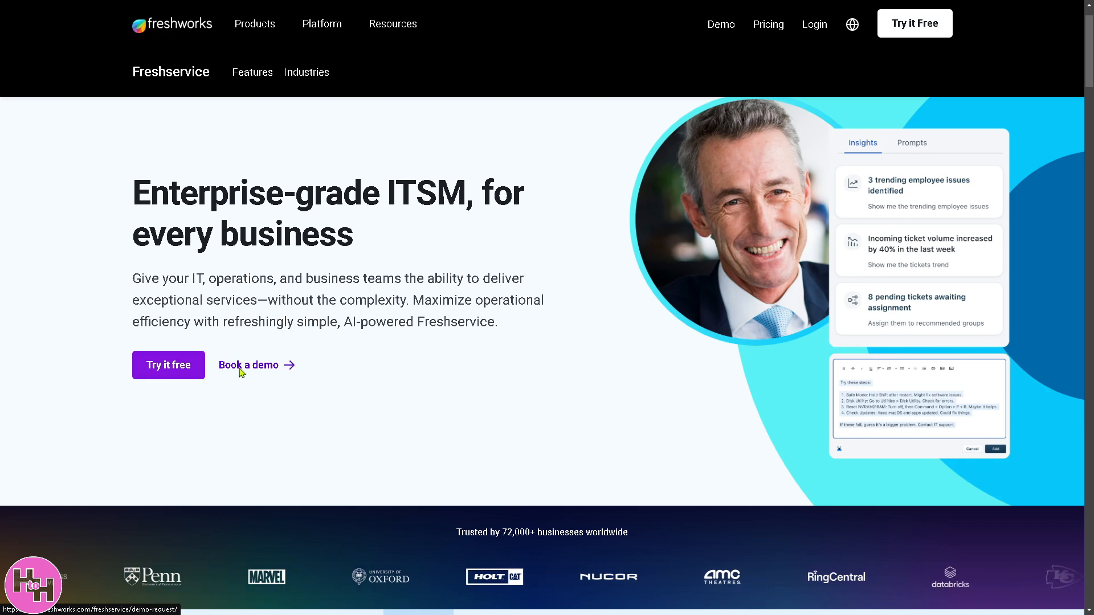
{"action": "left_click", "coordinate": [248, 364]}
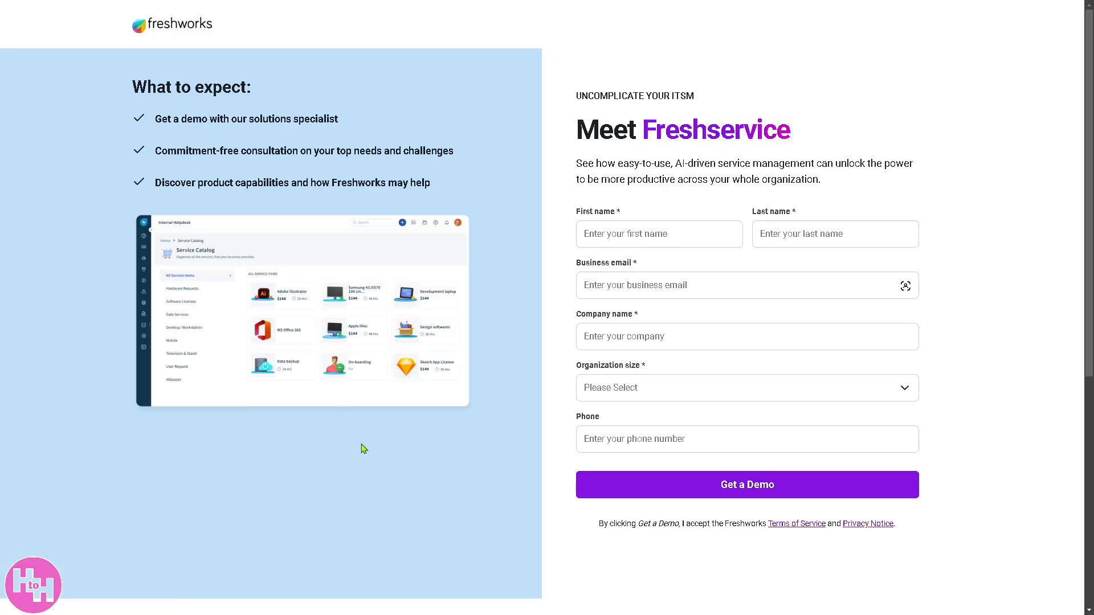
{"action": "mouse_move", "coordinate": [361, 454]}
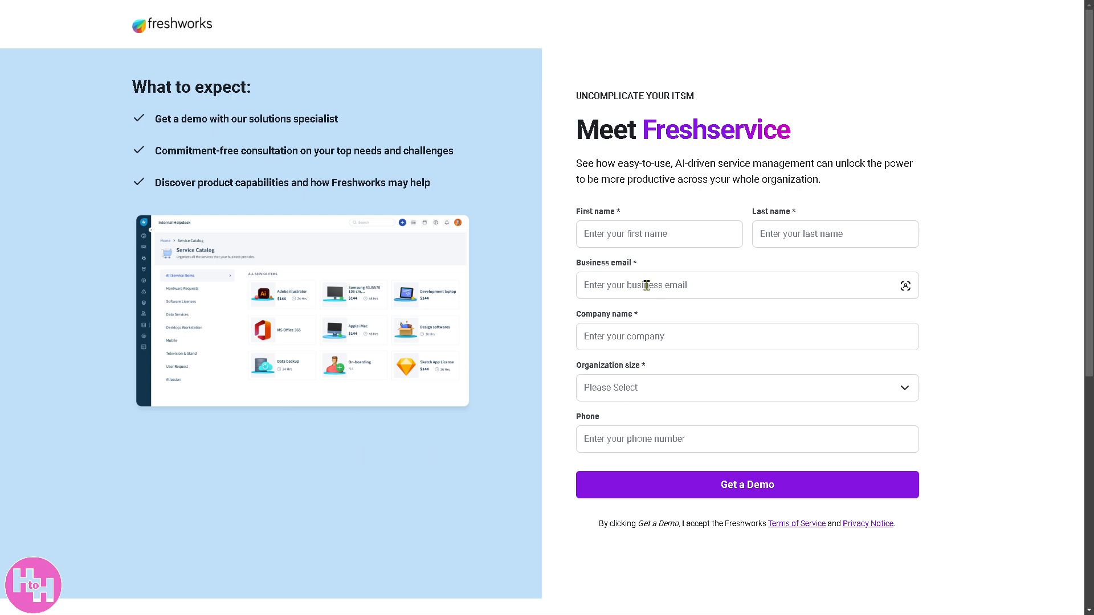
{"action": "mouse_move", "coordinate": [180, 33]}
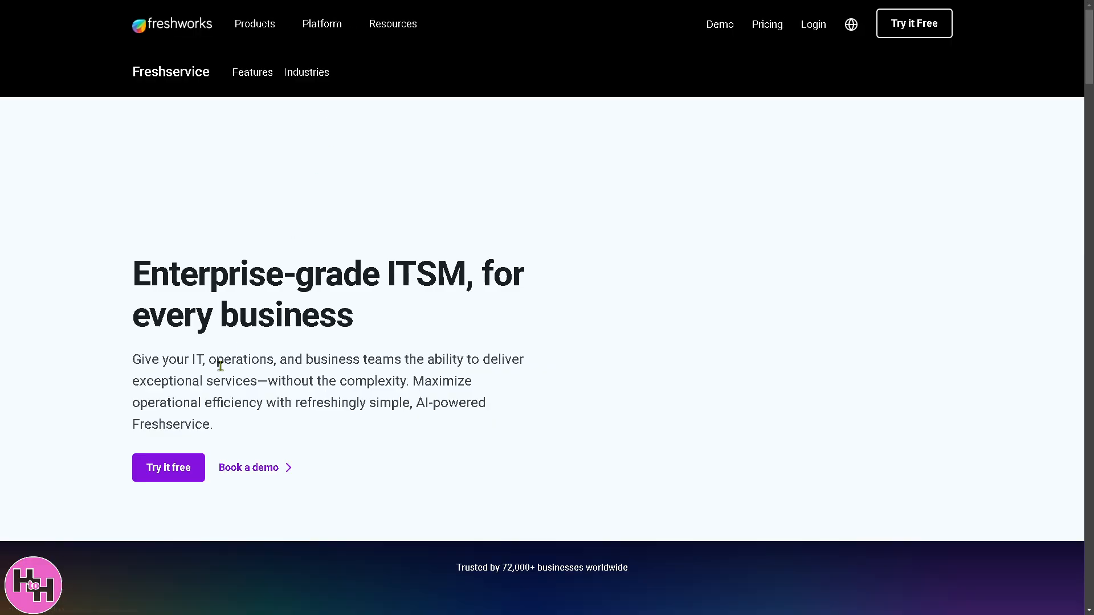
{"action": "left_click", "coordinate": [168, 467]}
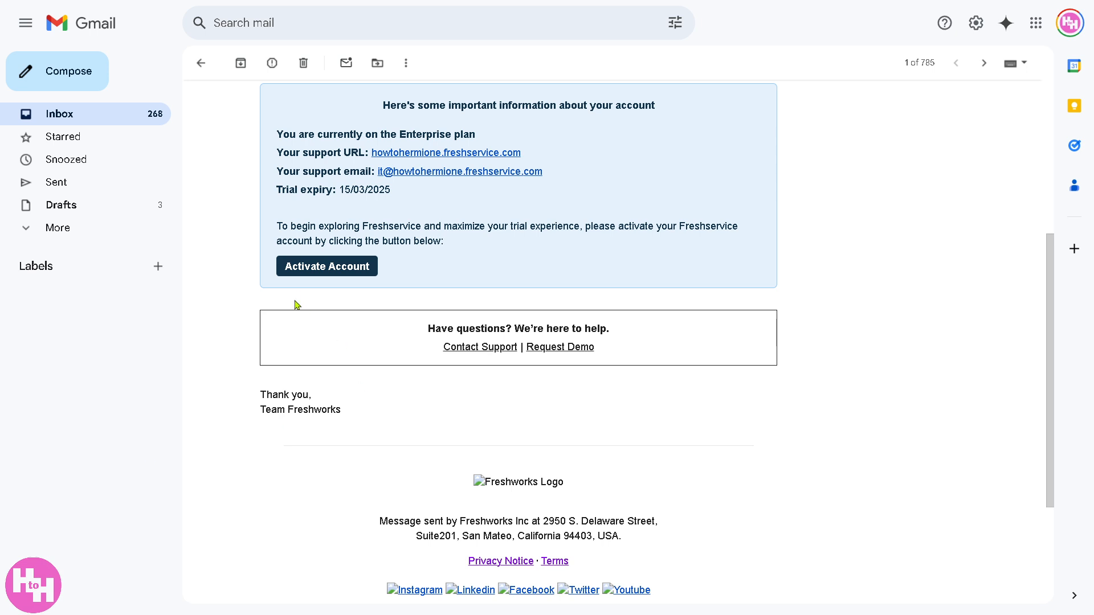
{"action": "mouse_move", "coordinate": [316, 274]}
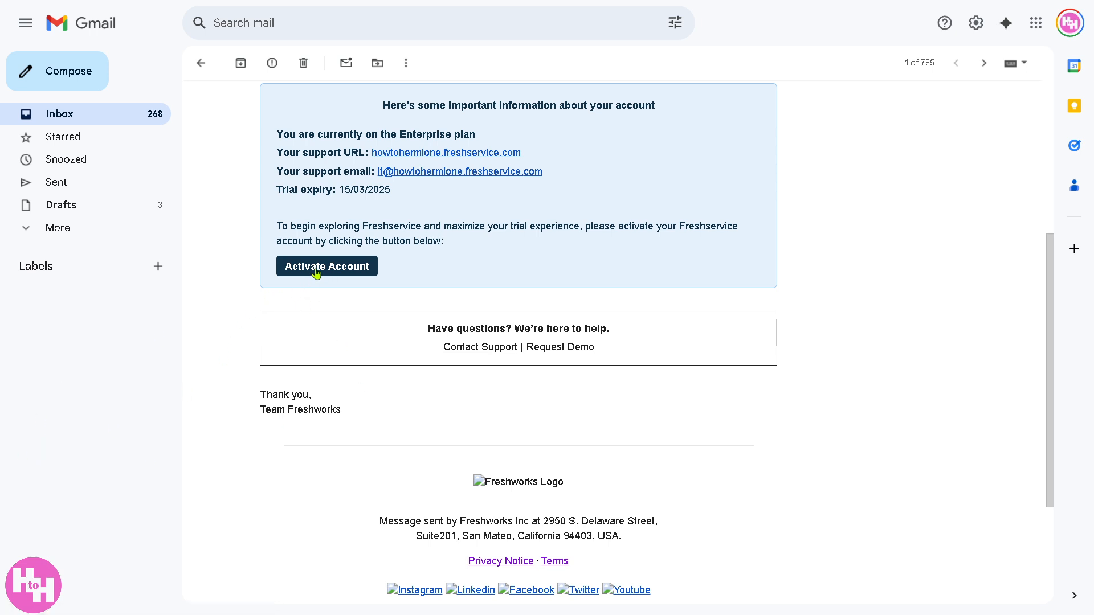
{"action": "mouse_move", "coordinate": [326, 271]}
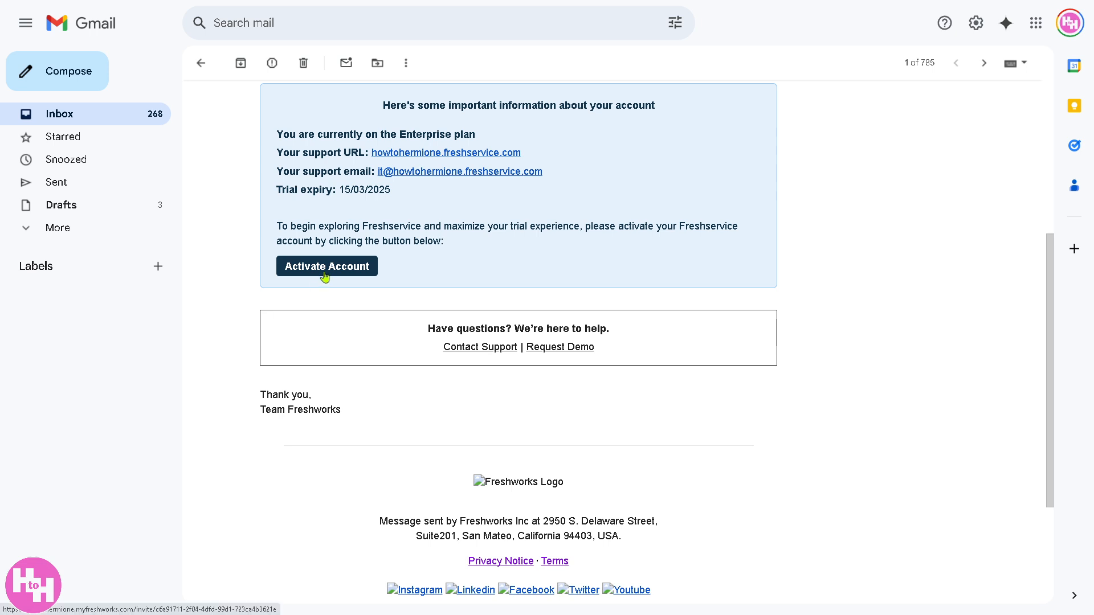
- Activate the Freshservice trial using the Activate Account button in the Freshworks welcome email
{"action": "left_click", "coordinate": [326, 266]}
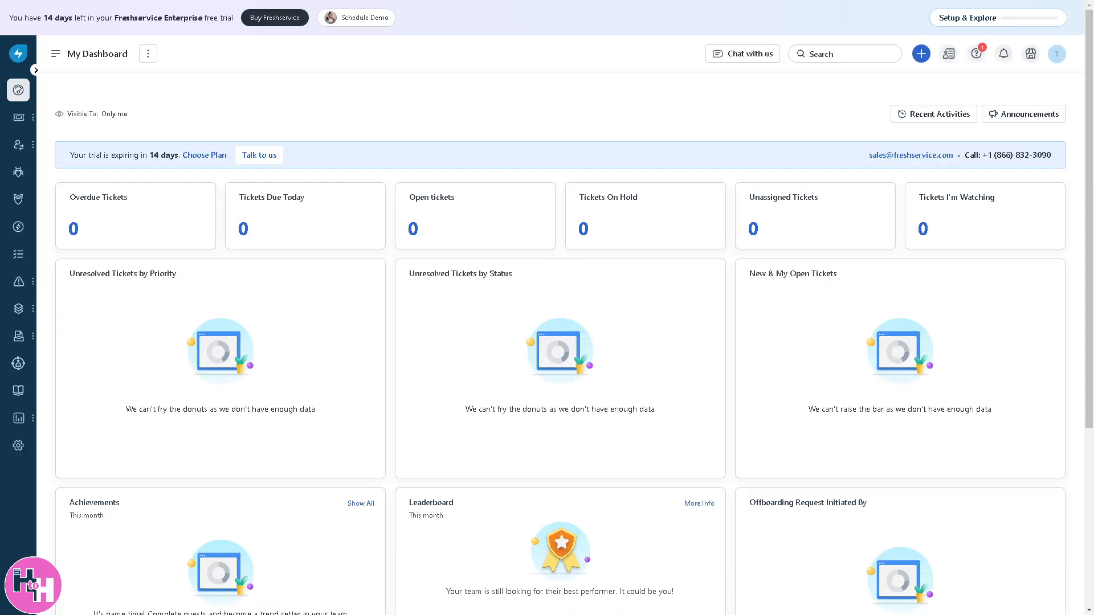
- Reveal the List and Board ticket view options from the sidebar Tickets icon
{"action": "left_click", "coordinate": [19, 309]}
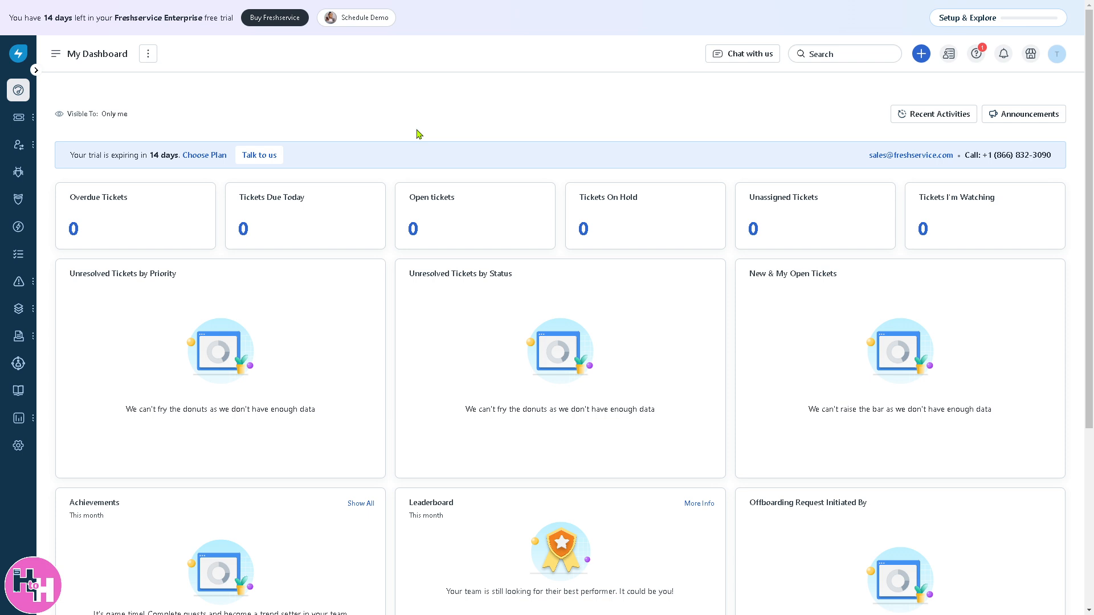
{"action": "left_click", "coordinate": [18, 117]}
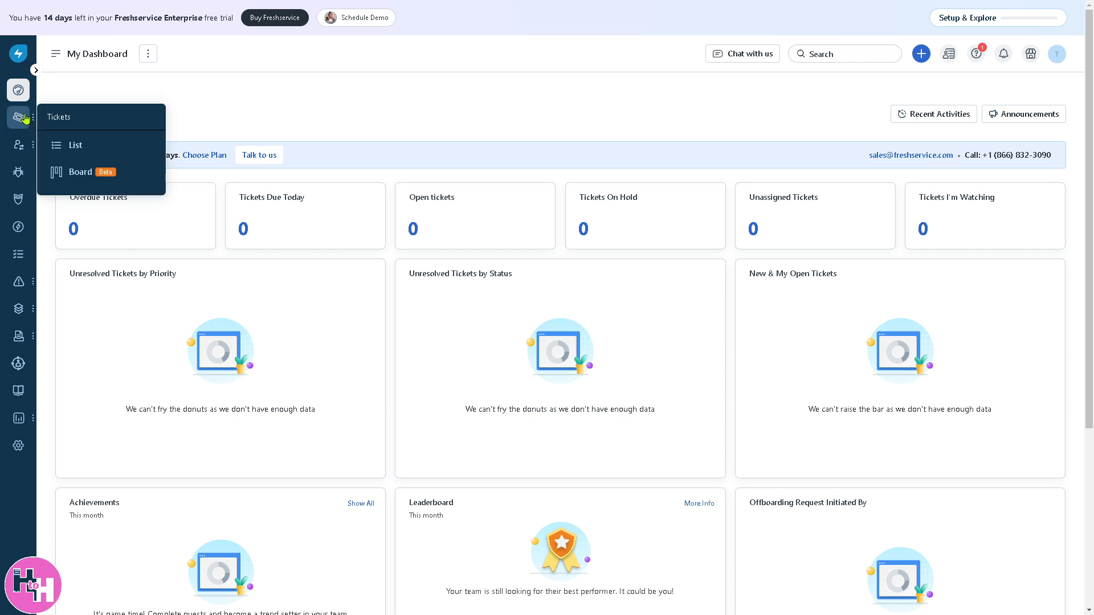
{"action": "mouse_move", "coordinate": [18, 116]}
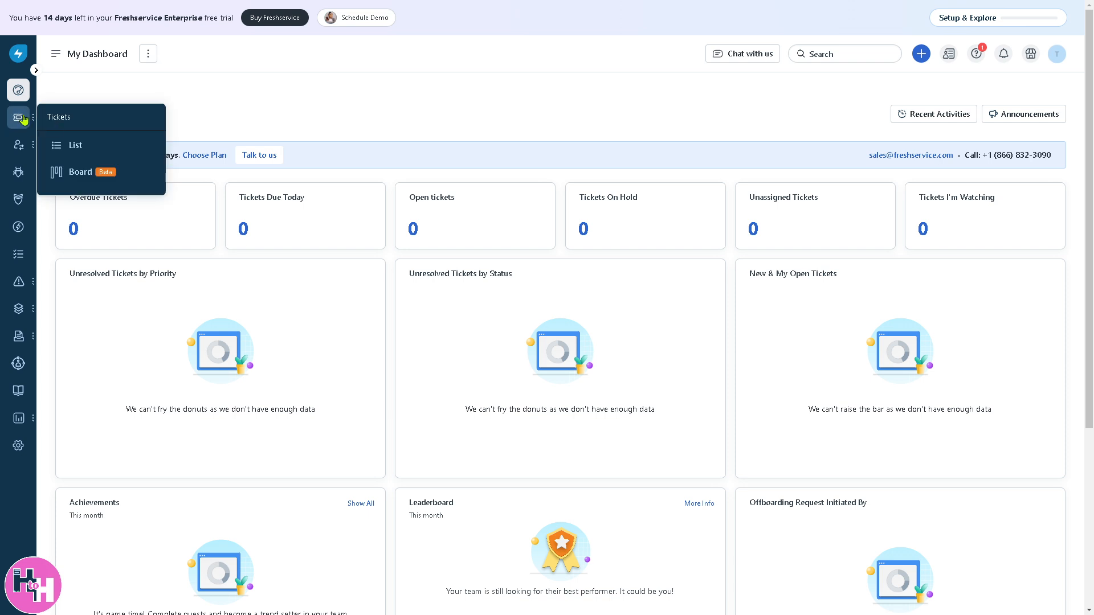
{"action": "mouse_move", "coordinate": [19, 117]}
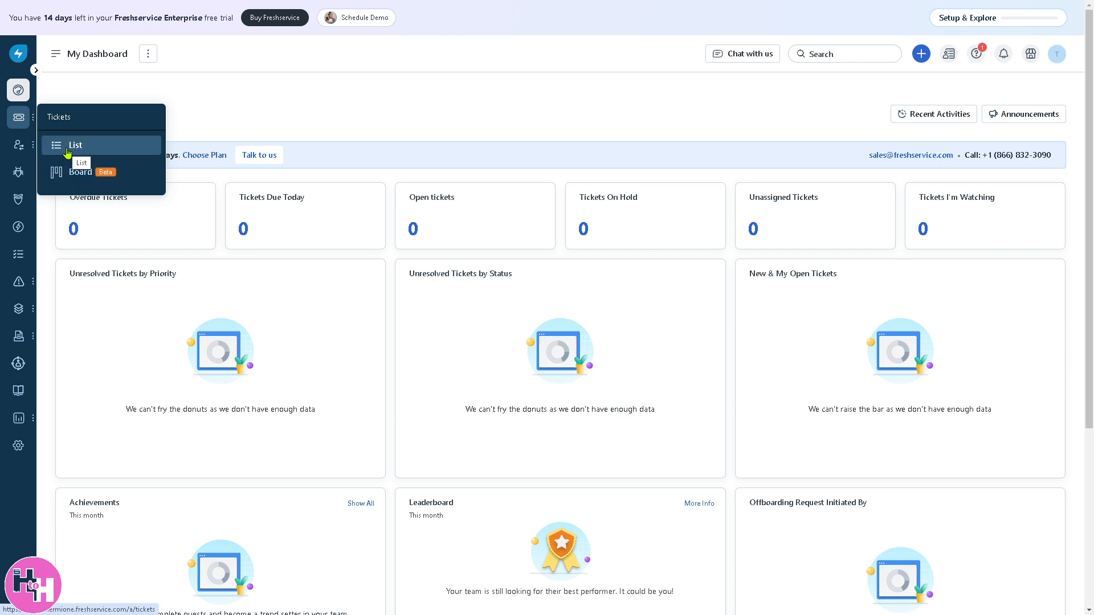
- Open the Tickets List view, which is empty and offers first-ticket options
{"action": "left_click", "coordinate": [75, 144]}
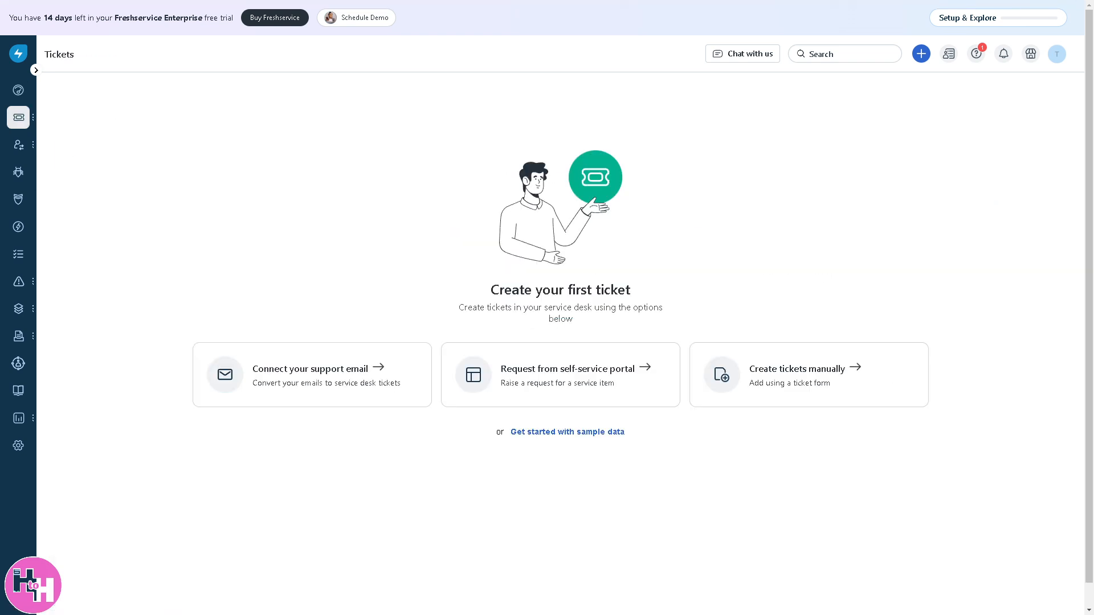
{"action": "mouse_move", "coordinate": [310, 298]}
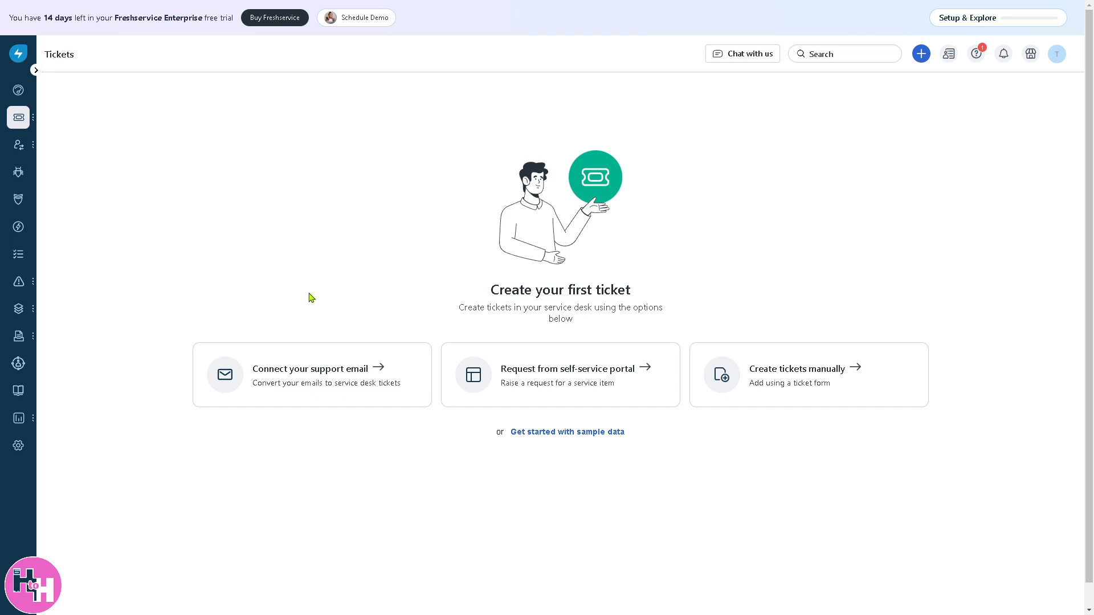
{"action": "mouse_move", "coordinate": [343, 341]}
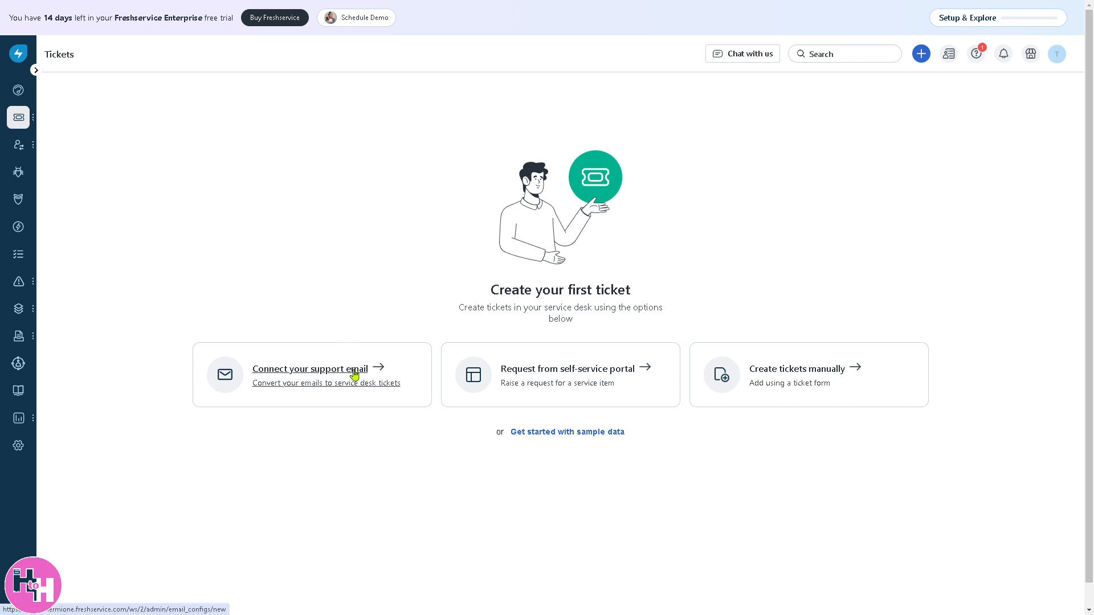
- Start connecting a support email and choose the own mail server option
{"action": "left_click", "coordinate": [311, 369]}
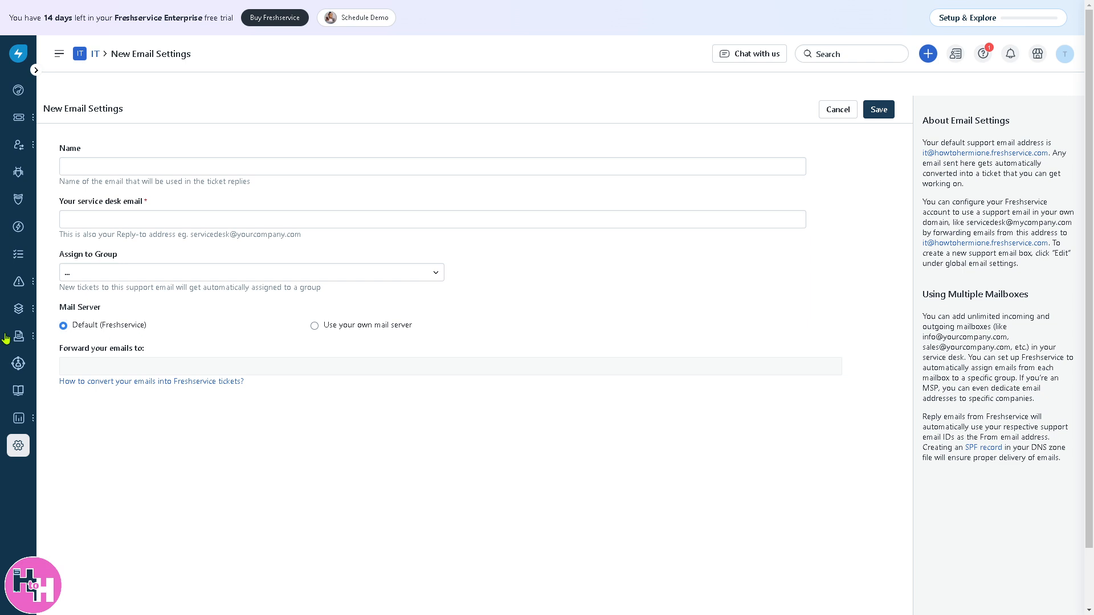
{"action": "mouse_move", "coordinate": [251, 338]}
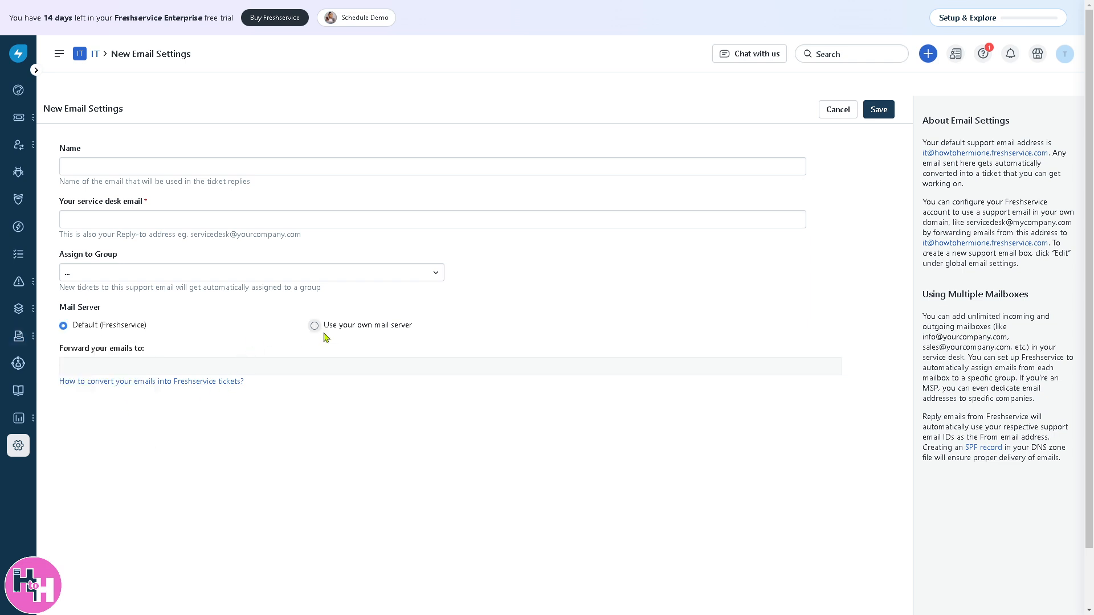
{"action": "left_click", "coordinate": [314, 325]}
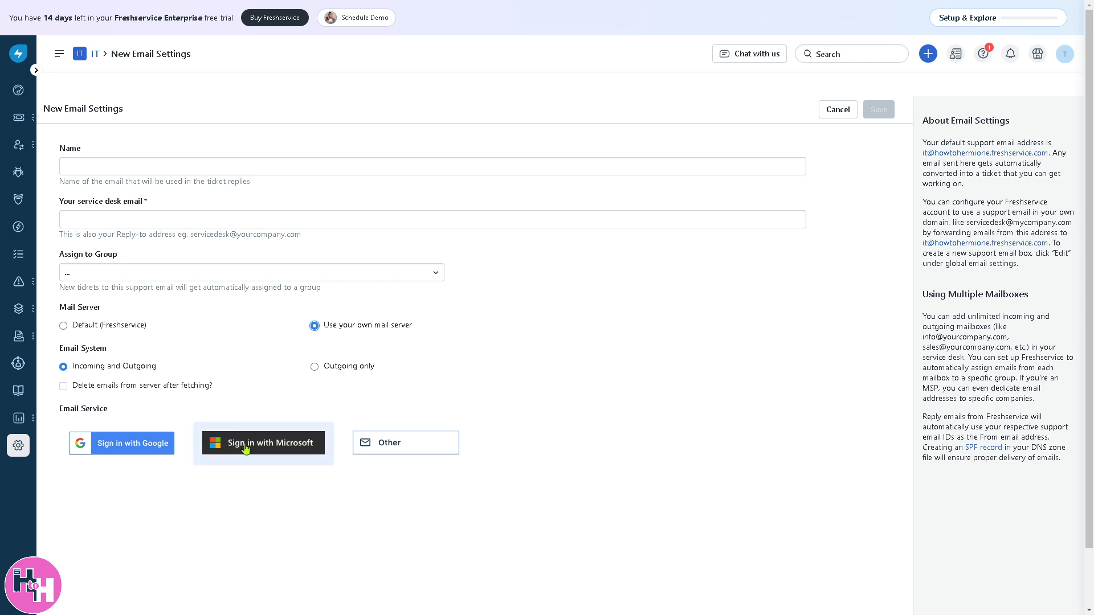
{"action": "mouse_move", "coordinate": [122, 443]}
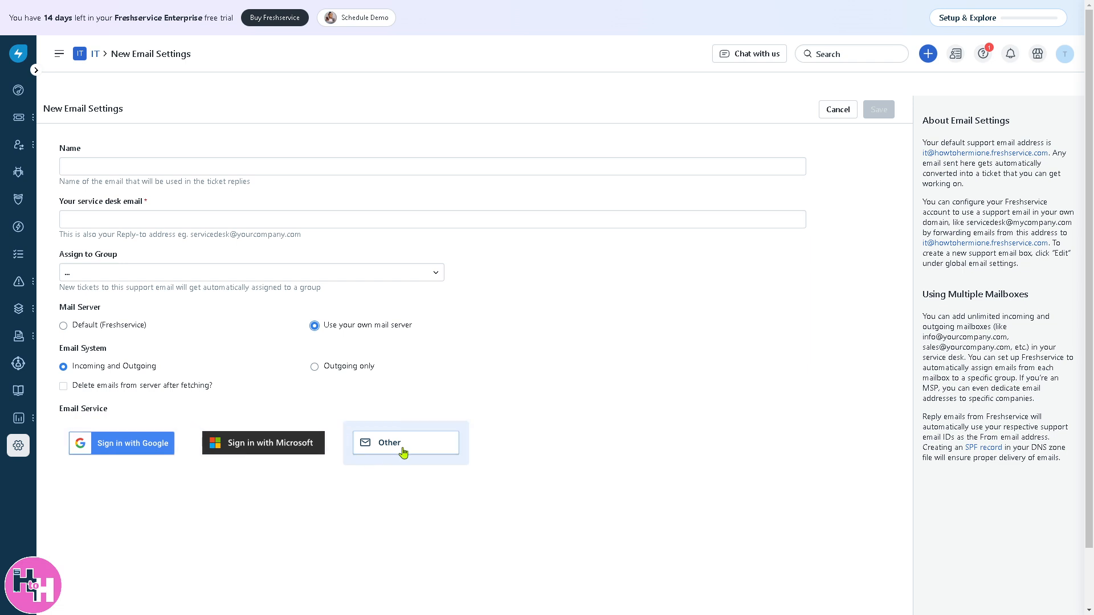
{"action": "mouse_move", "coordinate": [330, 415]}
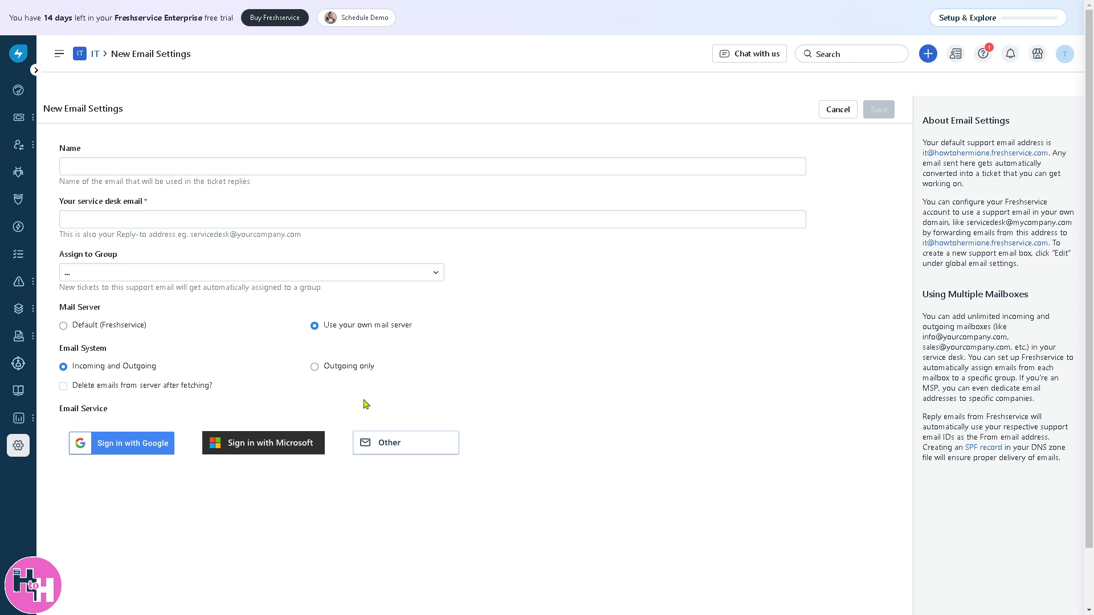
{"action": "left_click", "coordinate": [433, 166]}
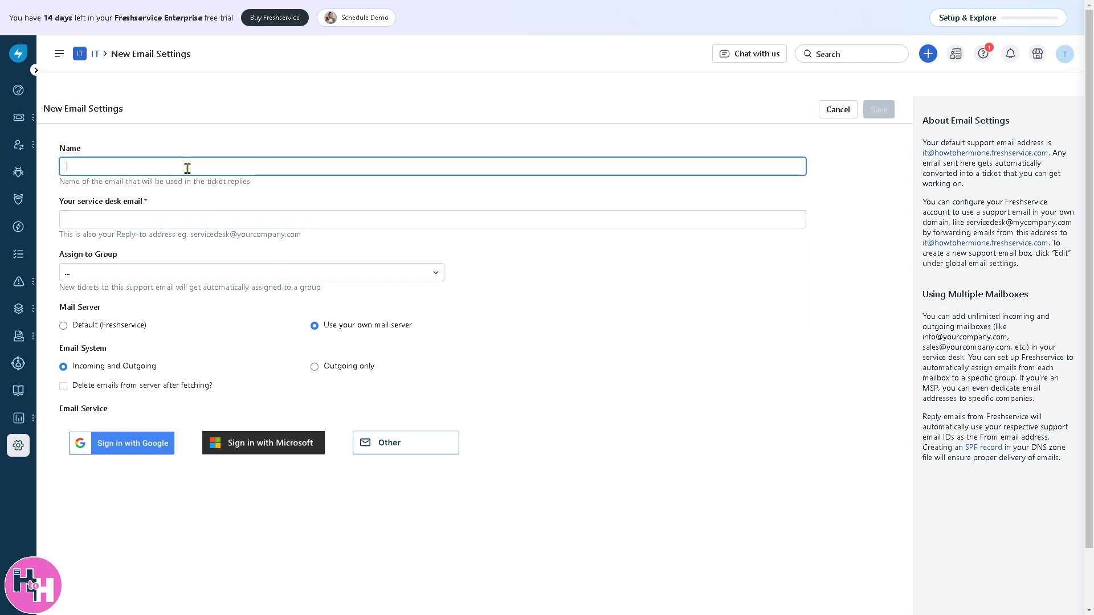
{"action": "type", "text": "Freshservice Tutorial for Newbies"}
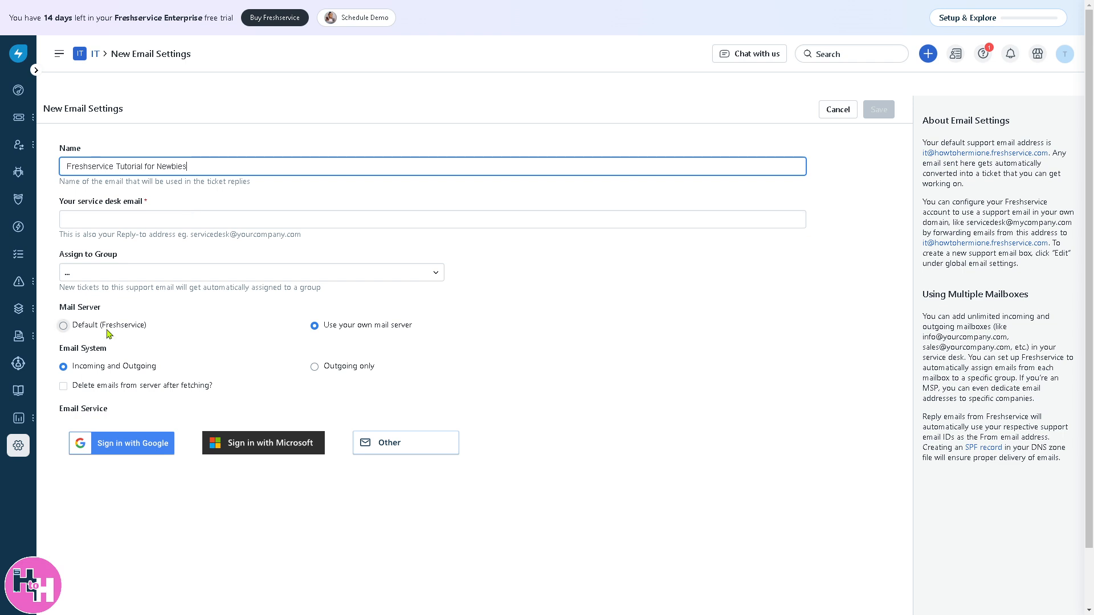
{"action": "left_click", "coordinate": [62, 325]}
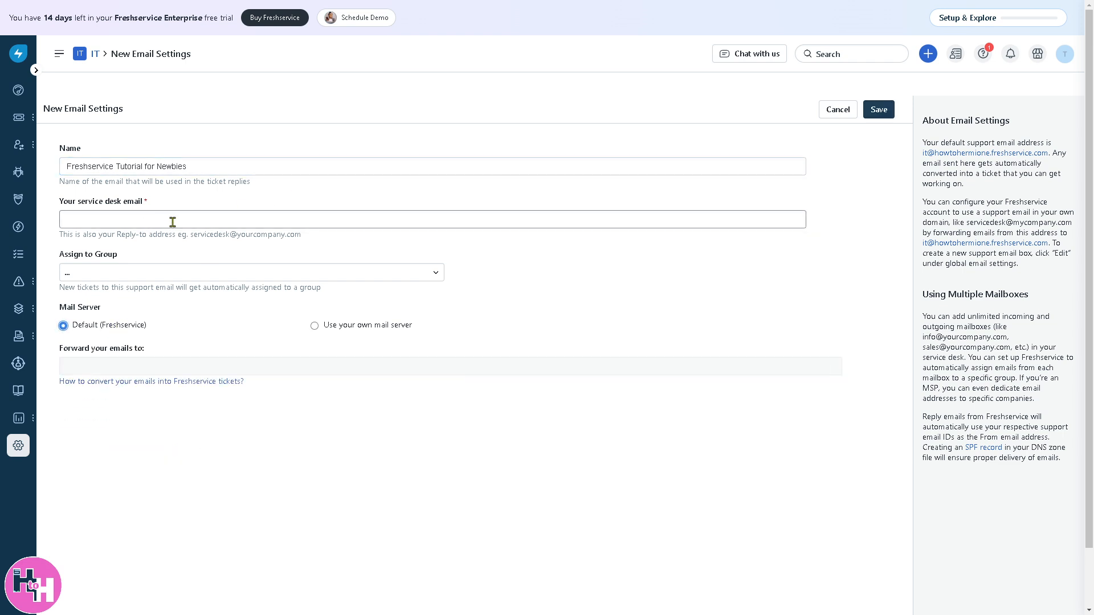
{"action": "mouse_move", "coordinate": [799, 158]}
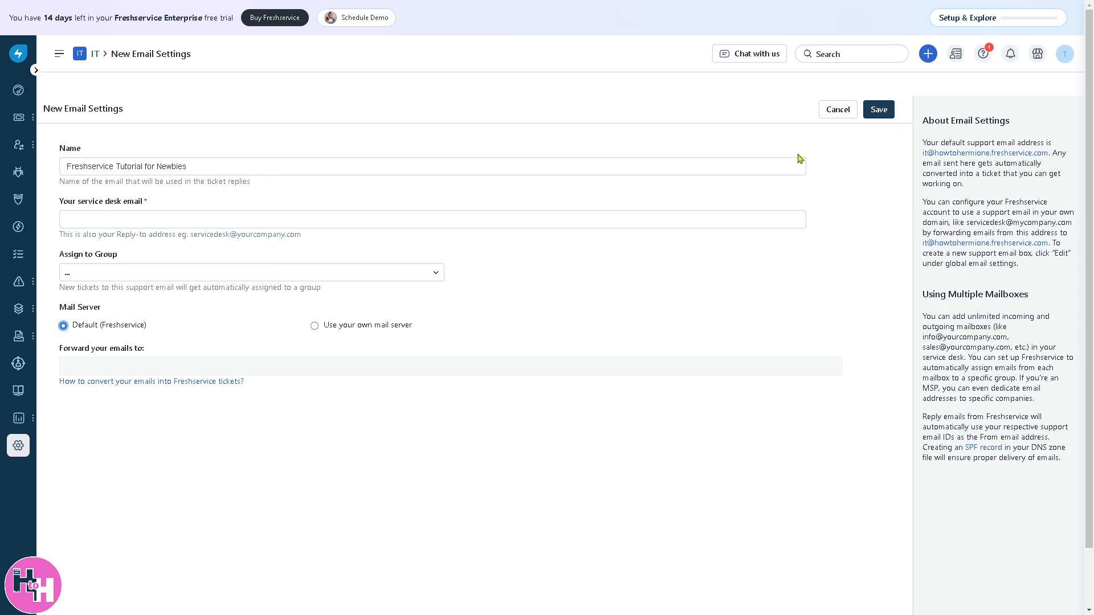
{"action": "mouse_move", "coordinate": [799, 159]}
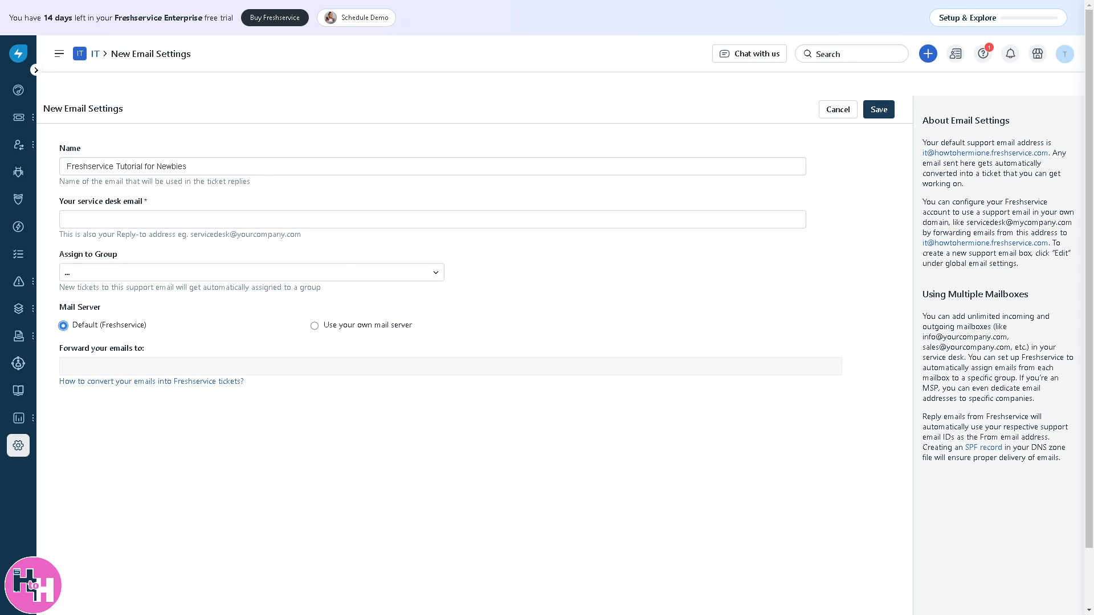
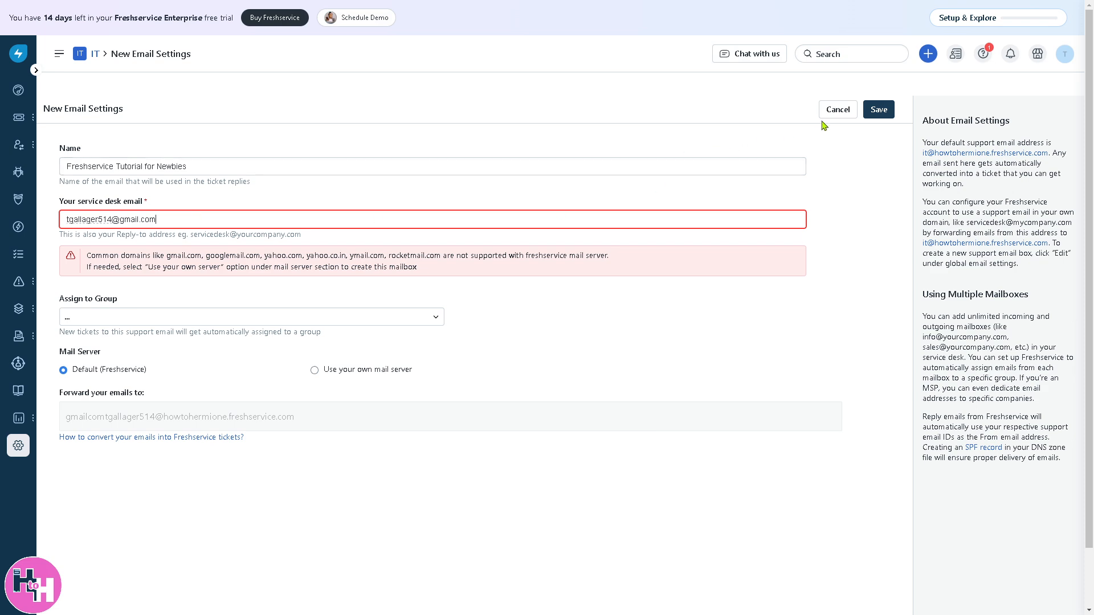
{"action": "left_click", "coordinate": [836, 110]}
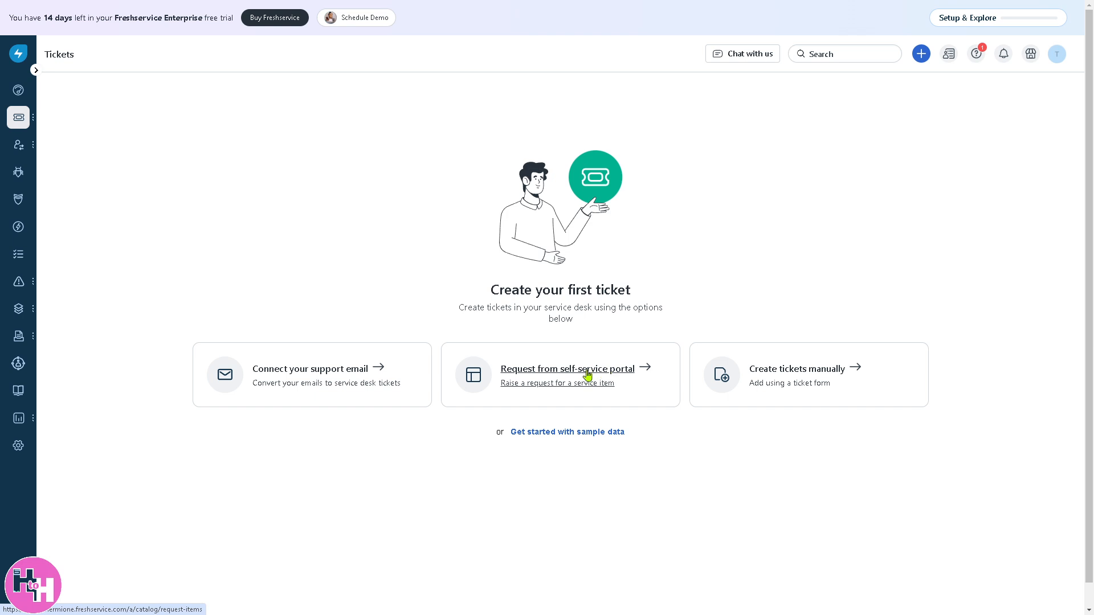
{"action": "mouse_move", "coordinate": [608, 376]}
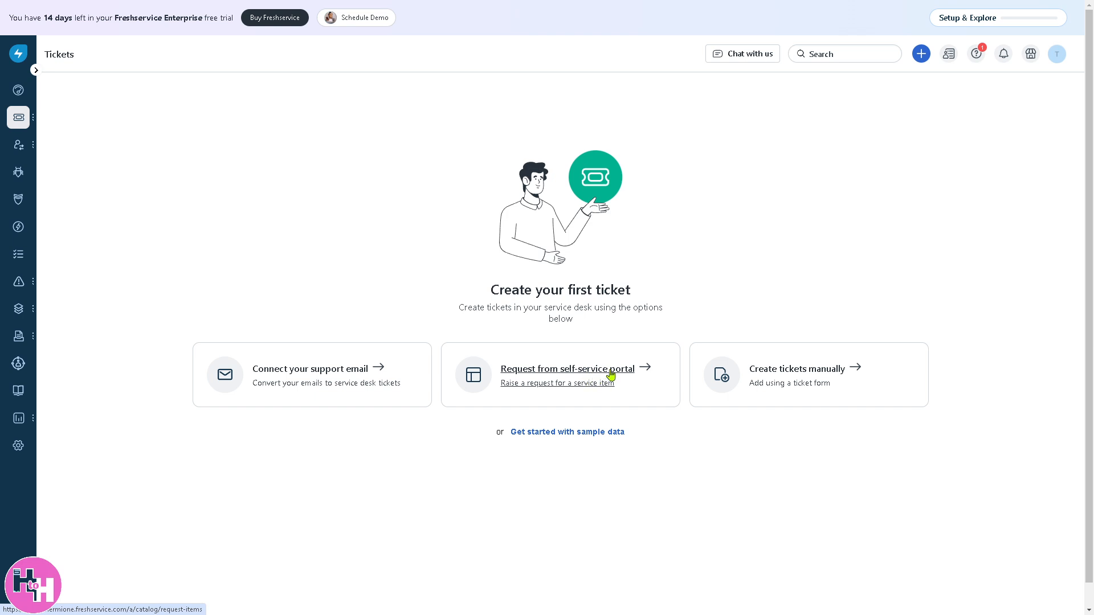
{"action": "mouse_move", "coordinate": [625, 377]}
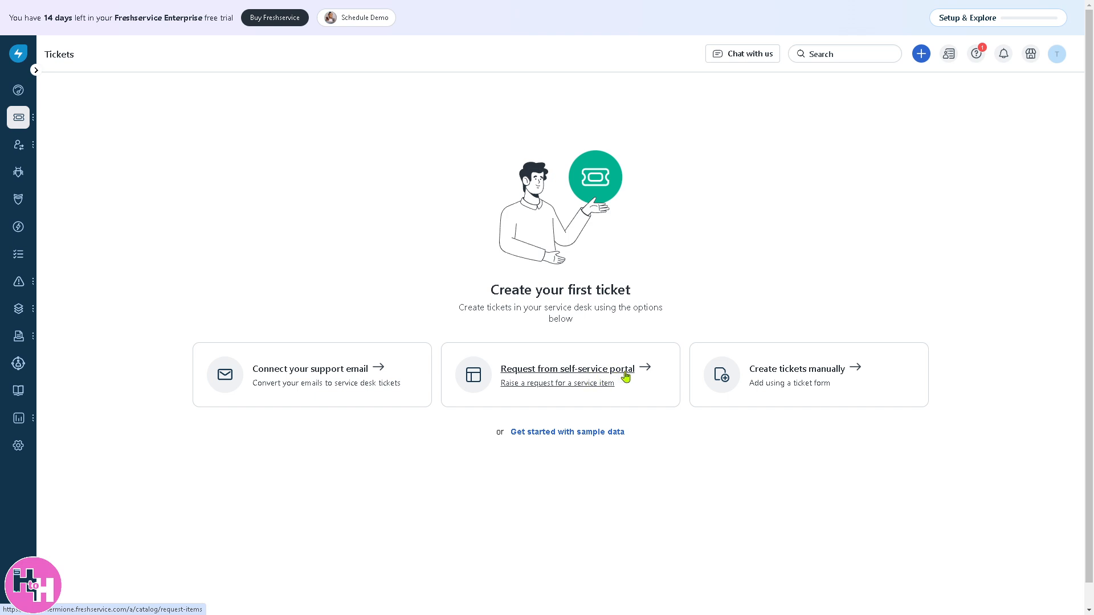
{"action": "left_click", "coordinate": [567, 368]}
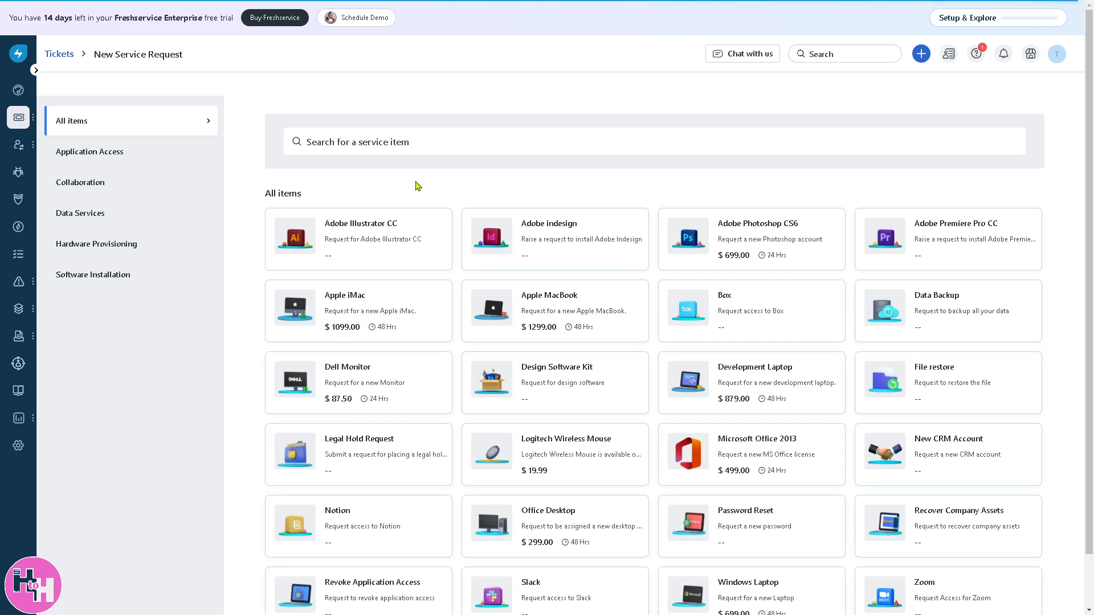
{"action": "mouse_move", "coordinate": [400, 183]}
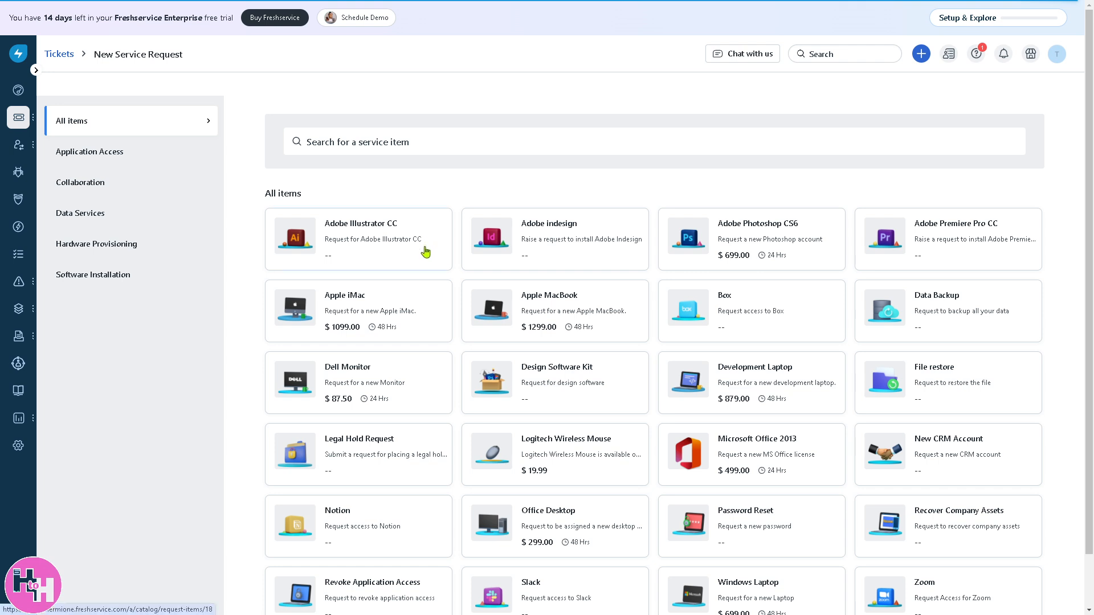
{"action": "mouse_move", "coordinate": [571, 248]}
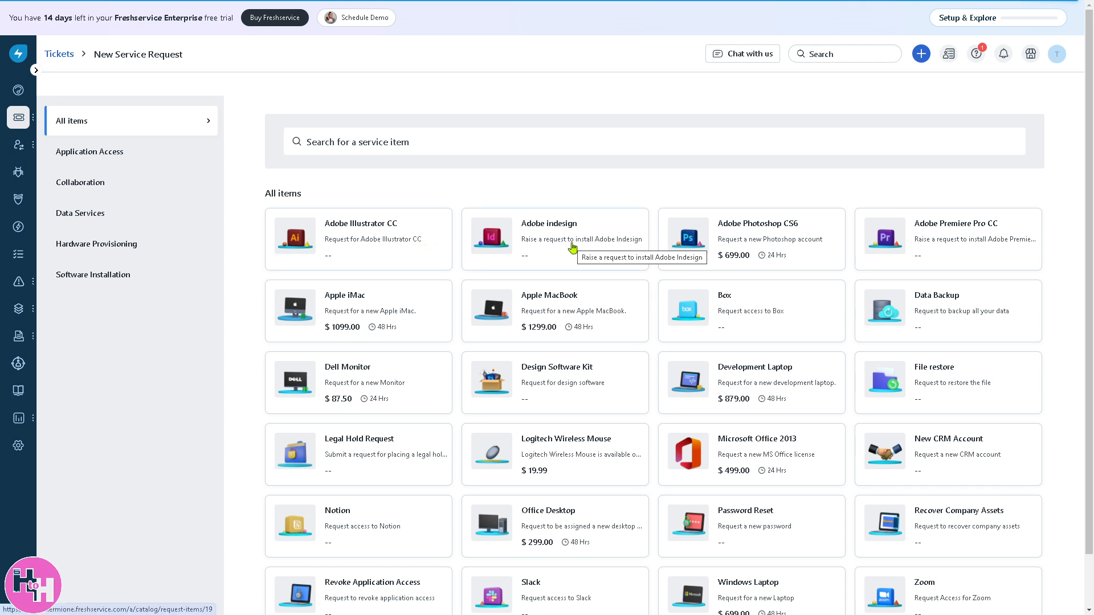
{"action": "mouse_move", "coordinate": [765, 248]}
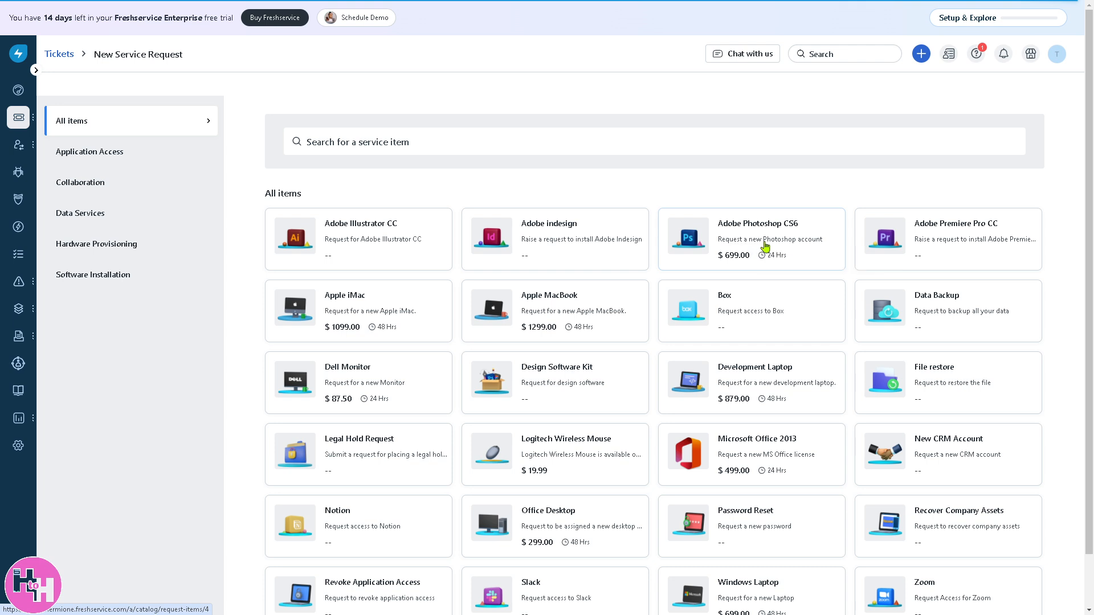
{"action": "left_click", "coordinate": [59, 54]}
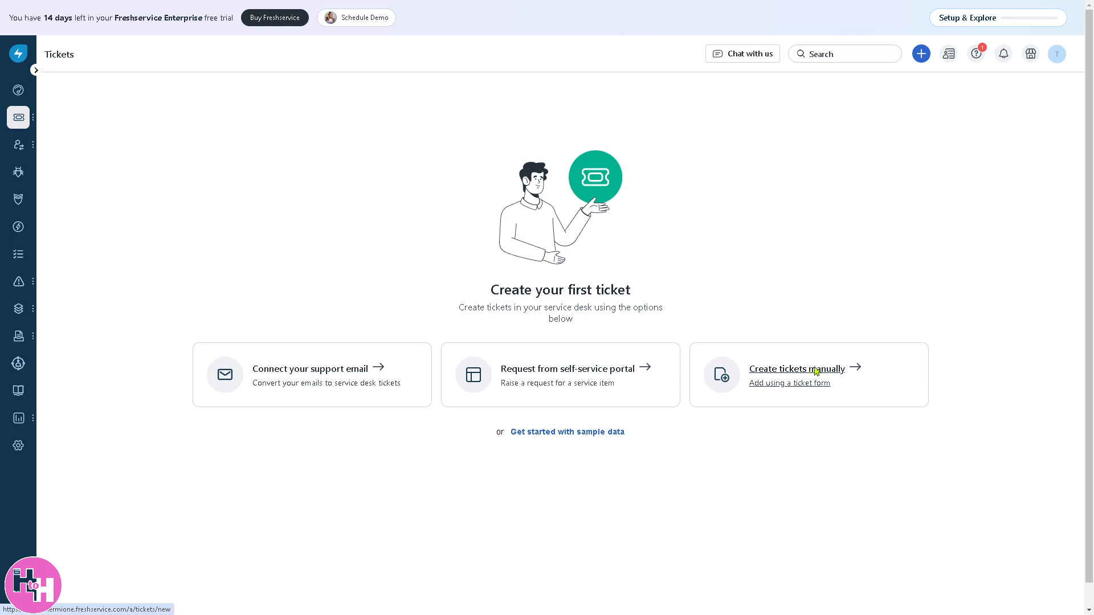
- Draft a manual incident 'Freshservice Tutorial for Newbies', keeping Phone source, Open status, Low priority
{"action": "left_click", "coordinate": [795, 369]}
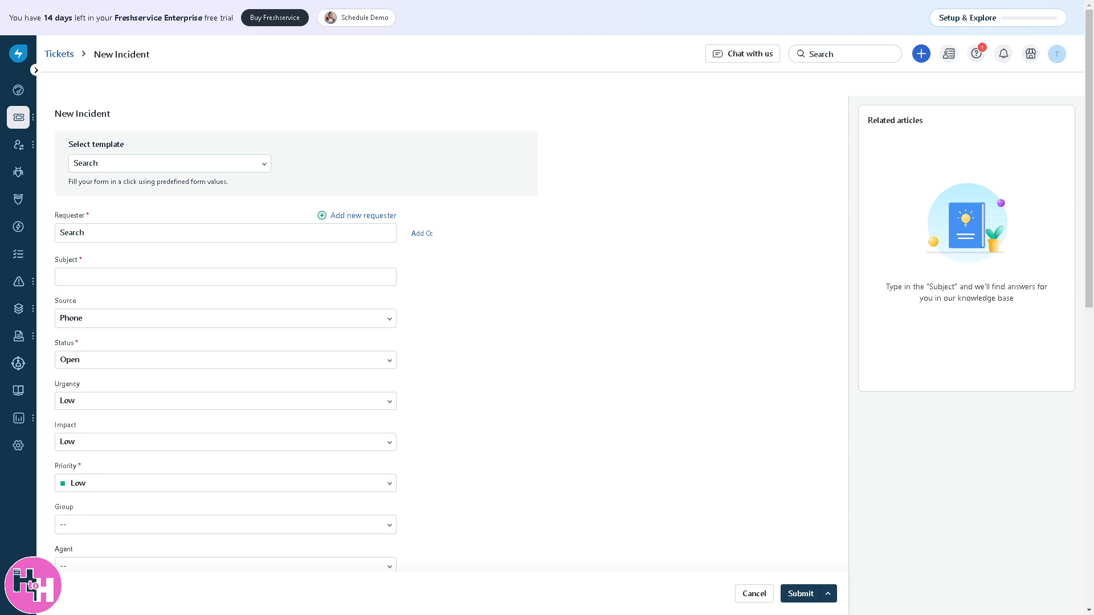
{"action": "mouse_move", "coordinate": [155, 251]}
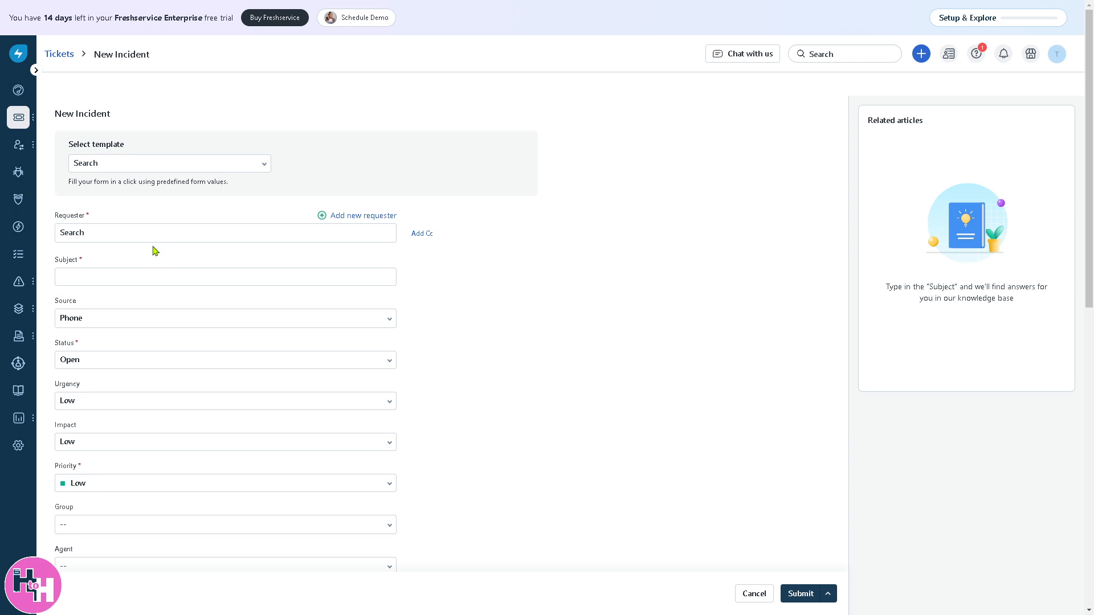
{"action": "left_click", "coordinate": [224, 233]}
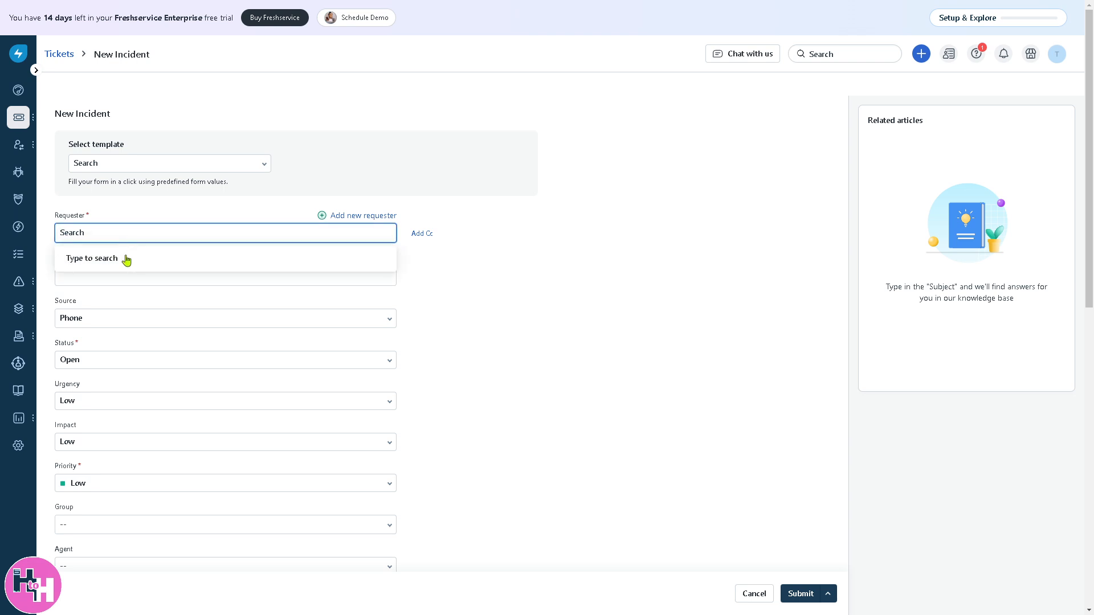
{"action": "type", "text": "Freshservice Tutorial for Newbies"}
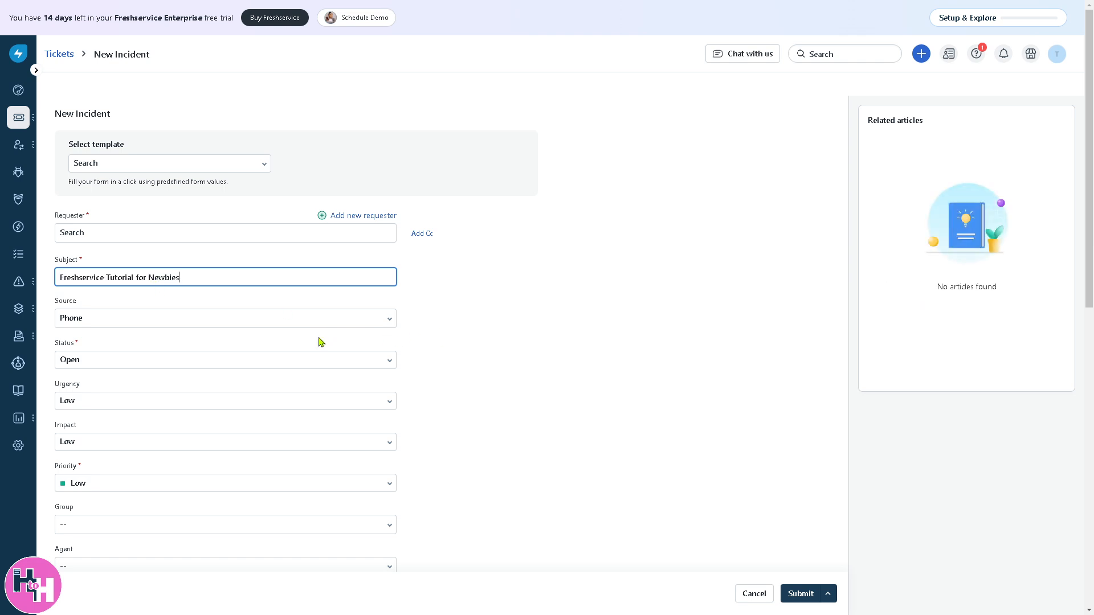
{"action": "left_click", "coordinate": [224, 318]}
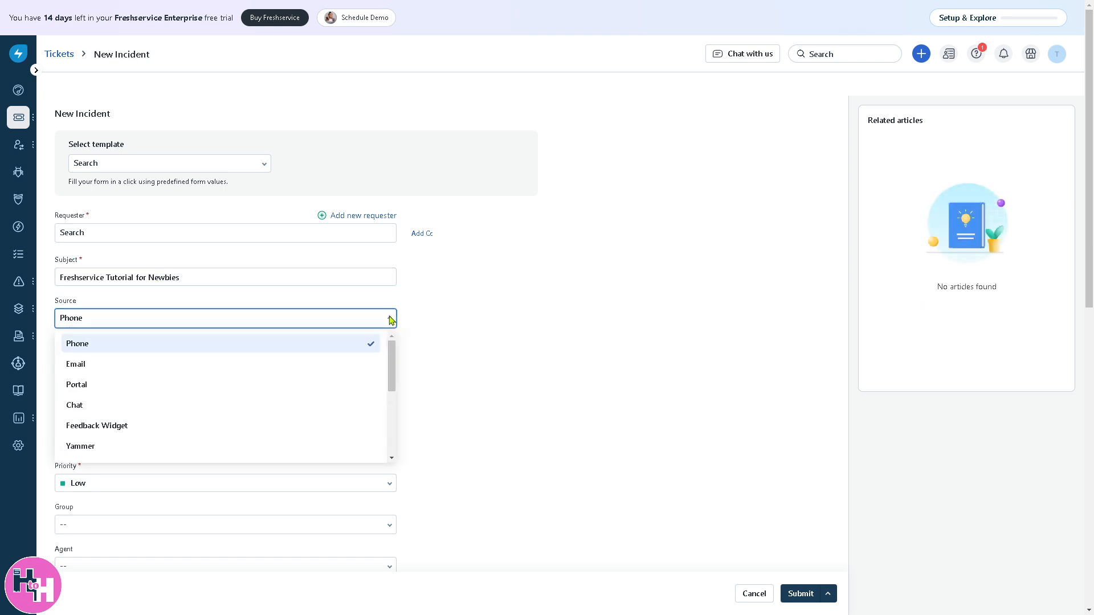
{"action": "mouse_move", "coordinate": [505, 361]}
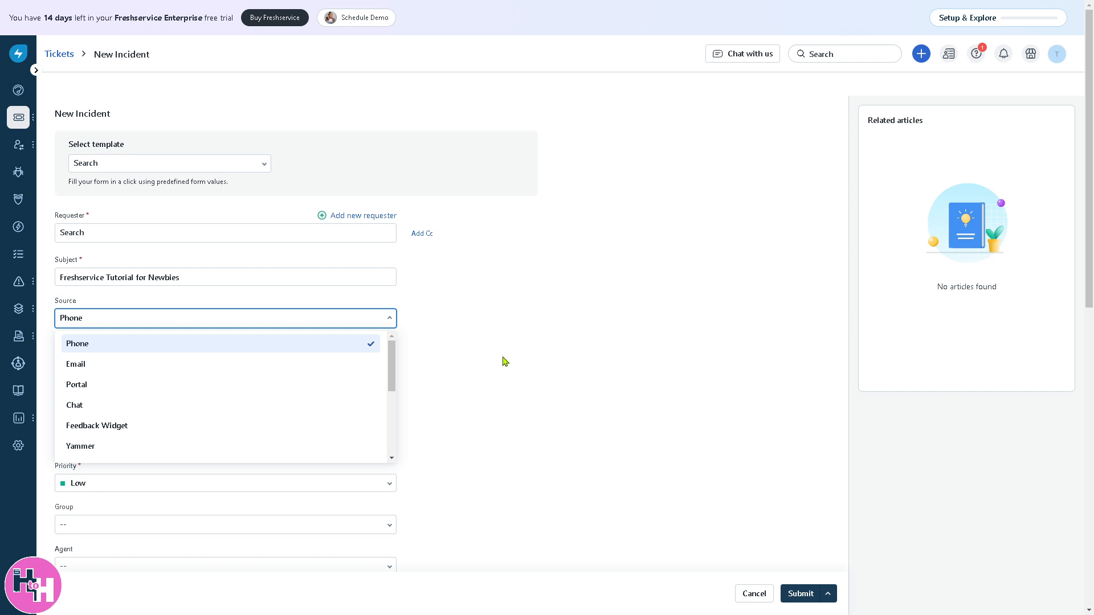
{"action": "left_click", "coordinate": [78, 343]}
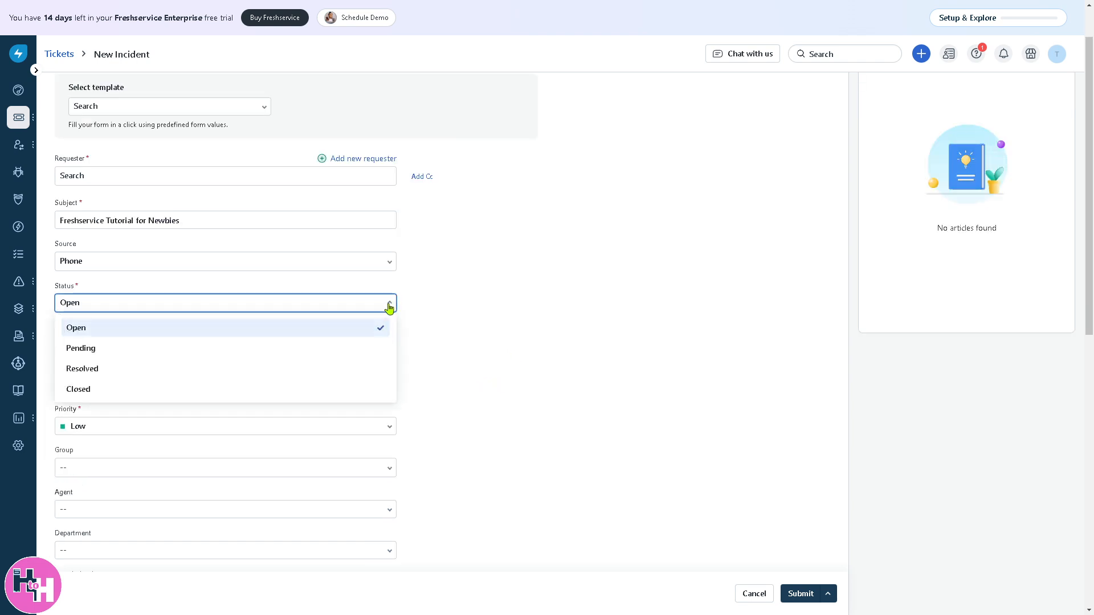
{"action": "mouse_move", "coordinate": [294, 340]}
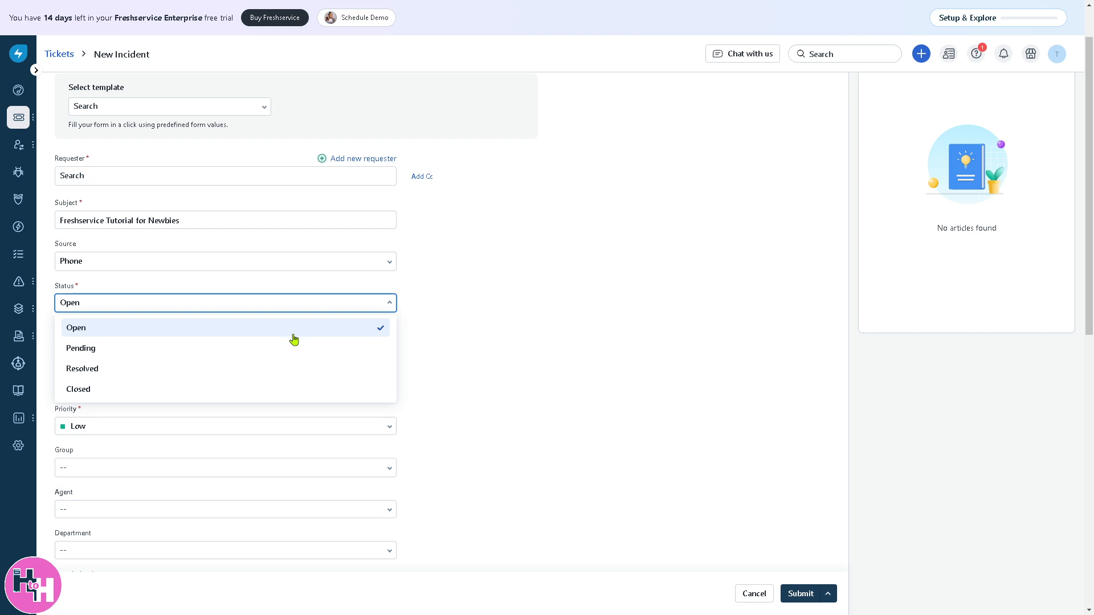
{"action": "left_click", "coordinate": [75, 328]}
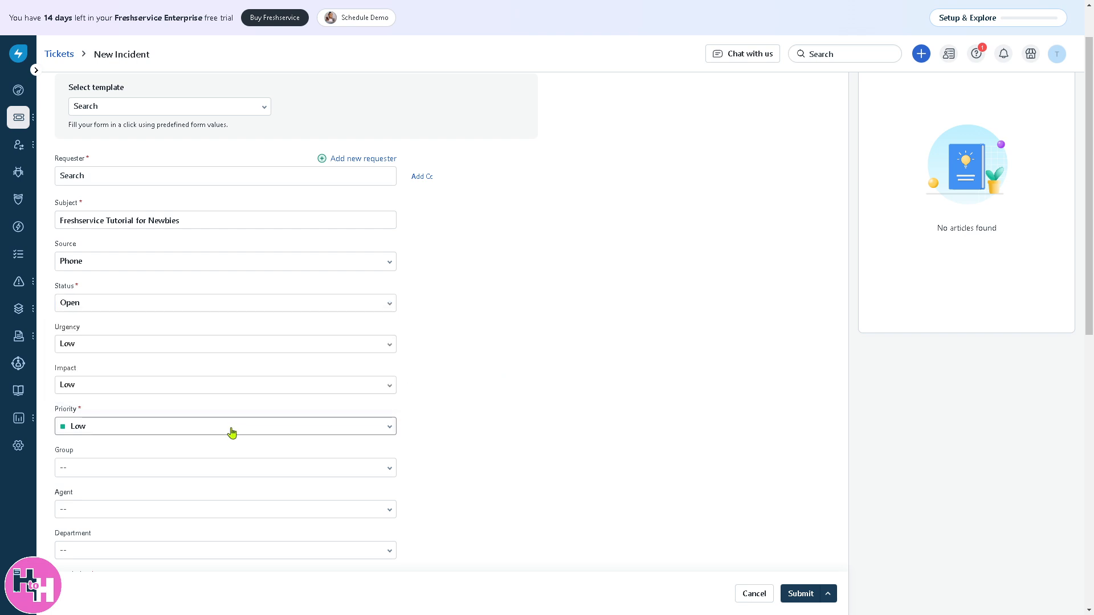
{"action": "left_click", "coordinate": [226, 426]}
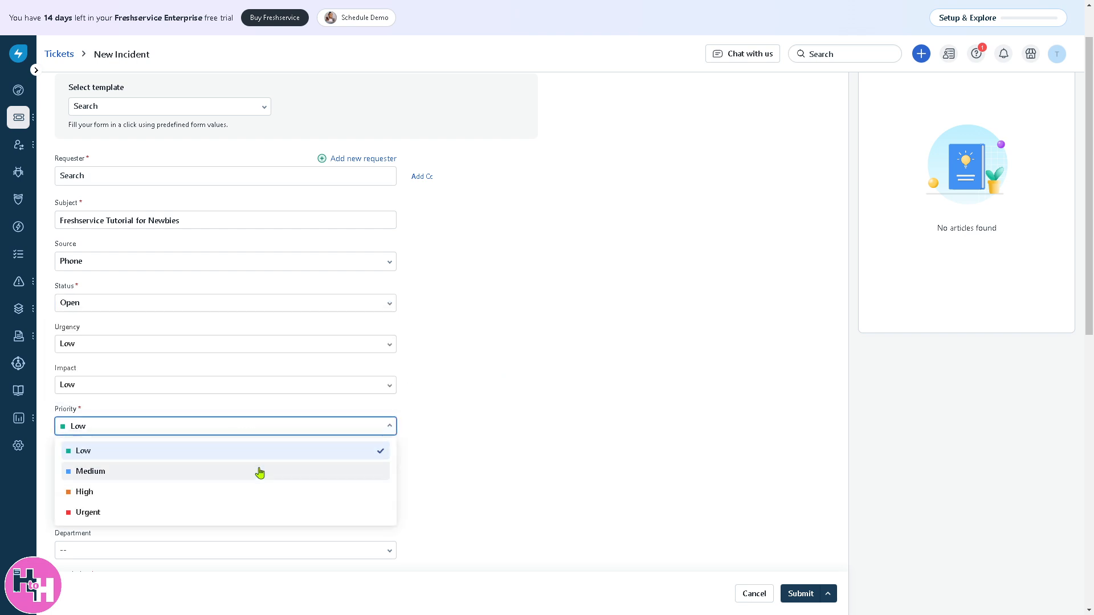
{"action": "mouse_move", "coordinate": [270, 487]}
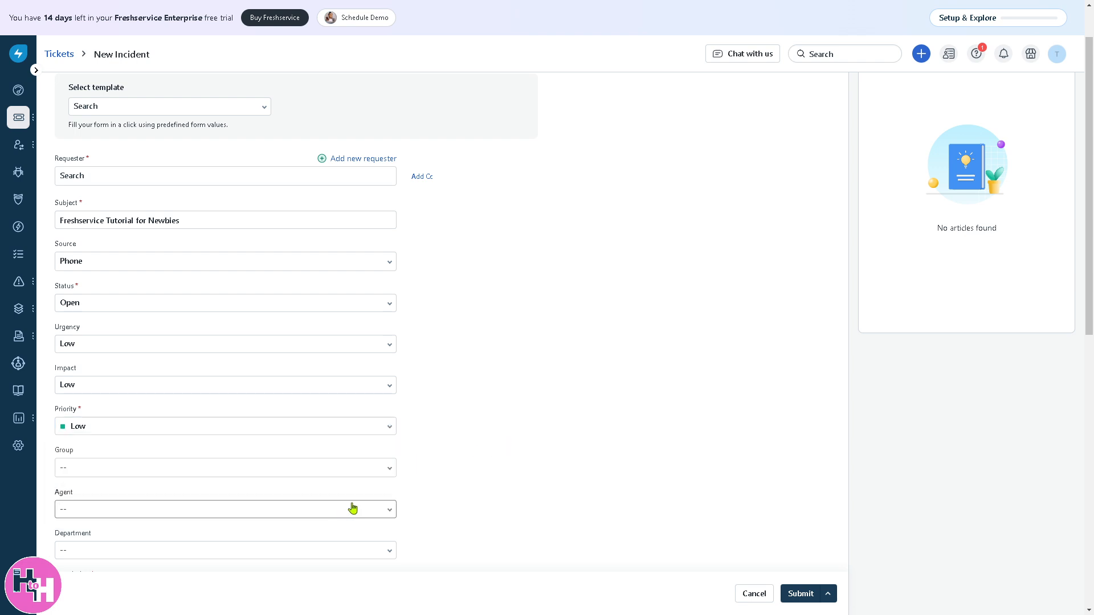
{"action": "left_click", "coordinate": [226, 509]}
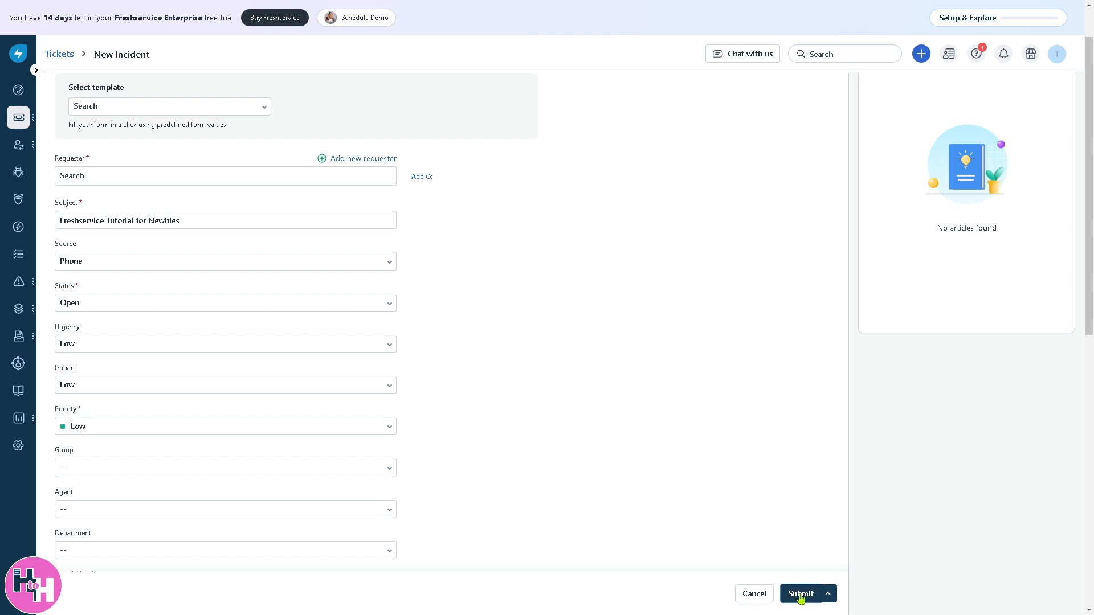
- Add a bold description, submit, hit the blank Requester error, and leave the form
{"action": "scroll", "scroll_direction": "down", "scroll_amount": 3}
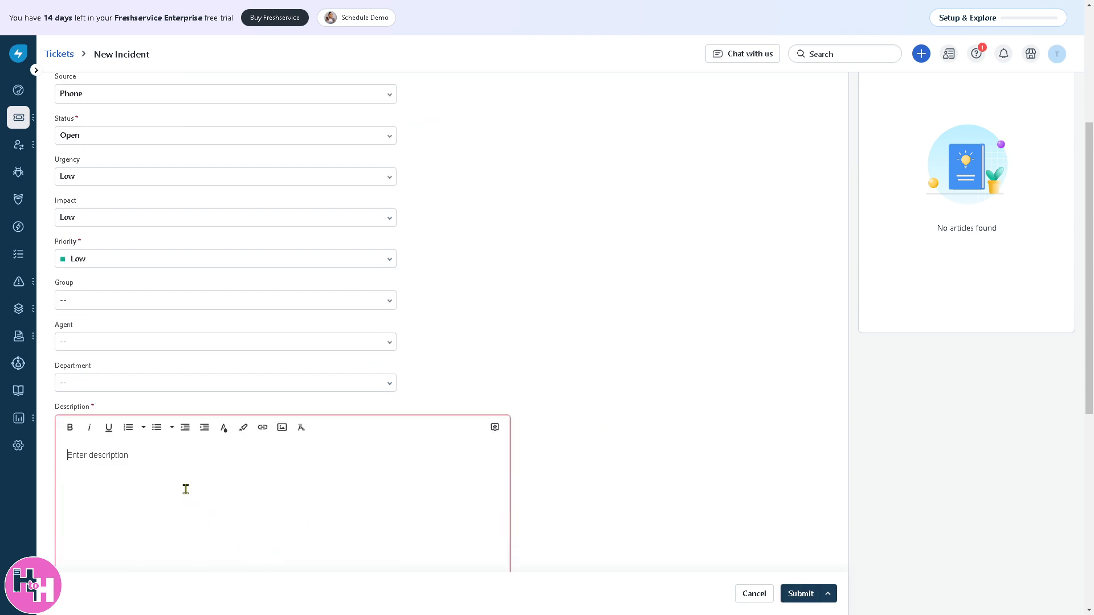
{"action": "type", "text": "Freshservice Tutorial for Newbies"}
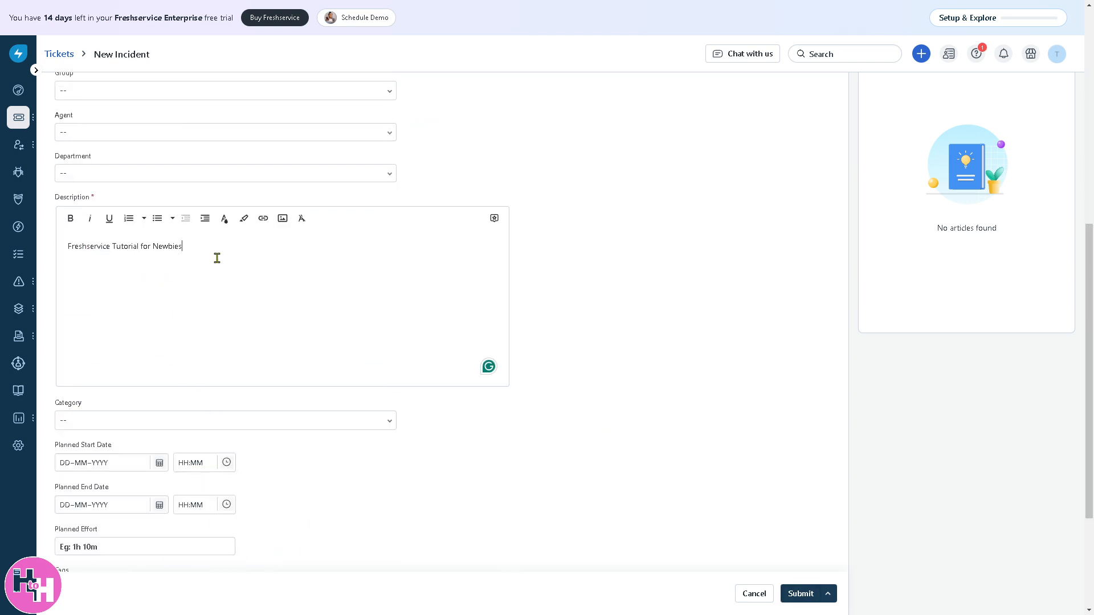
{"action": "left_click", "coordinate": [71, 218]}
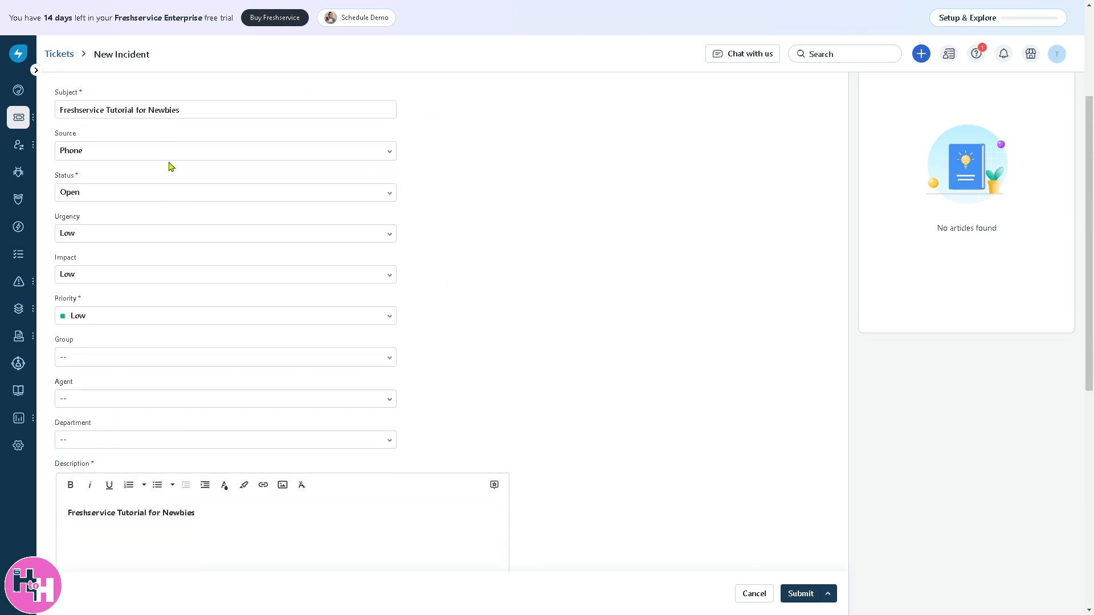
{"action": "left_click", "coordinate": [226, 109]}
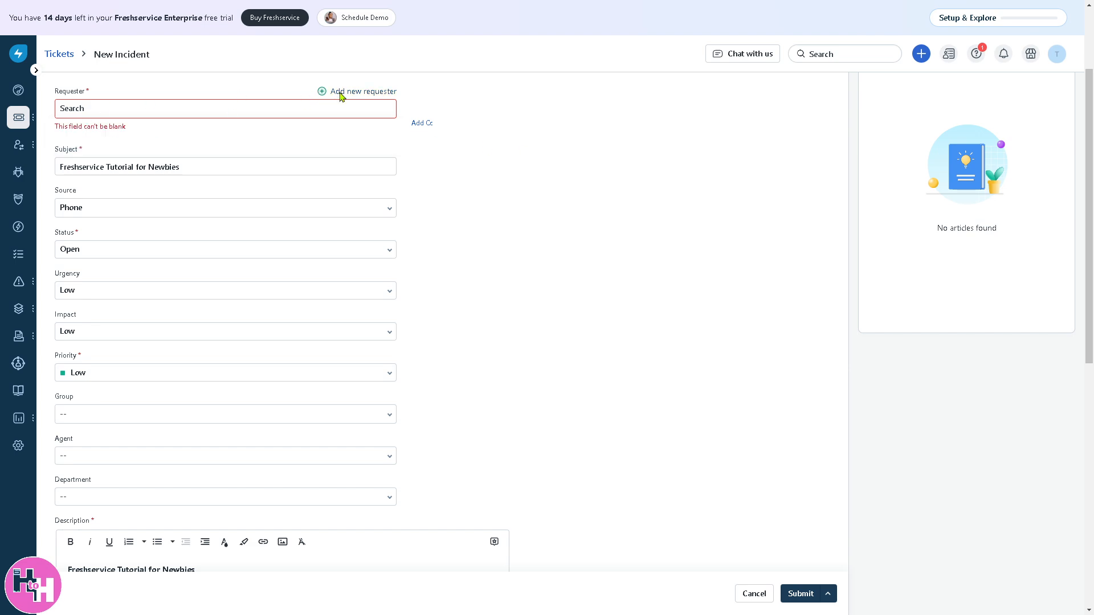
{"action": "left_click", "coordinate": [362, 92]}
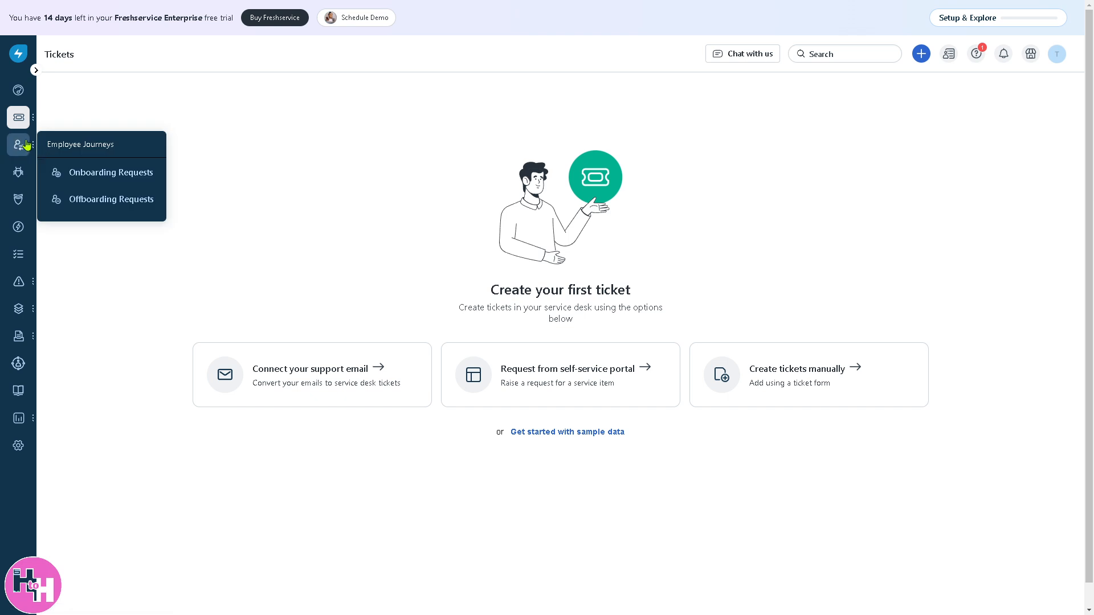
{"action": "mouse_move", "coordinate": [18, 144]}
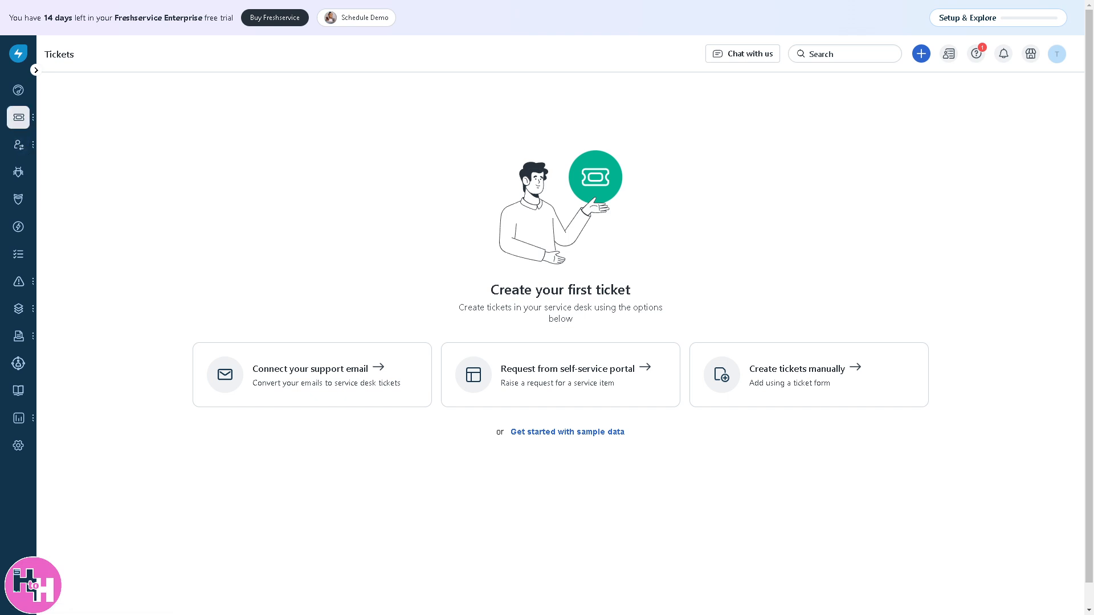
- View the empty Onboarding Requests list, then the empty My Open Offboarding Requests view
{"action": "left_click", "coordinate": [18, 117]}
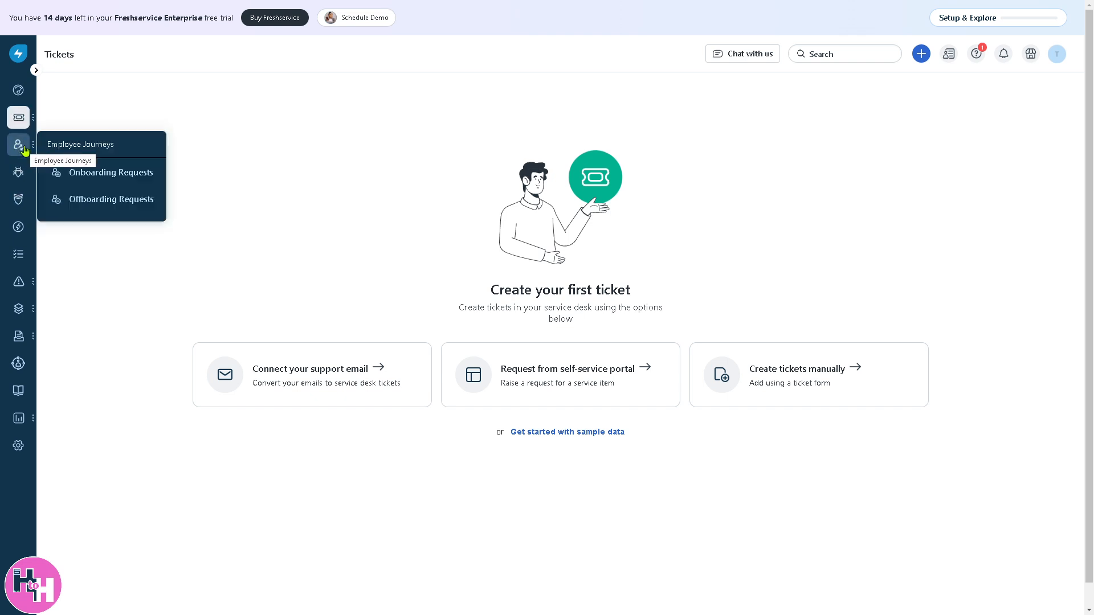
{"action": "mouse_move", "coordinate": [61, 156]}
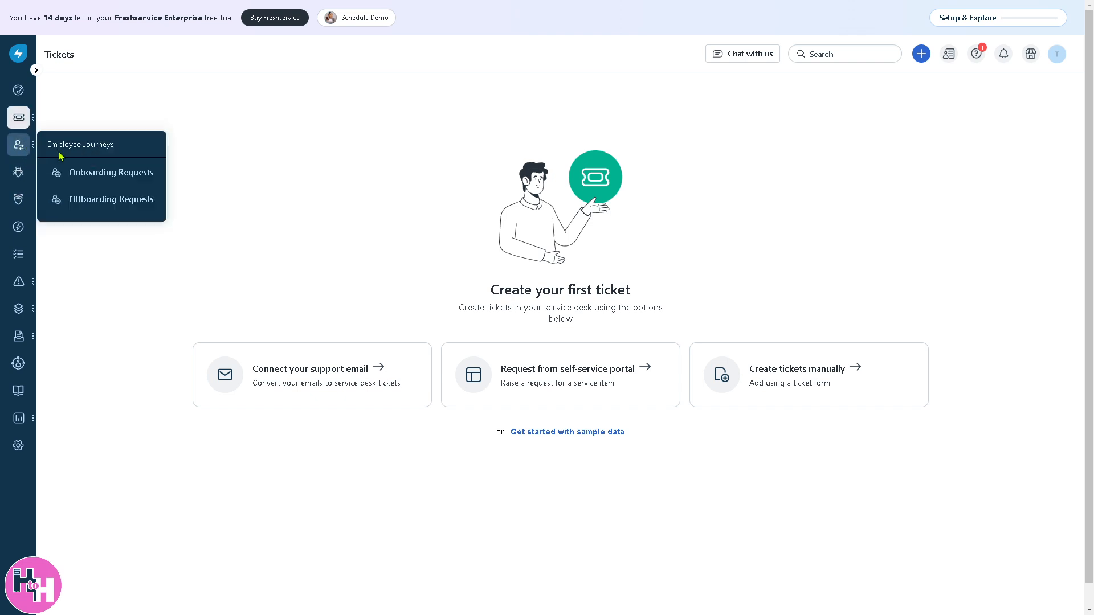
{"action": "left_click", "coordinate": [110, 172]}
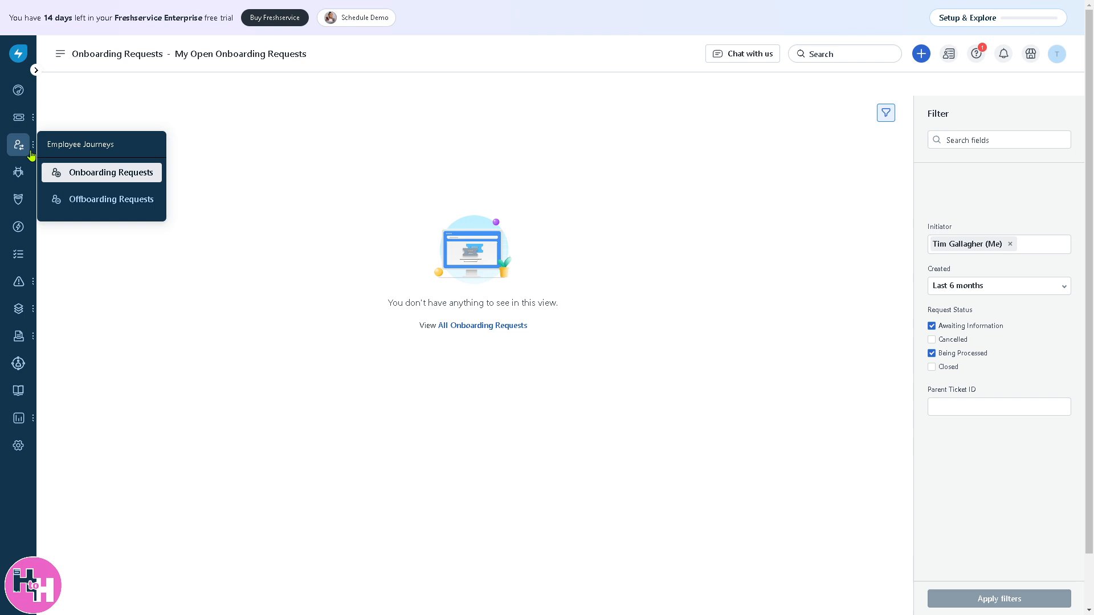
{"action": "left_click", "coordinate": [109, 199]}
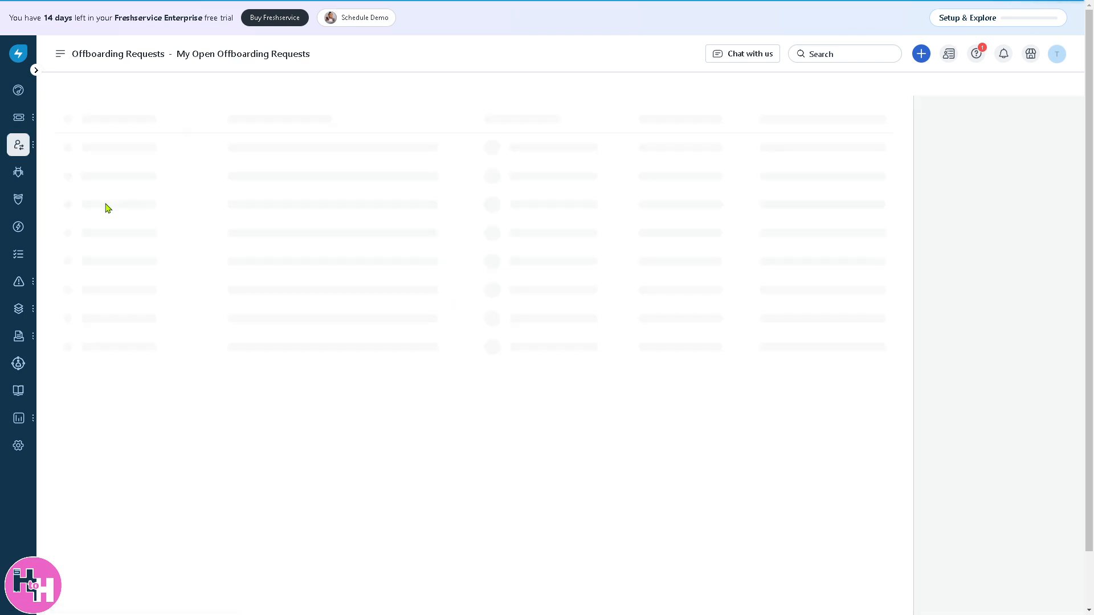
{"action": "left_click", "coordinate": [886, 112]}
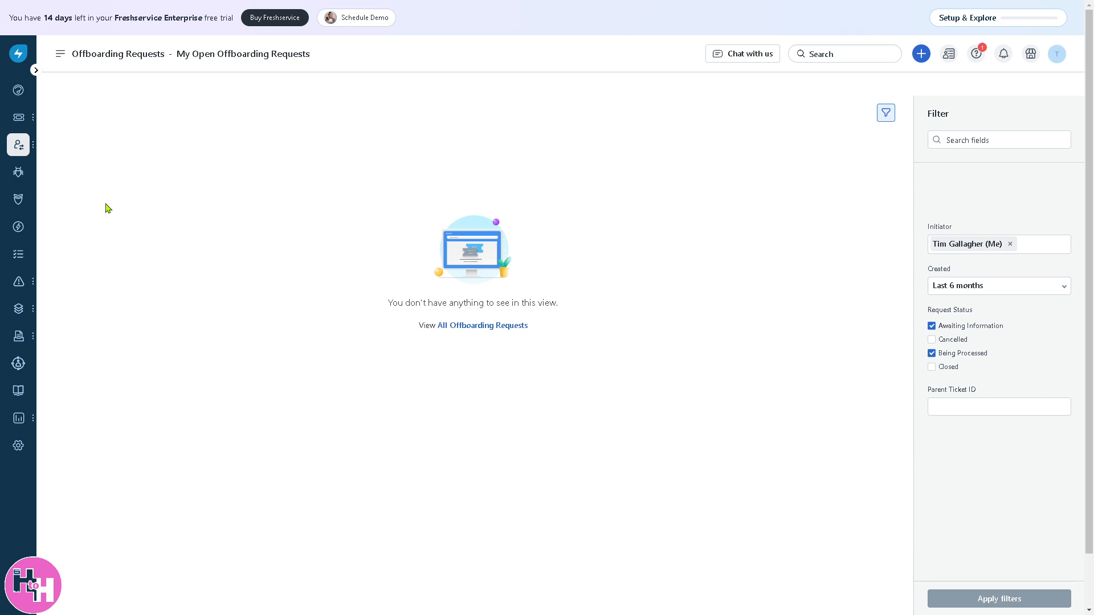
{"action": "mouse_move", "coordinate": [119, 211]}
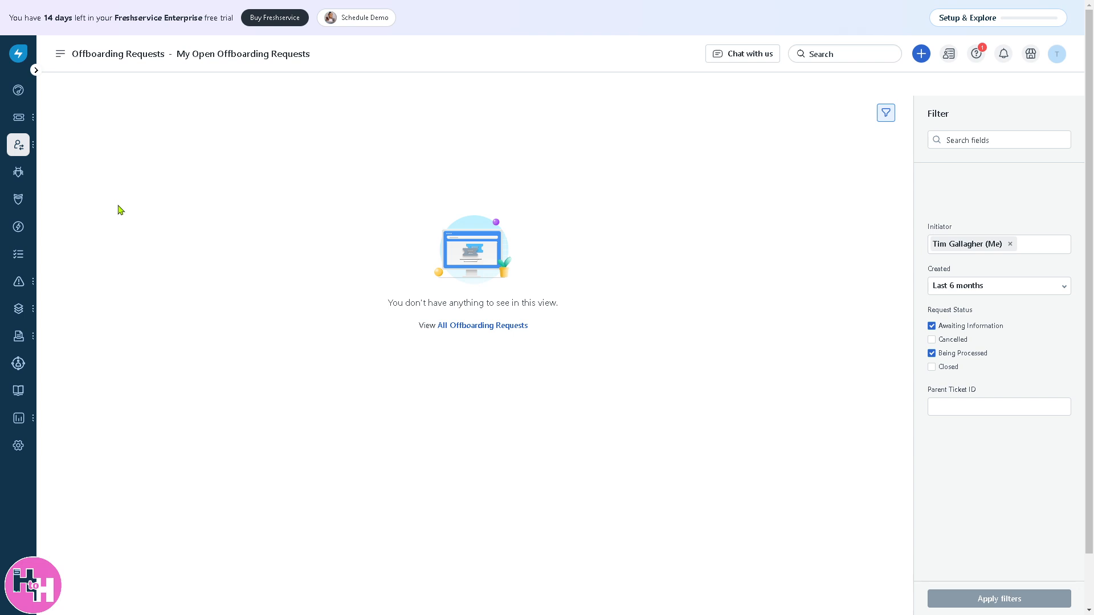
{"action": "mouse_move", "coordinate": [143, 152]}
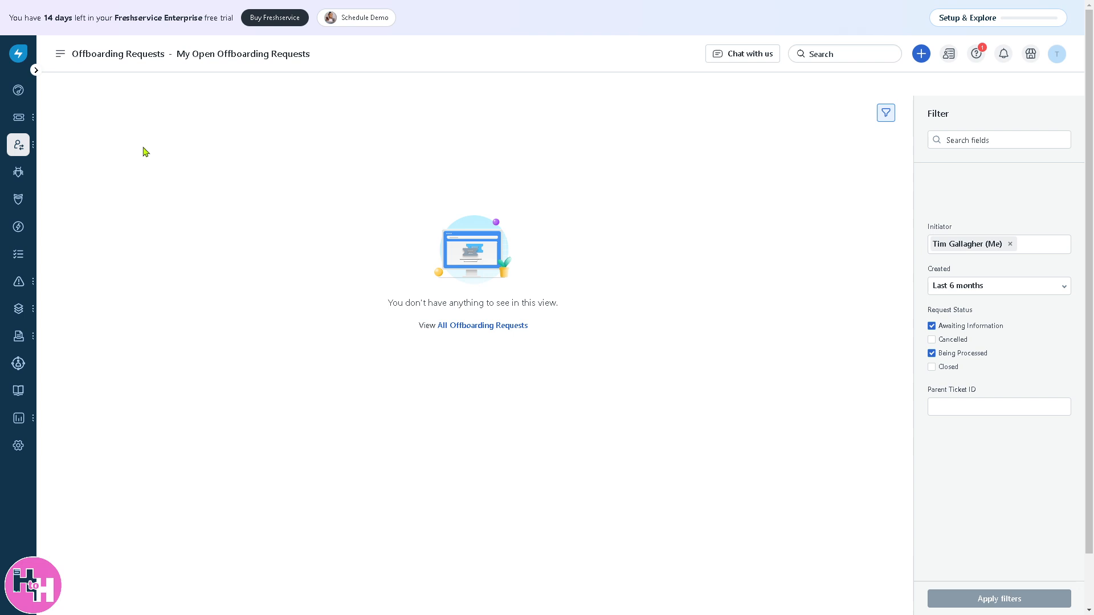
{"action": "mouse_move", "coordinate": [68, 143]}
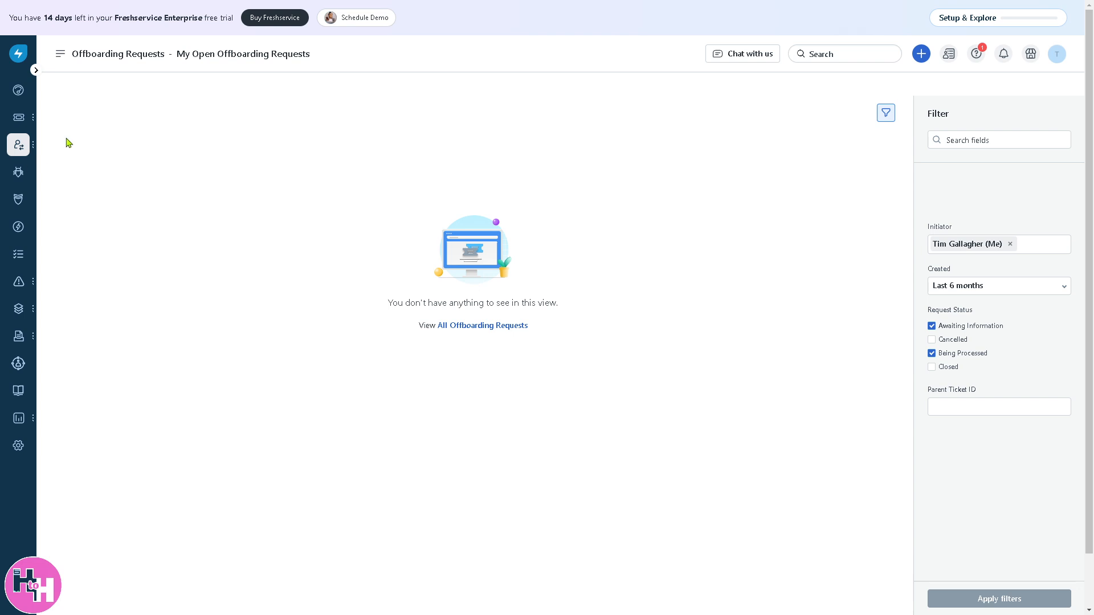
{"action": "mouse_move", "coordinate": [18, 172]}
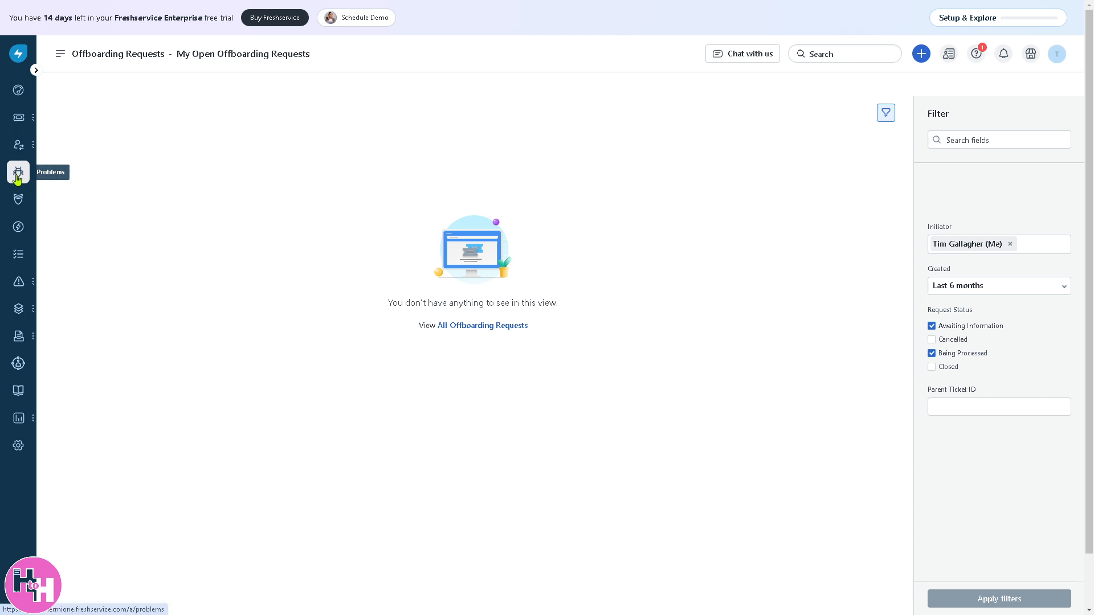
- View the empty Problems area and a blank New Problem form, then open Changes
{"action": "left_click", "coordinate": [18, 172]}
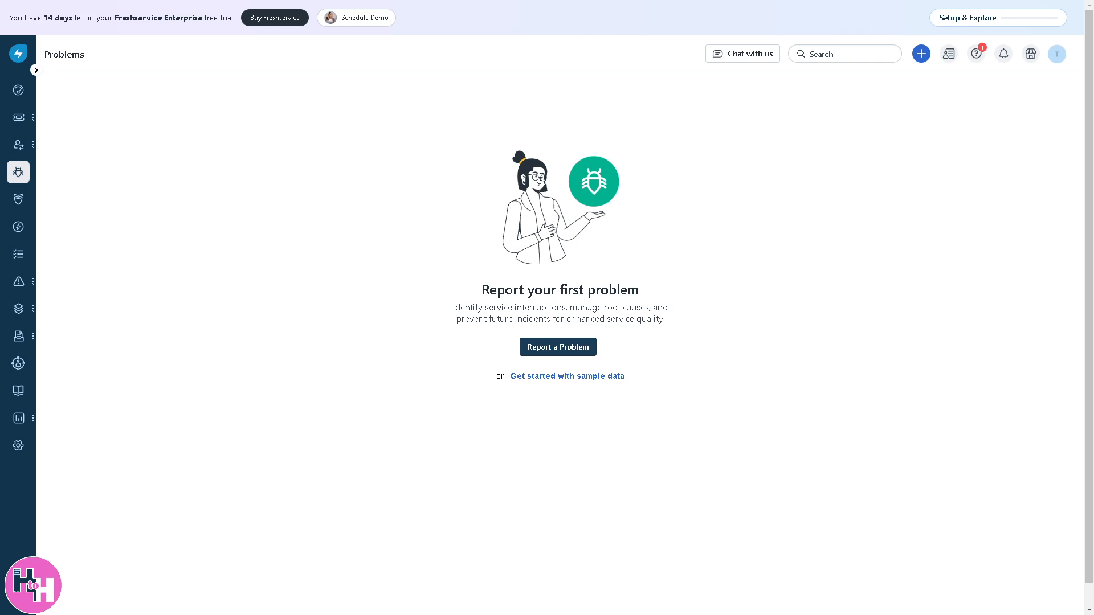
{"action": "mouse_move", "coordinate": [204, 354]}
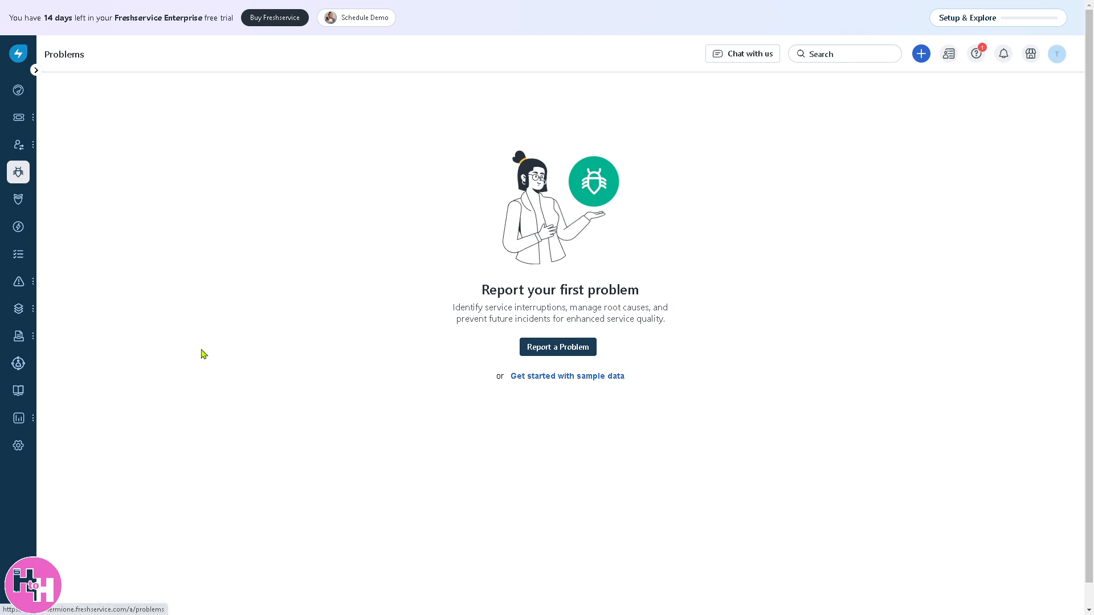
{"action": "mouse_move", "coordinate": [515, 360]}
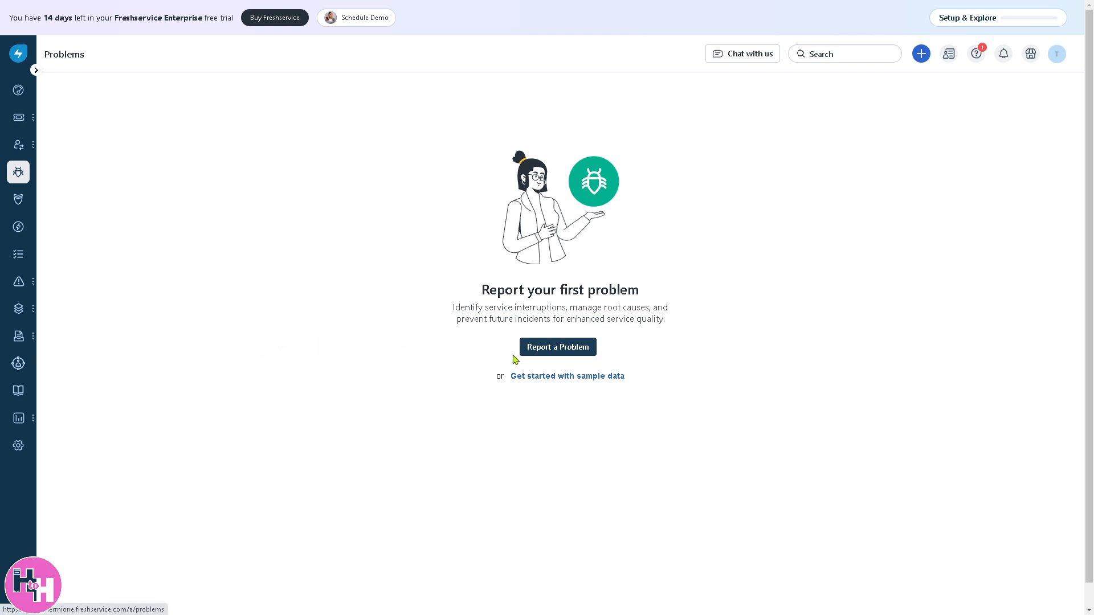
{"action": "mouse_move", "coordinate": [336, 358]}
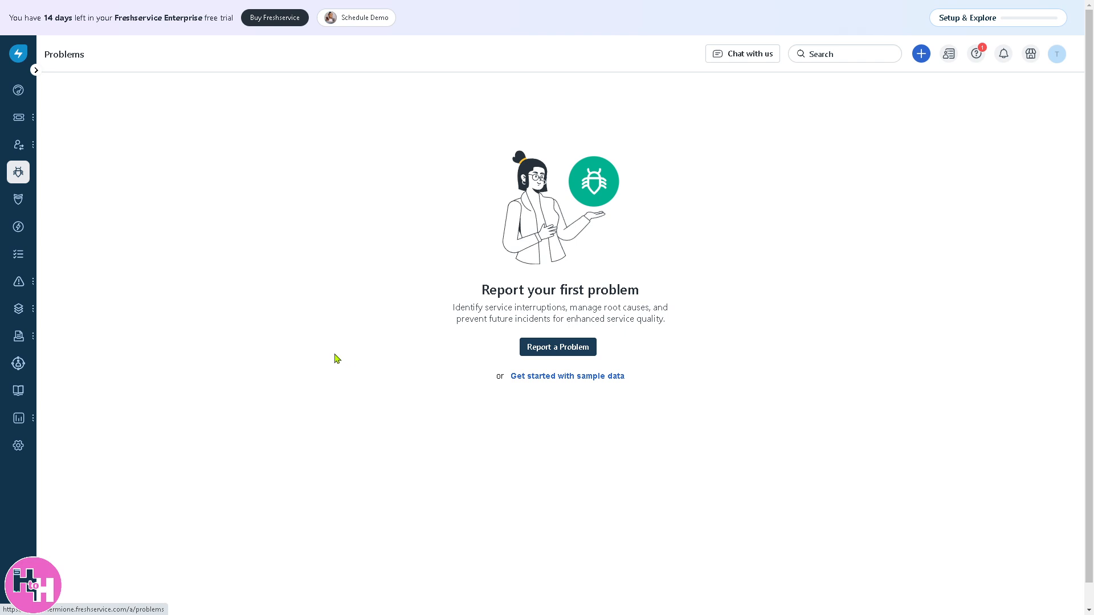
{"action": "left_click", "coordinate": [557, 347]}
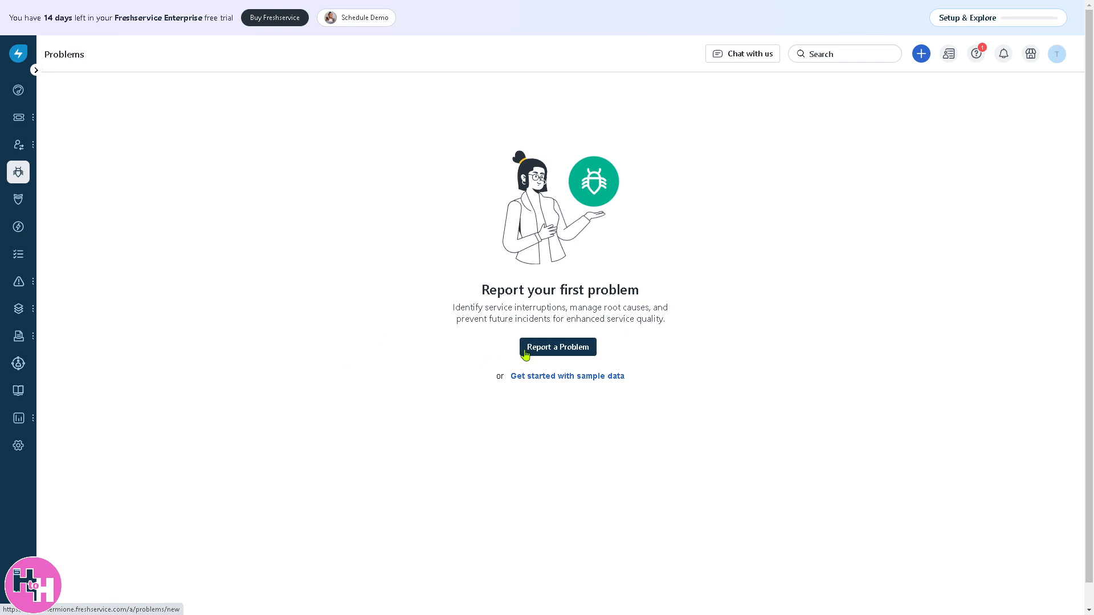
{"action": "left_click", "coordinate": [557, 347]}
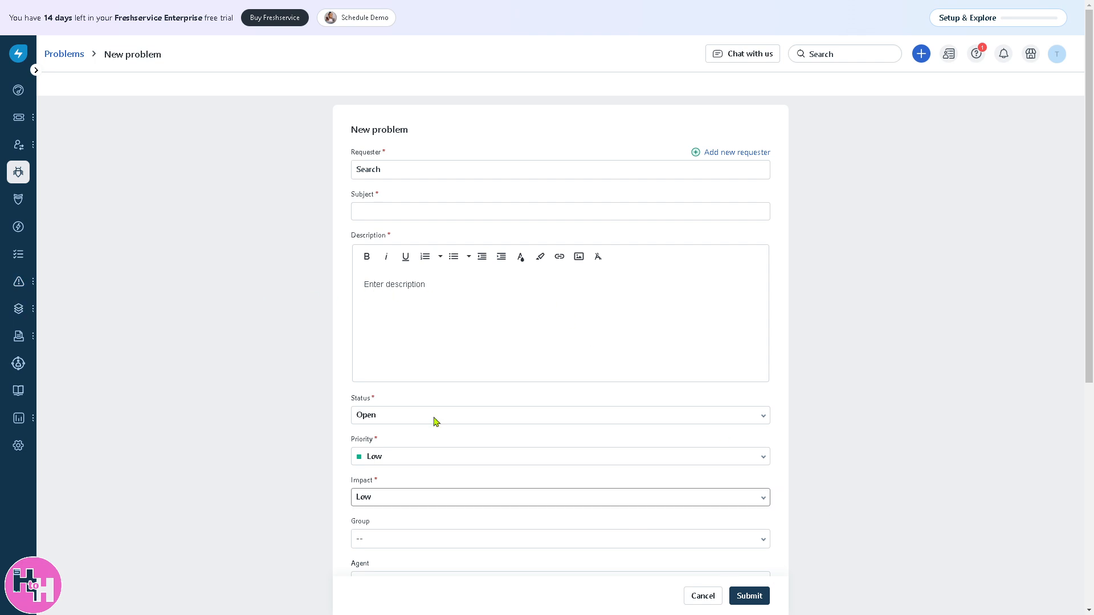
{"action": "left_click", "coordinate": [19, 200]}
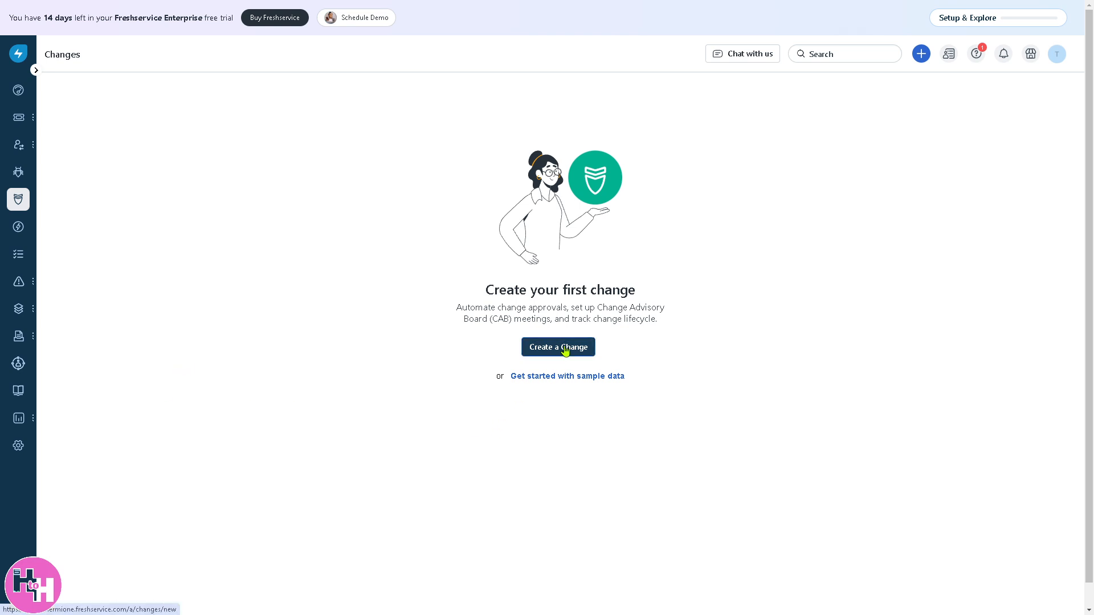
- Start a new change and enter 'Changes' as its description
{"action": "left_click", "coordinate": [557, 347]}
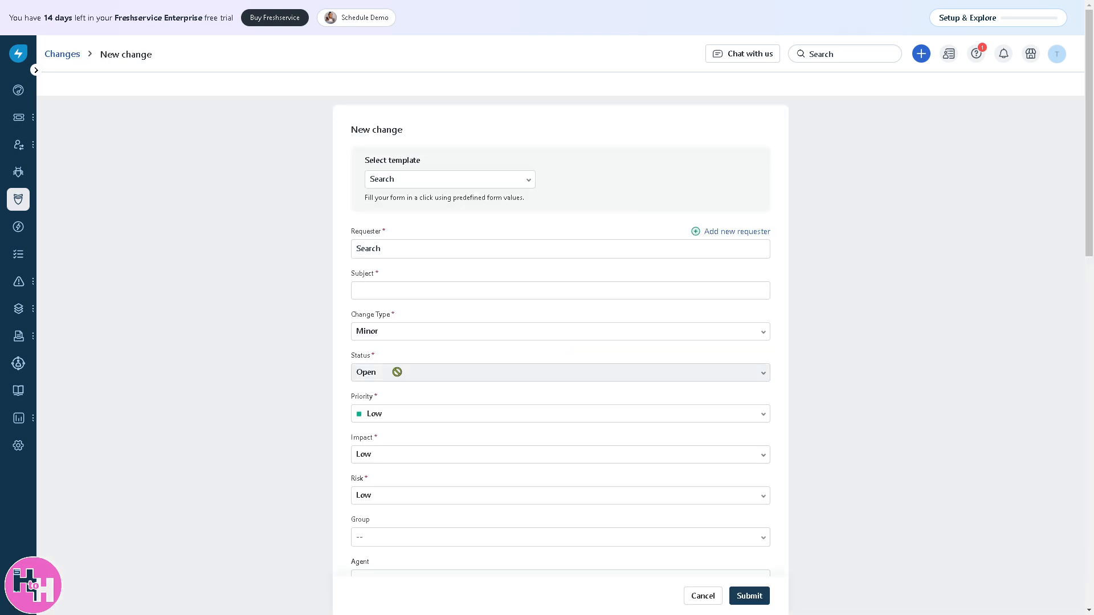
{"action": "scroll", "scroll_direction": "down", "scroll_amount": 3}
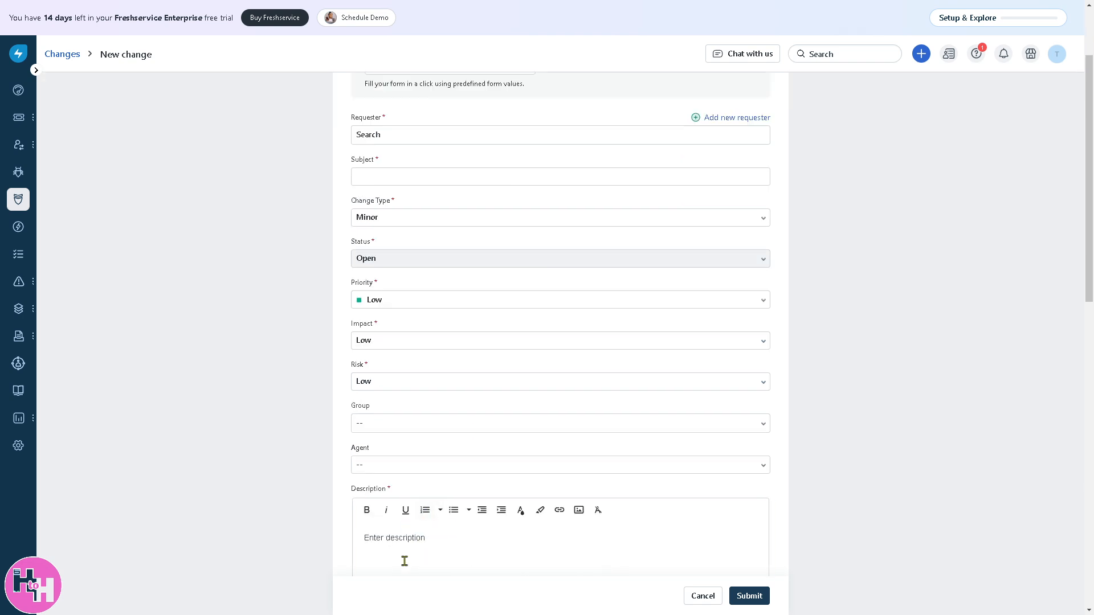
{"action": "type", "text": "Changes"}
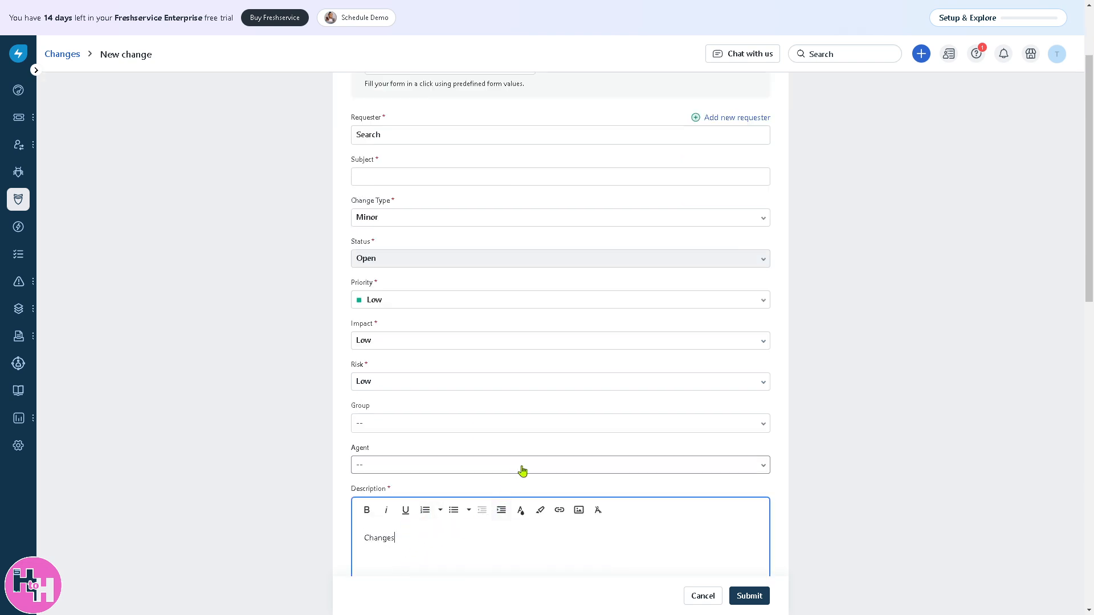
{"action": "mouse_move", "coordinate": [529, 466]}
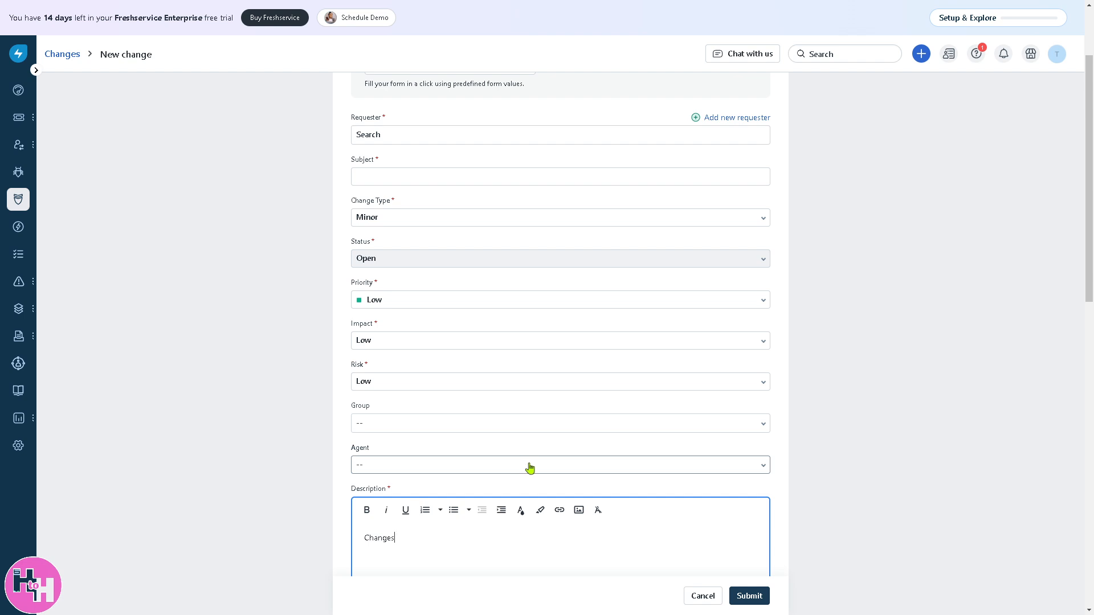
{"action": "mouse_move", "coordinate": [701, 382]}
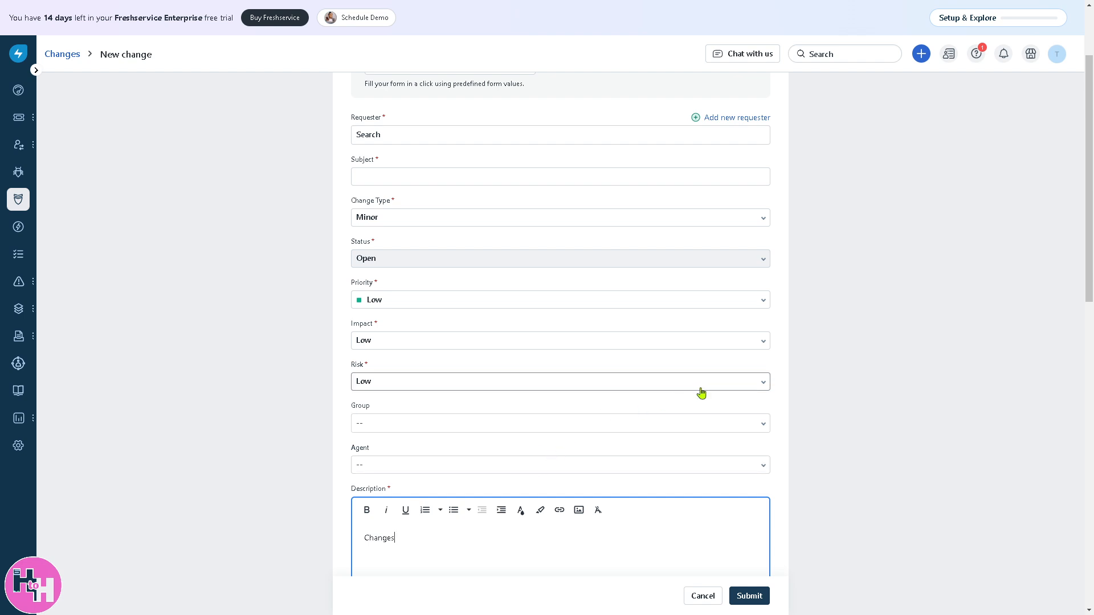
{"action": "mouse_move", "coordinate": [606, 413]}
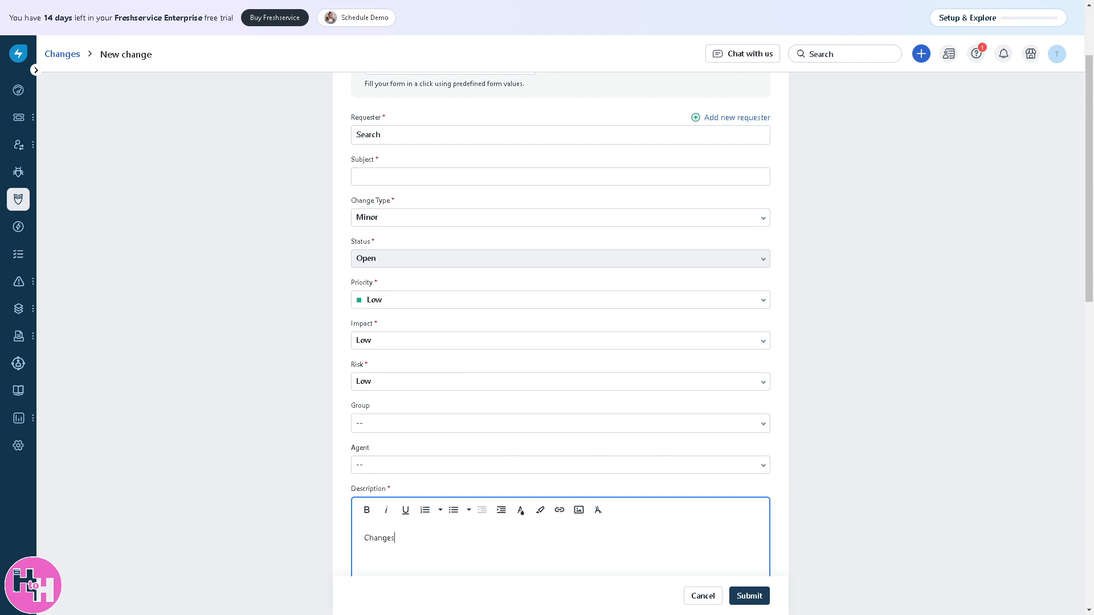
{"action": "mouse_move", "coordinate": [18, 227]}
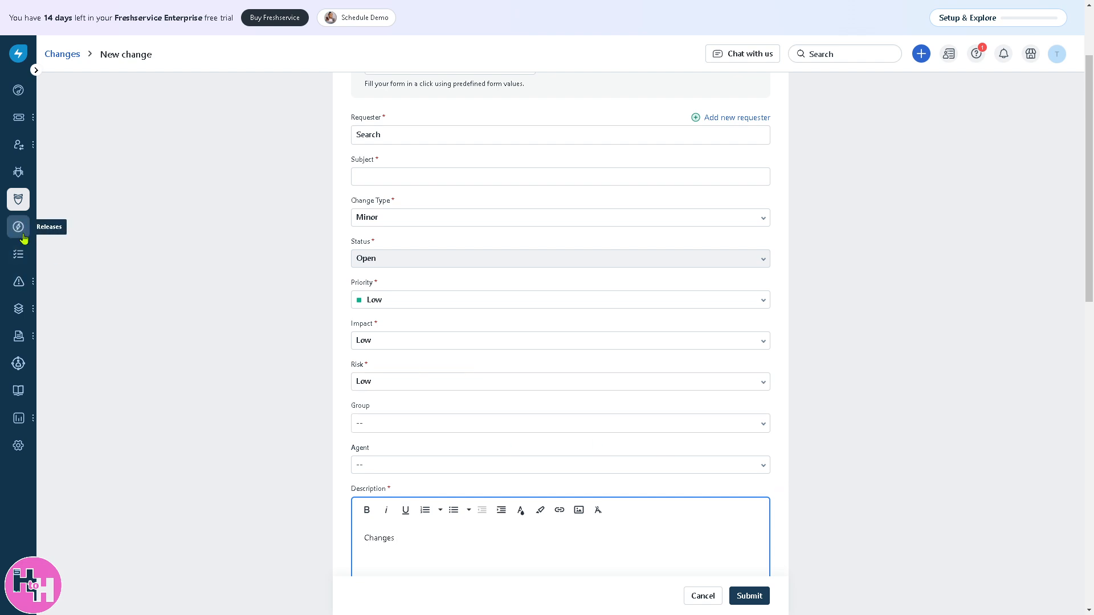
- From Releases, create a release described 'Used for planning and deploying new software, updates, or IT services.'
{"action": "left_click", "coordinate": [18, 226]}
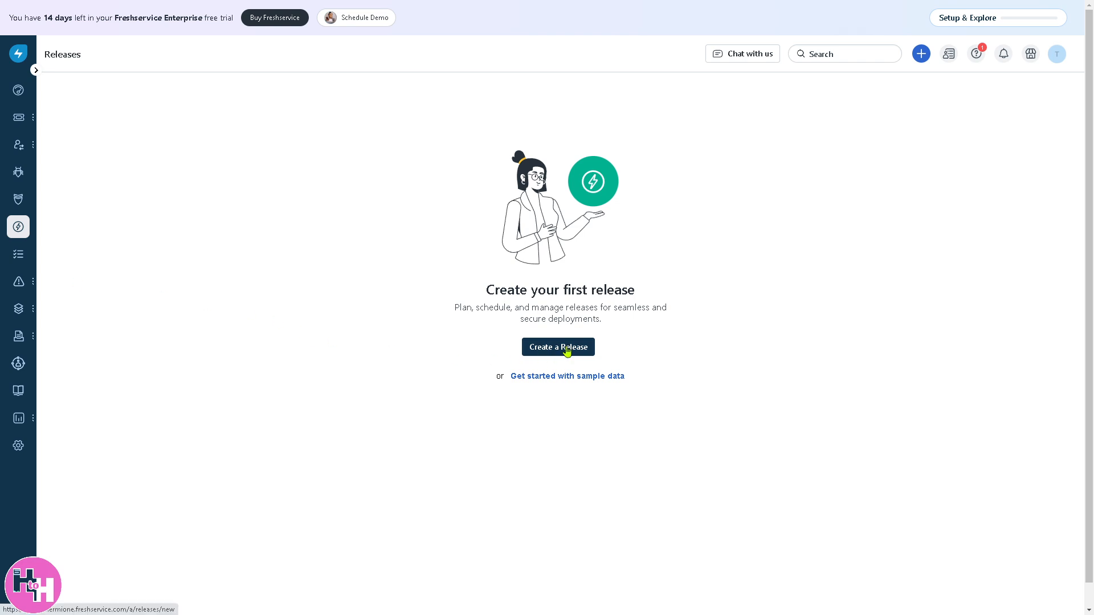
{"action": "left_click", "coordinate": [557, 347]}
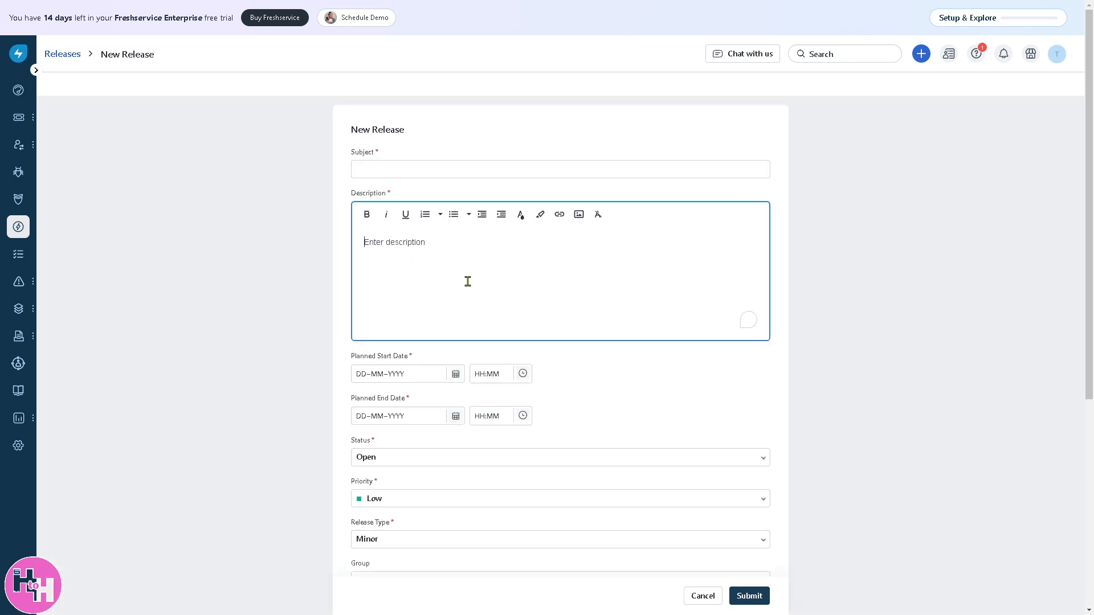
{"action": "type", "text": "Used for planning and deploying new software, updates, or IT services."}
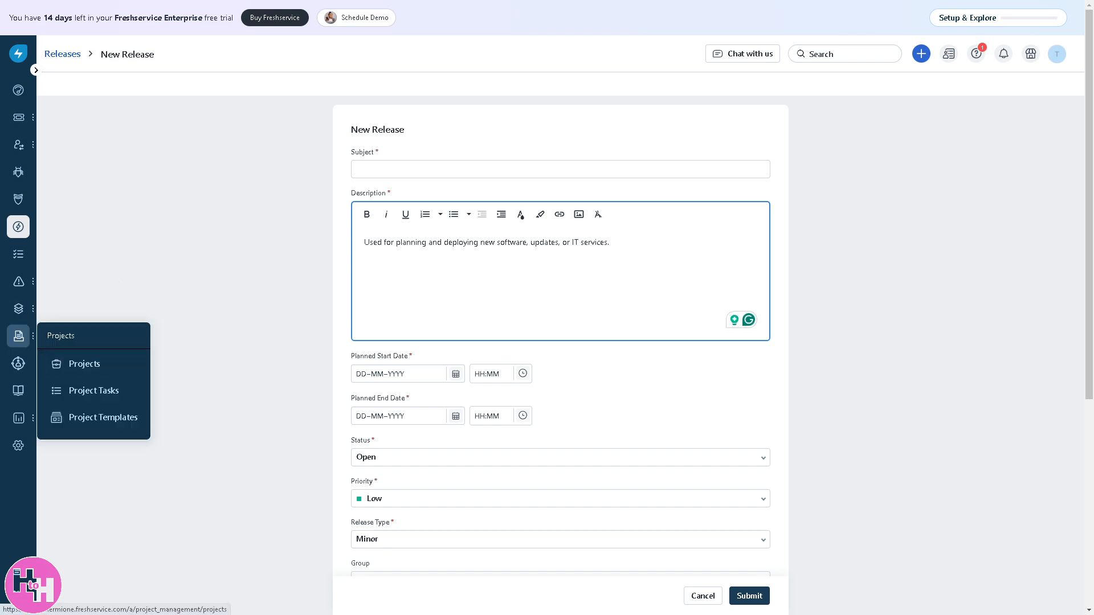
{"action": "mouse_move", "coordinate": [278, 286]}
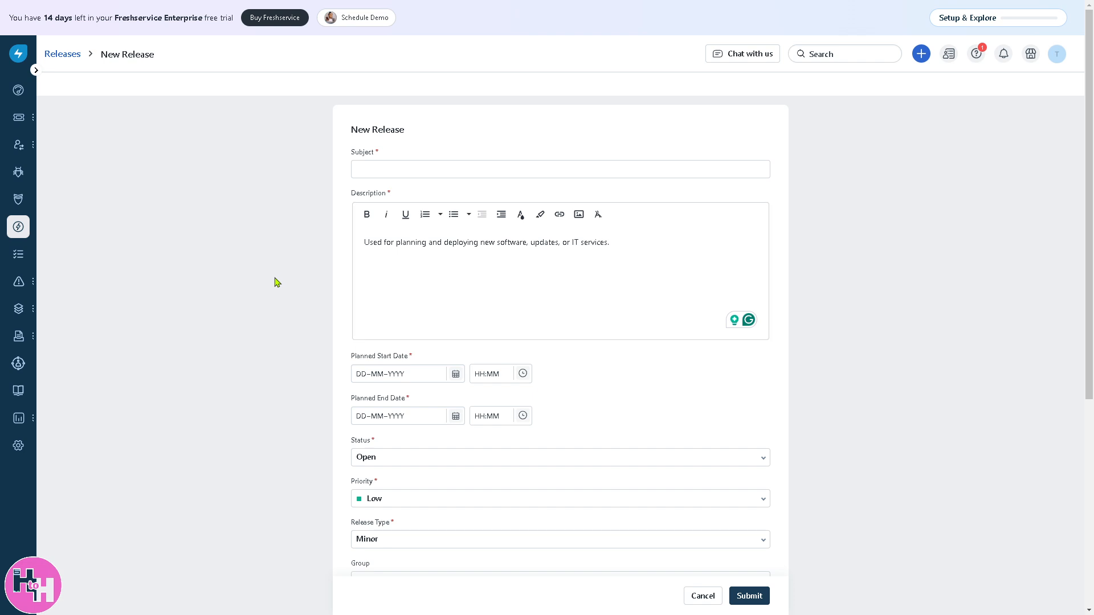
{"action": "mouse_move", "coordinate": [47, 257]}
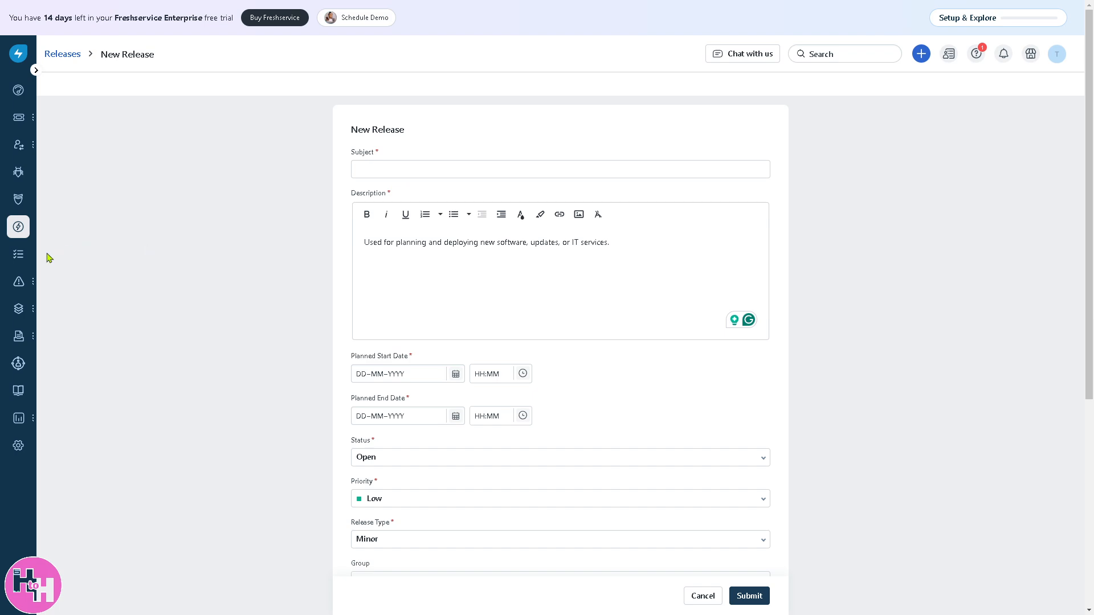
{"action": "left_click", "coordinate": [18, 254]}
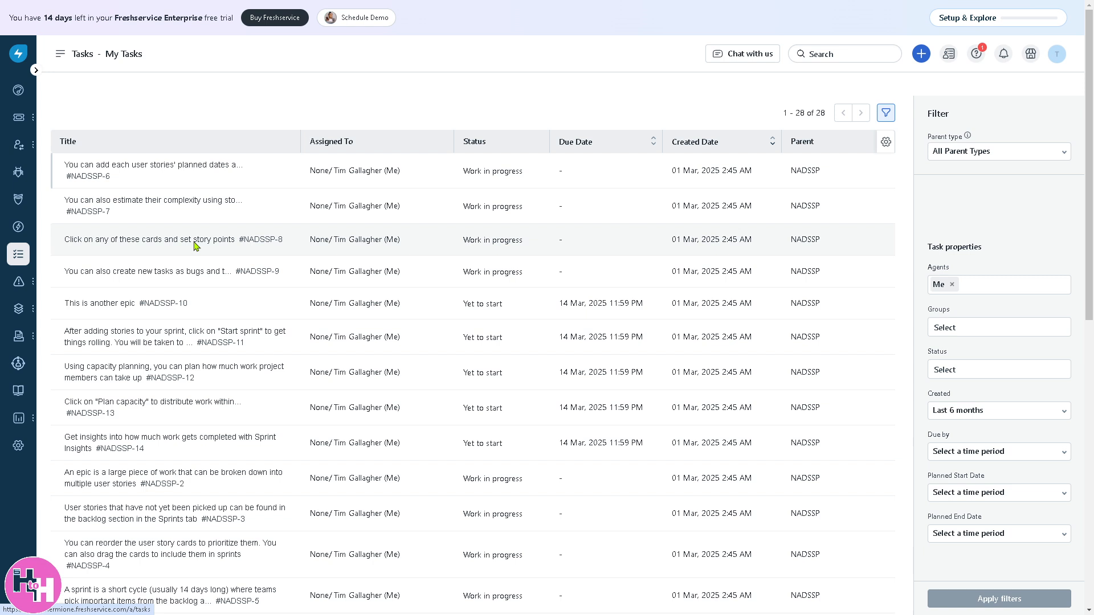
{"action": "mouse_move", "coordinate": [623, 202]}
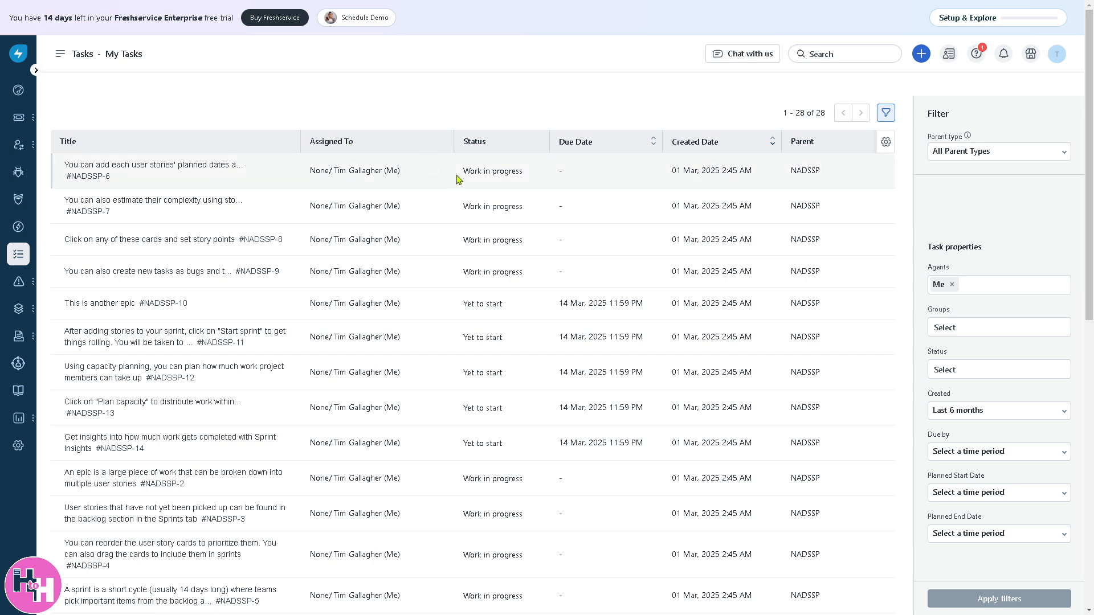
{"action": "left_click", "coordinate": [18, 282]}
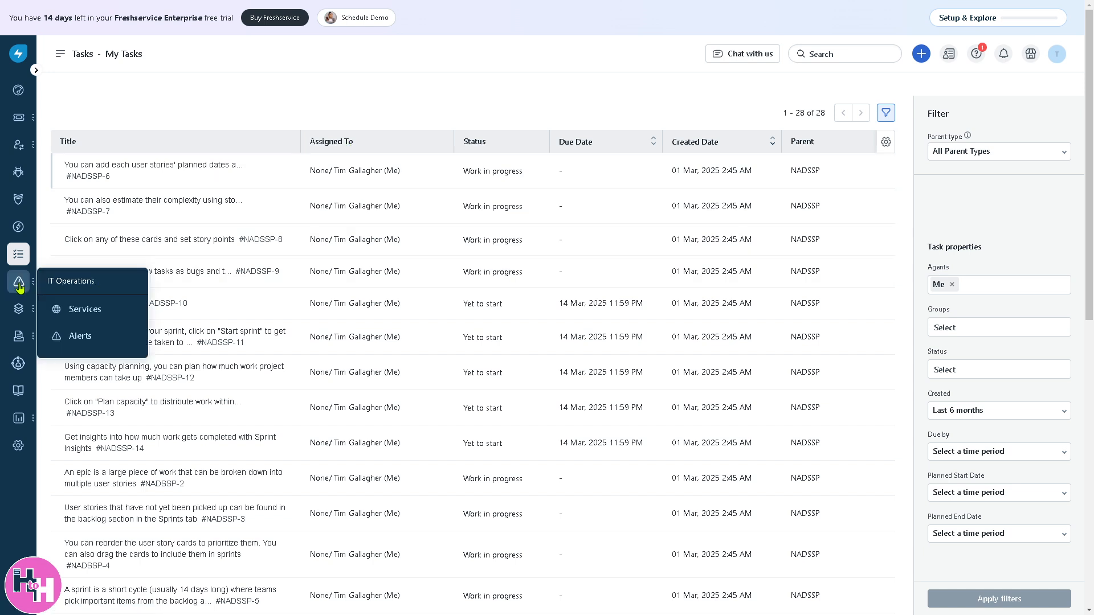
{"action": "mouse_move", "coordinate": [72, 283]}
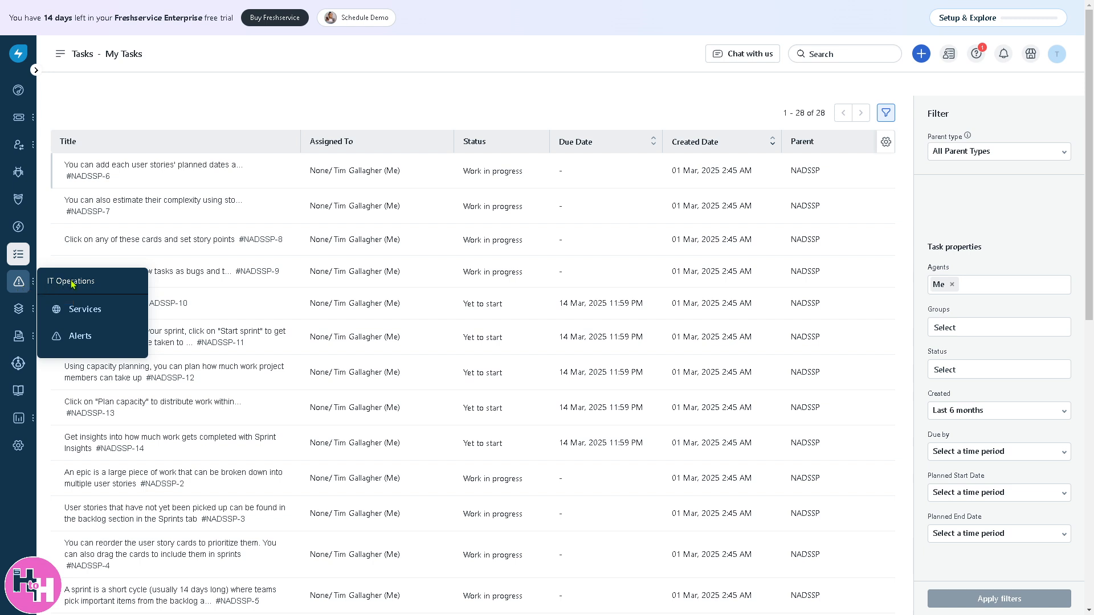
{"action": "mouse_move", "coordinate": [84, 308]}
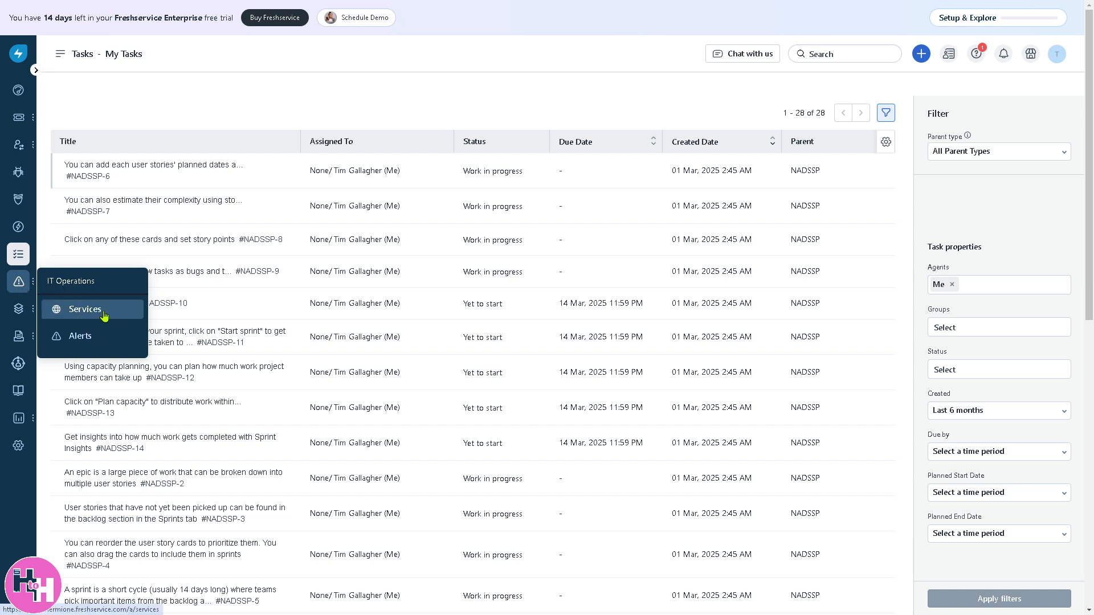
{"action": "mouse_move", "coordinate": [115, 313]}
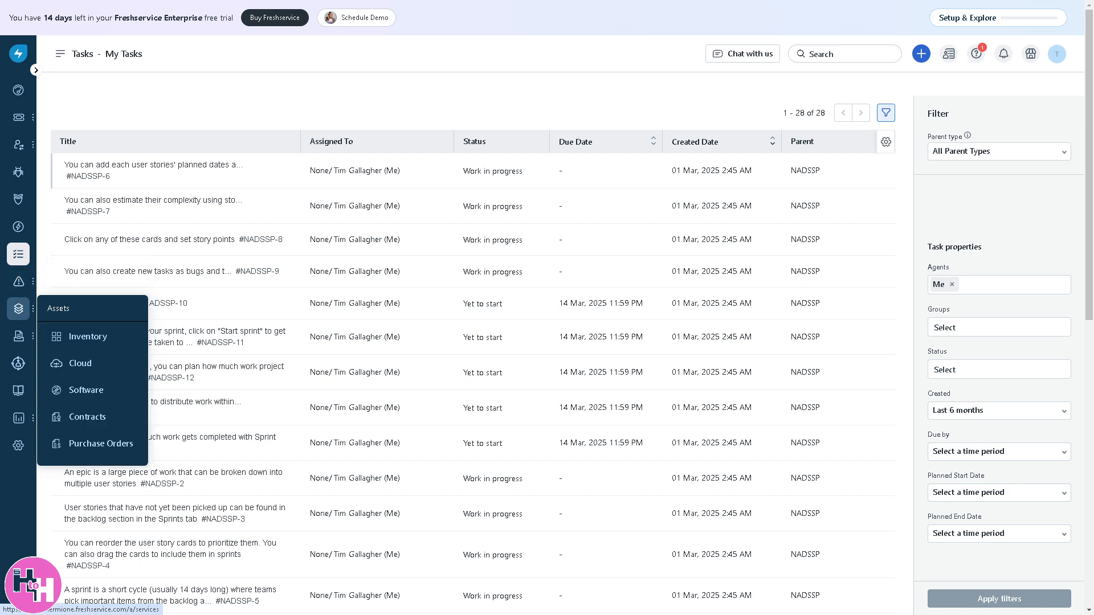
{"action": "mouse_move", "coordinate": [67, 297]}
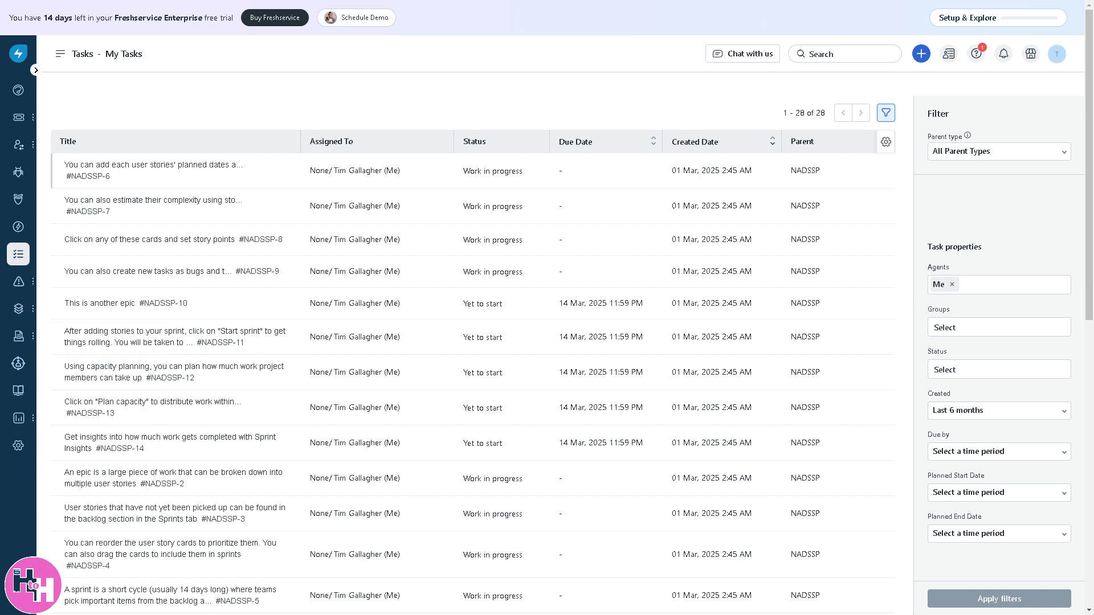
{"action": "left_click", "coordinate": [18, 282]}
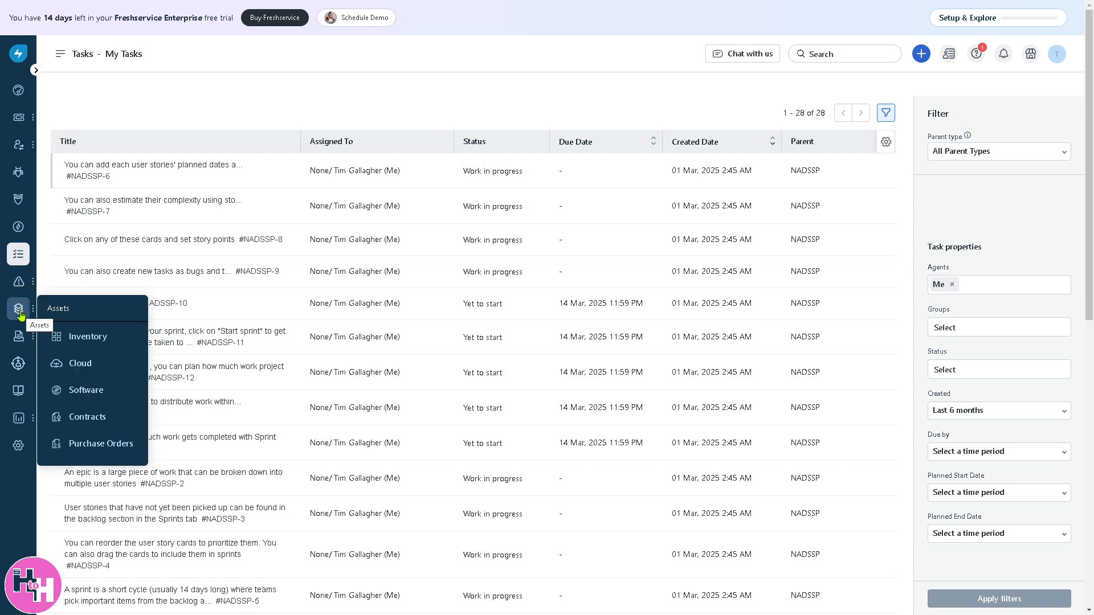
{"action": "mouse_move", "coordinate": [89, 315]}
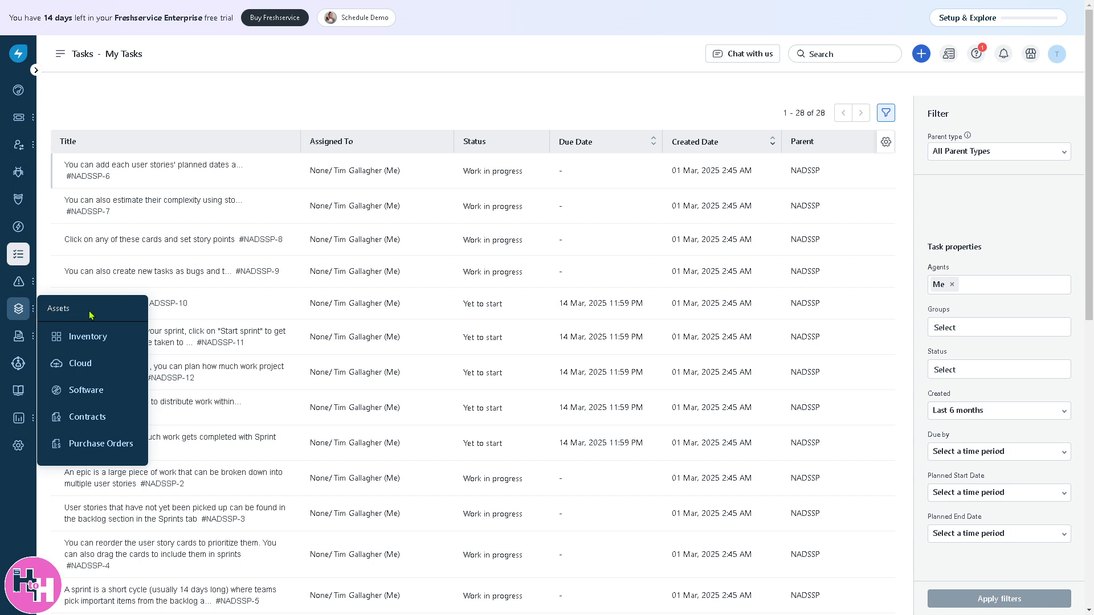
{"action": "mouse_move", "coordinate": [87, 417]}
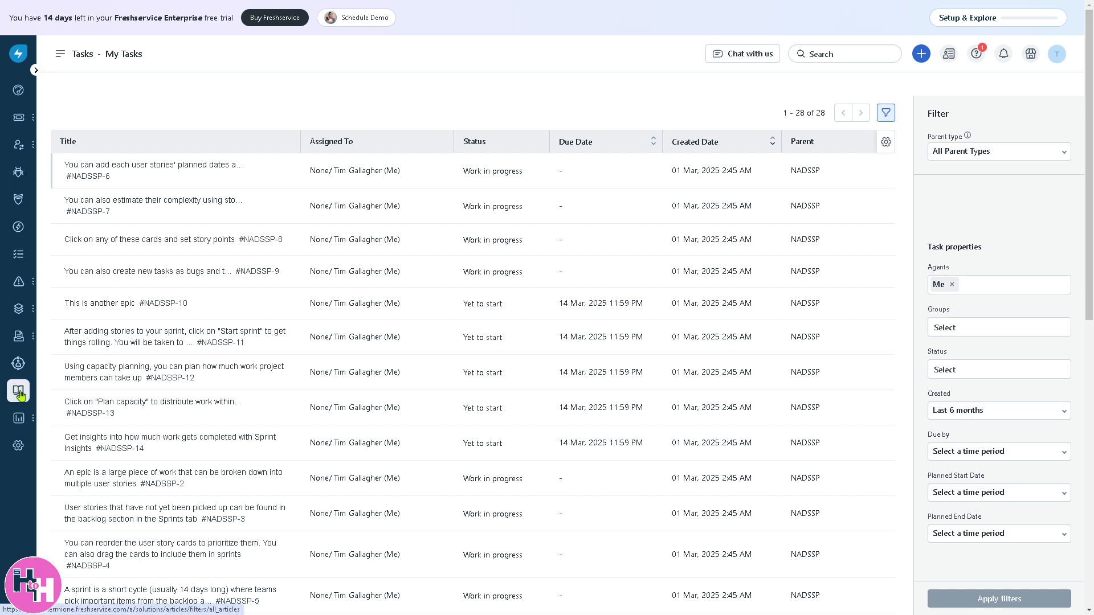
- Open the Knowledge Base and begin a new article draft titled 'Solutions'
{"action": "left_click", "coordinate": [19, 391]}
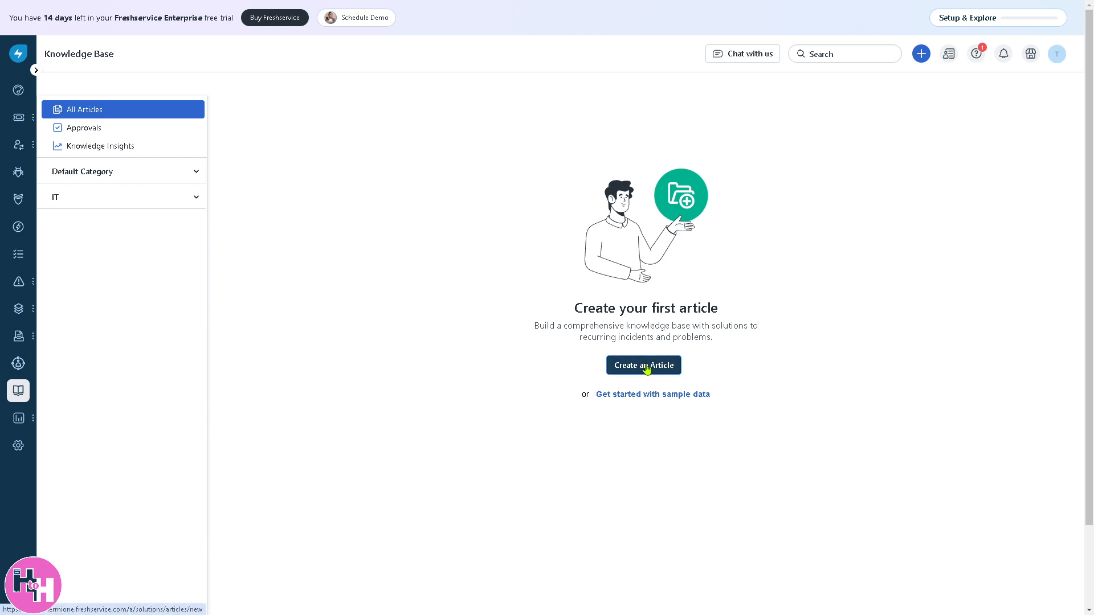
{"action": "left_click", "coordinate": [643, 365]}
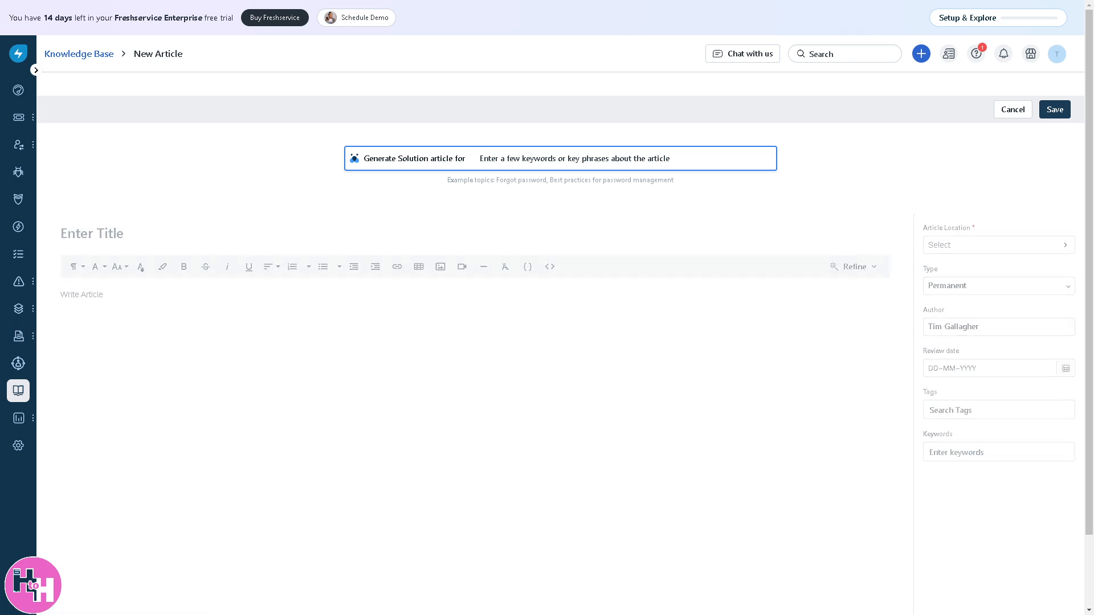
{"action": "scroll", "scroll_direction": "down", "scroll_amount": 3}
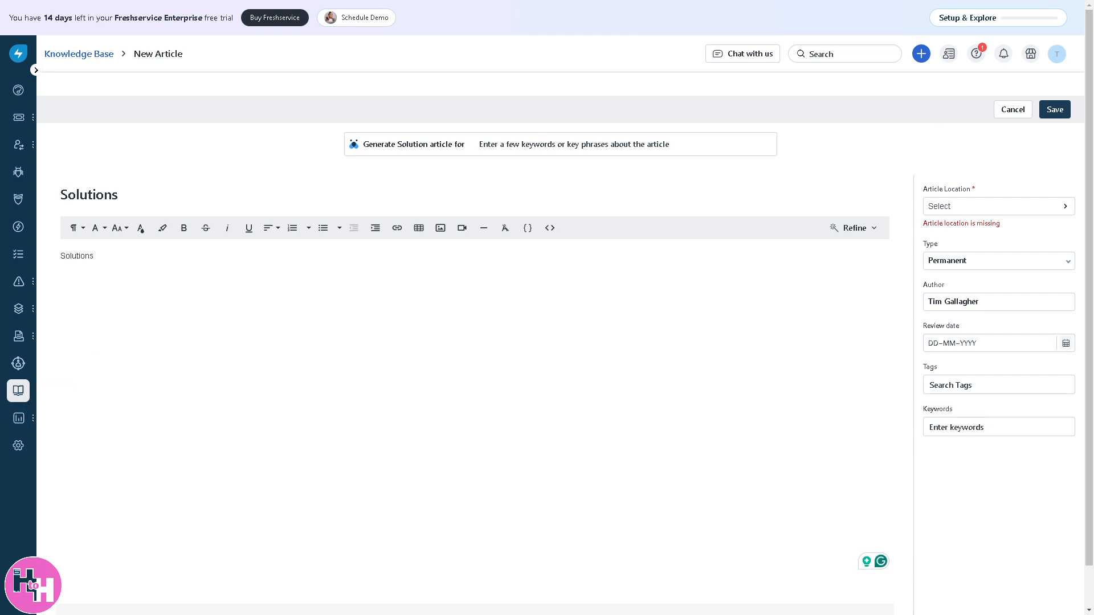
{"action": "mouse_move", "coordinate": [49, 406]}
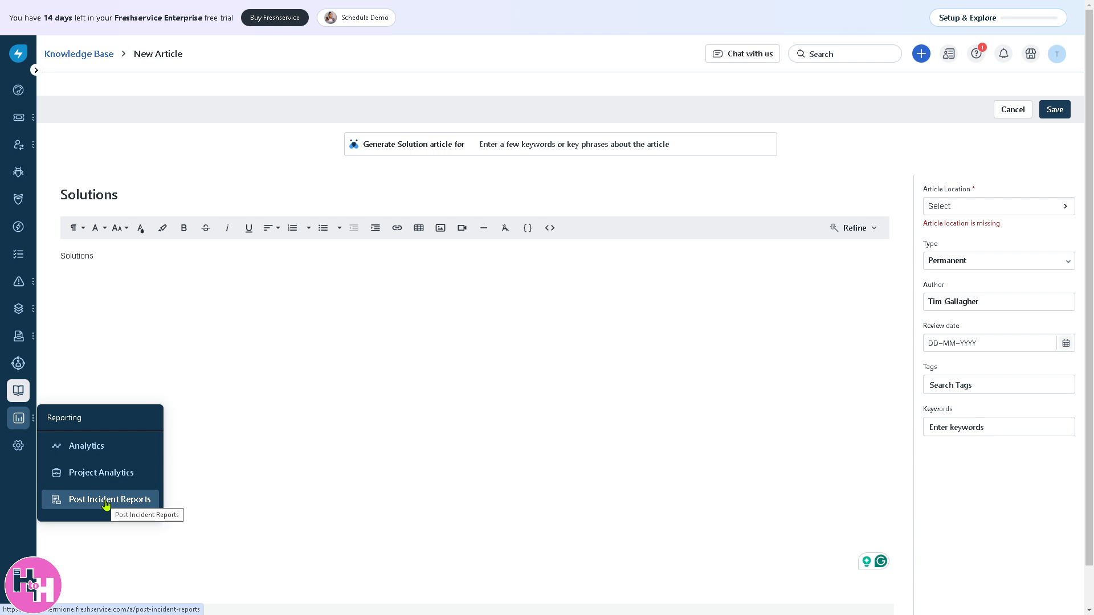
{"action": "mouse_move", "coordinate": [104, 433]}
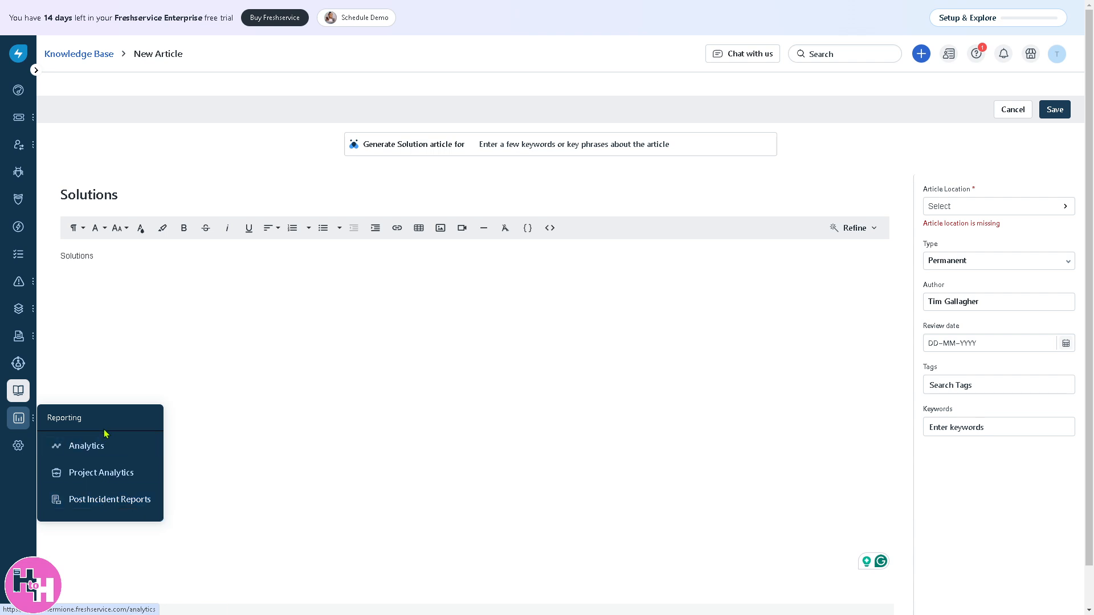
{"action": "mouse_move", "coordinate": [100, 472]}
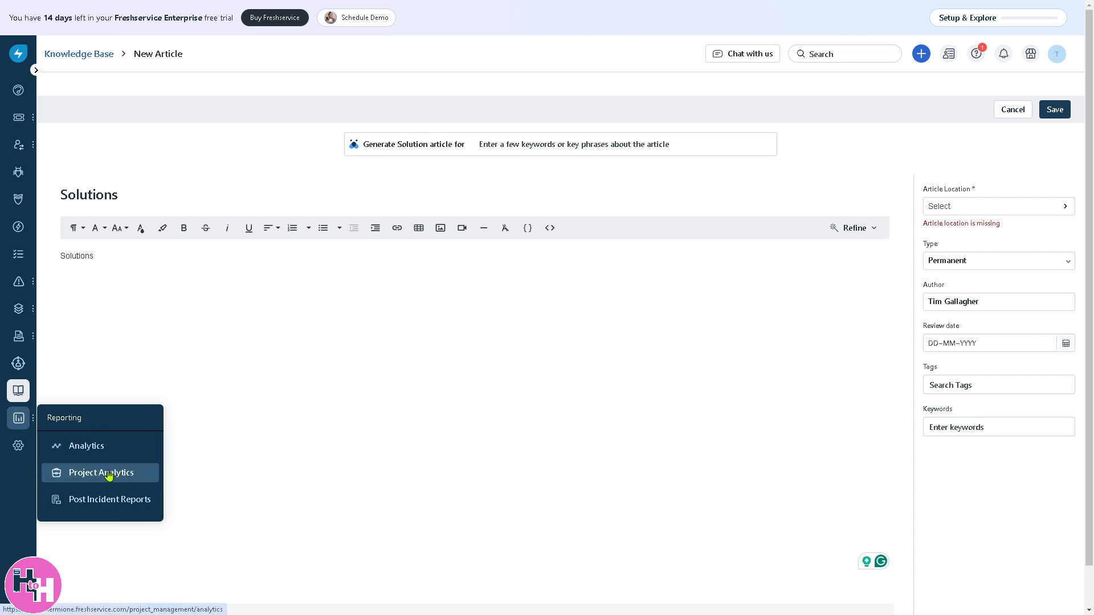
- Show the Post Incident Reports list from the Reporting menu
{"action": "left_click", "coordinate": [109, 498]}
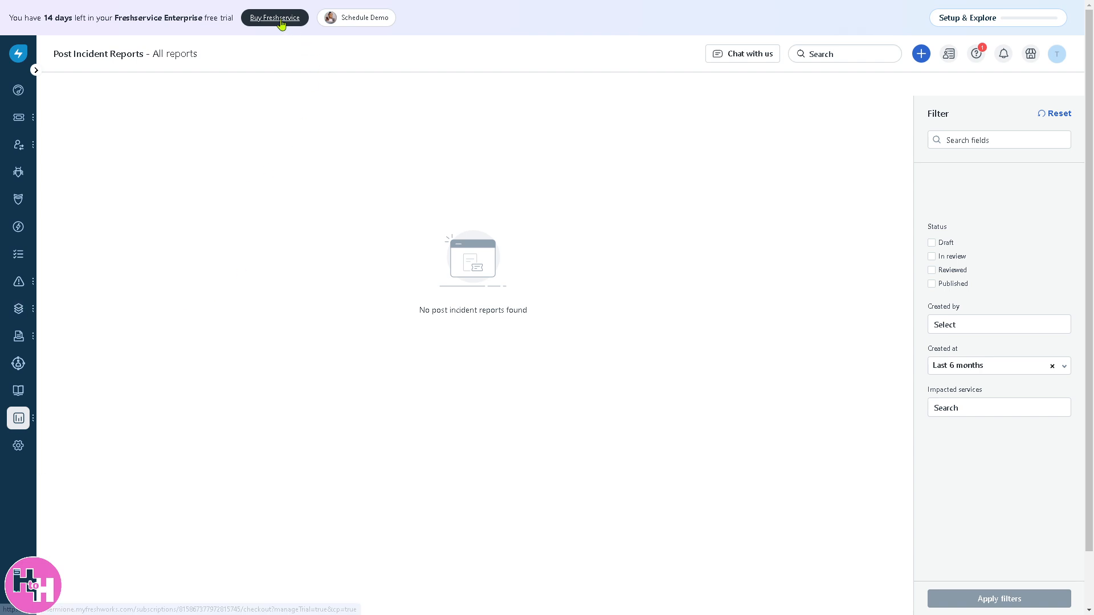
{"action": "mouse_move", "coordinate": [235, 30]}
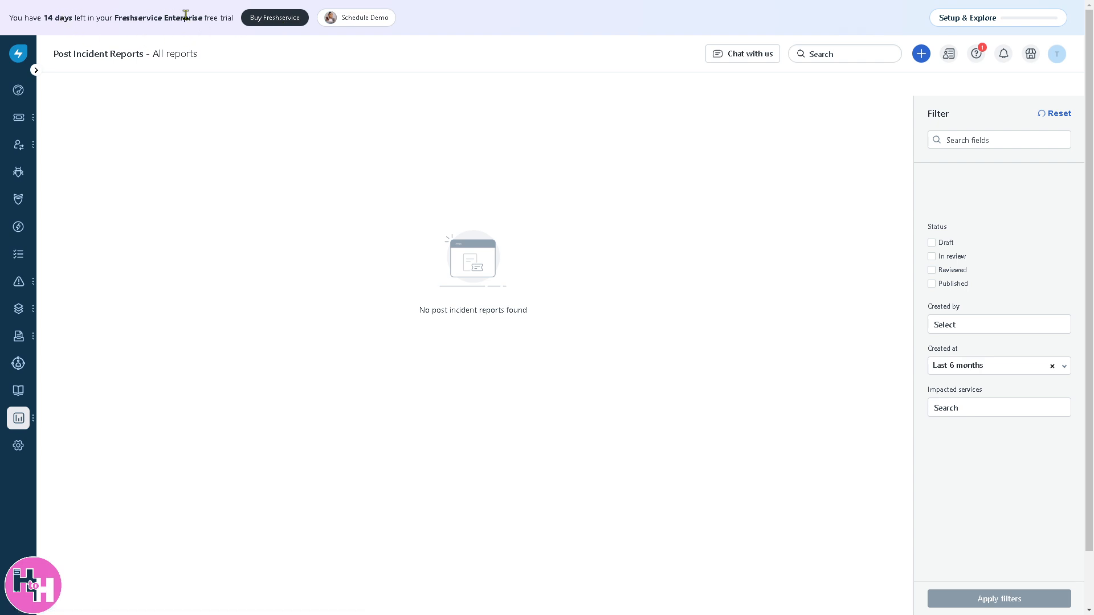
- Review the Buy Freshservice plan comparison, then go to the Neo Admin Center overview
{"action": "left_click", "coordinate": [274, 17]}
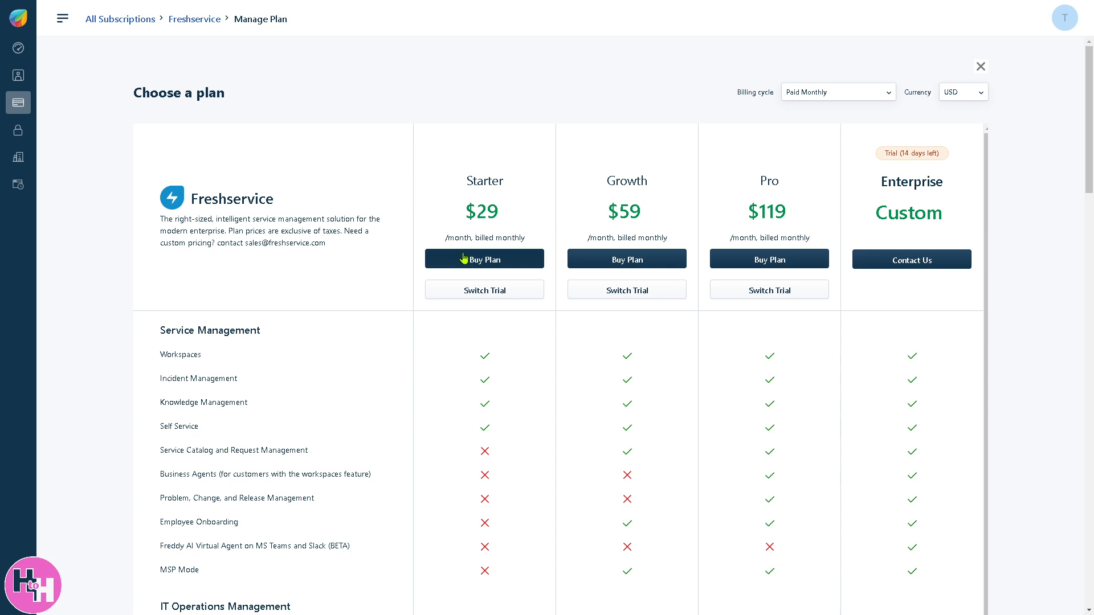
{"action": "mouse_move", "coordinate": [687, 199]}
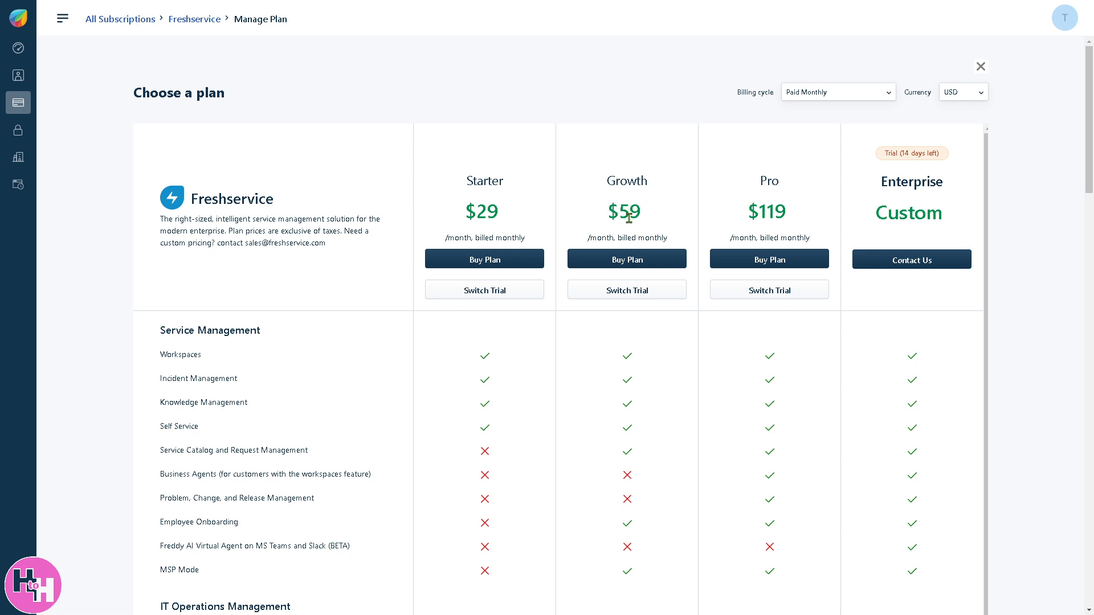
{"action": "mouse_move", "coordinate": [761, 213]}
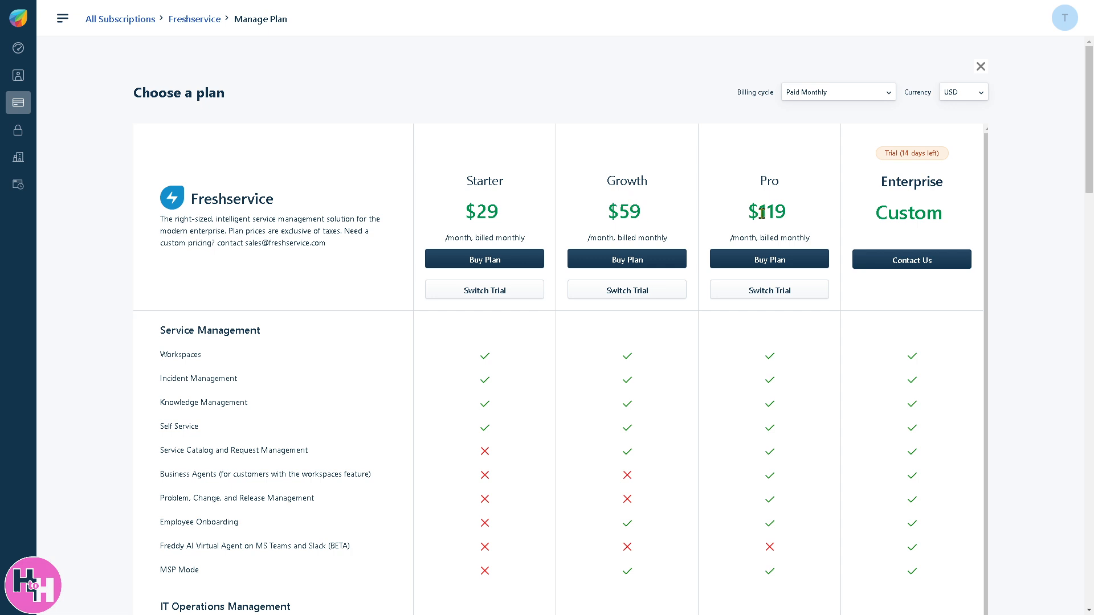
{"action": "mouse_move", "coordinate": [864, 213]}
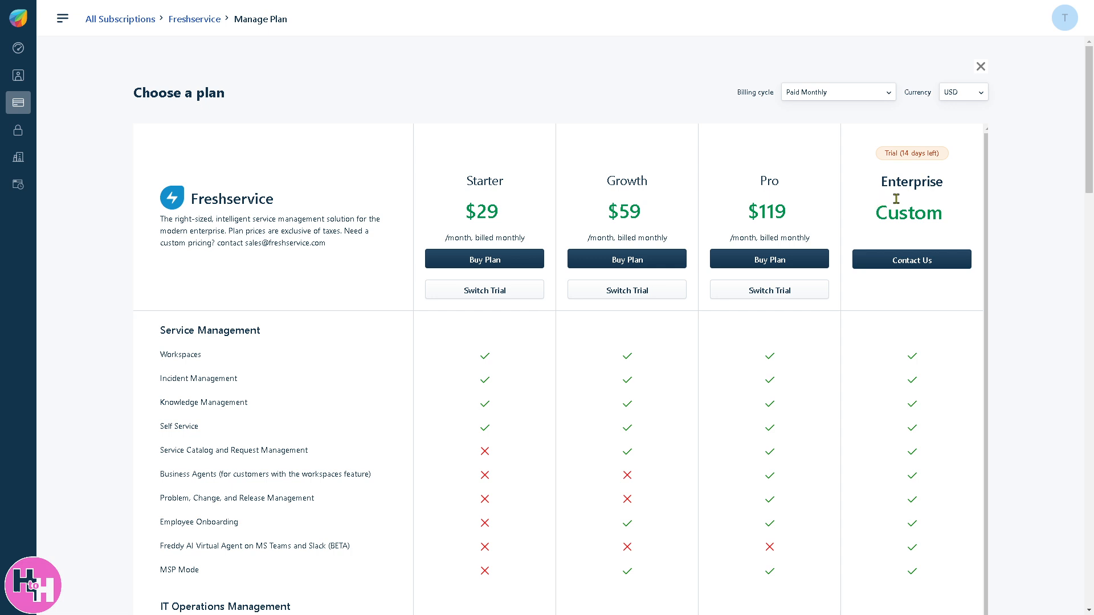
{"action": "mouse_move", "coordinate": [821, 202]}
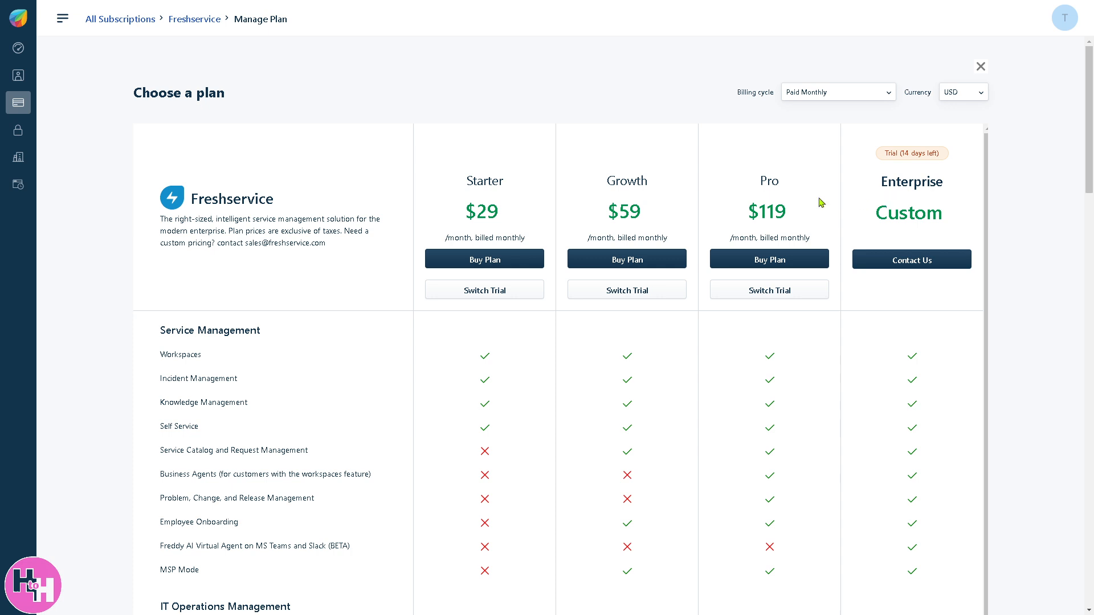
{"action": "mouse_move", "coordinate": [353, 194]}
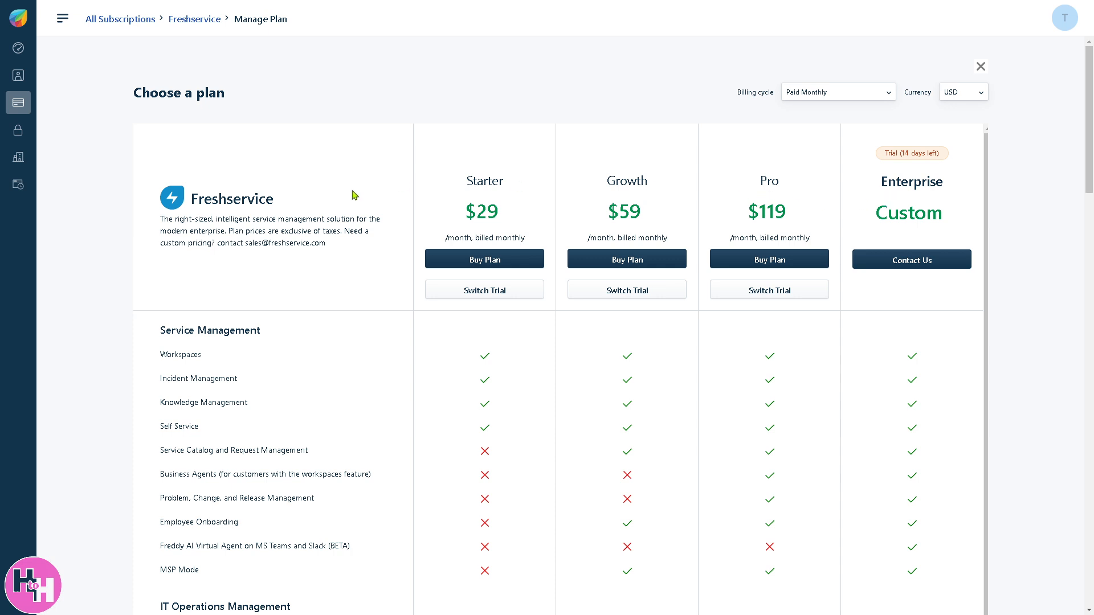
{"action": "mouse_move", "coordinate": [349, 199]}
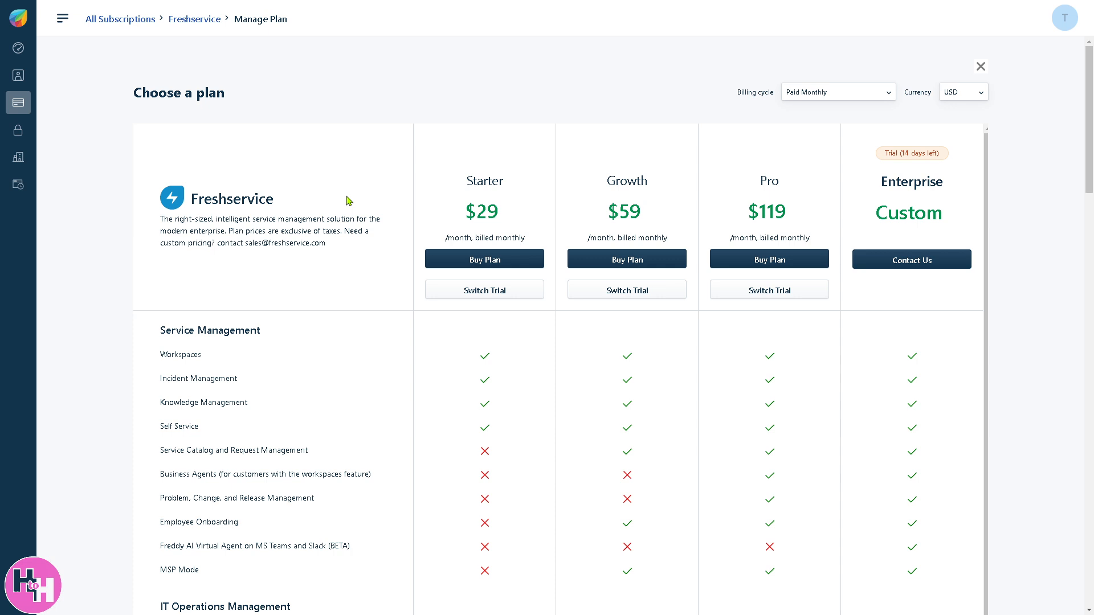
{"action": "mouse_move", "coordinate": [18, 48]}
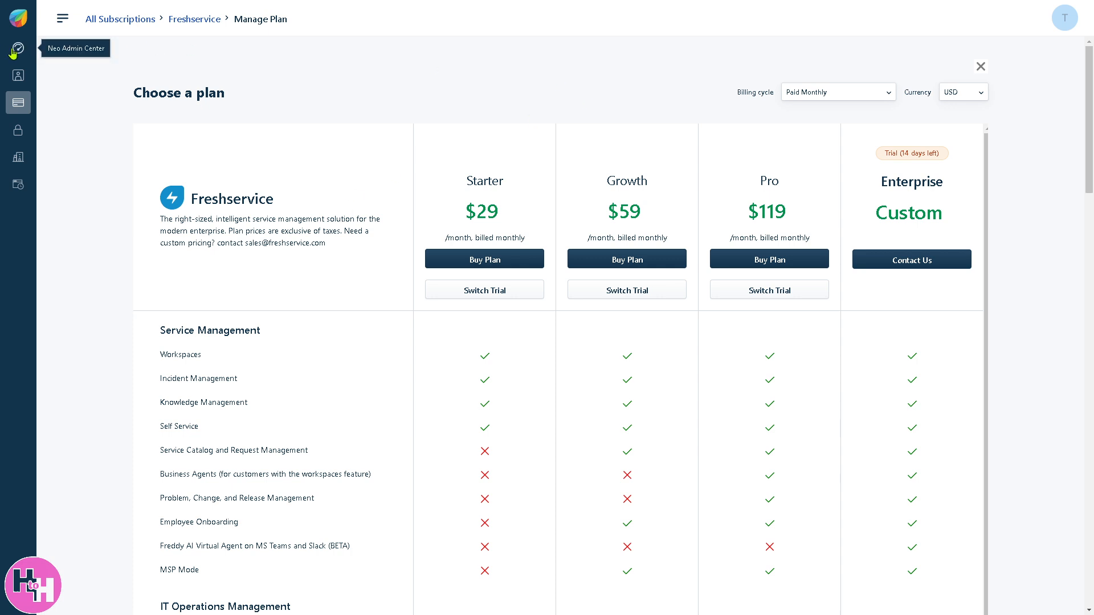
{"action": "left_click", "coordinate": [18, 47]}
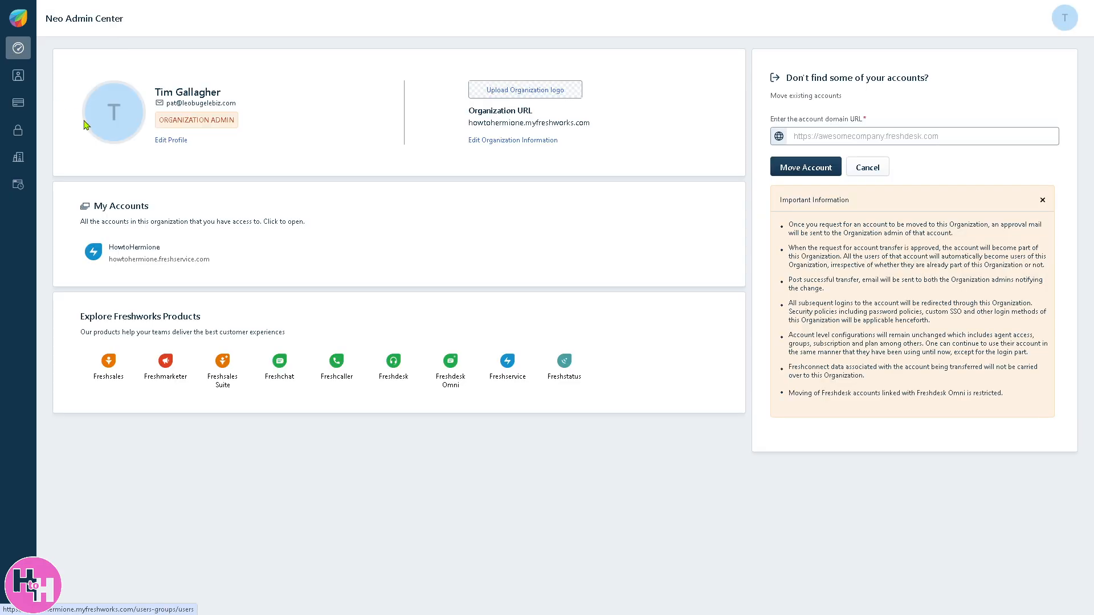